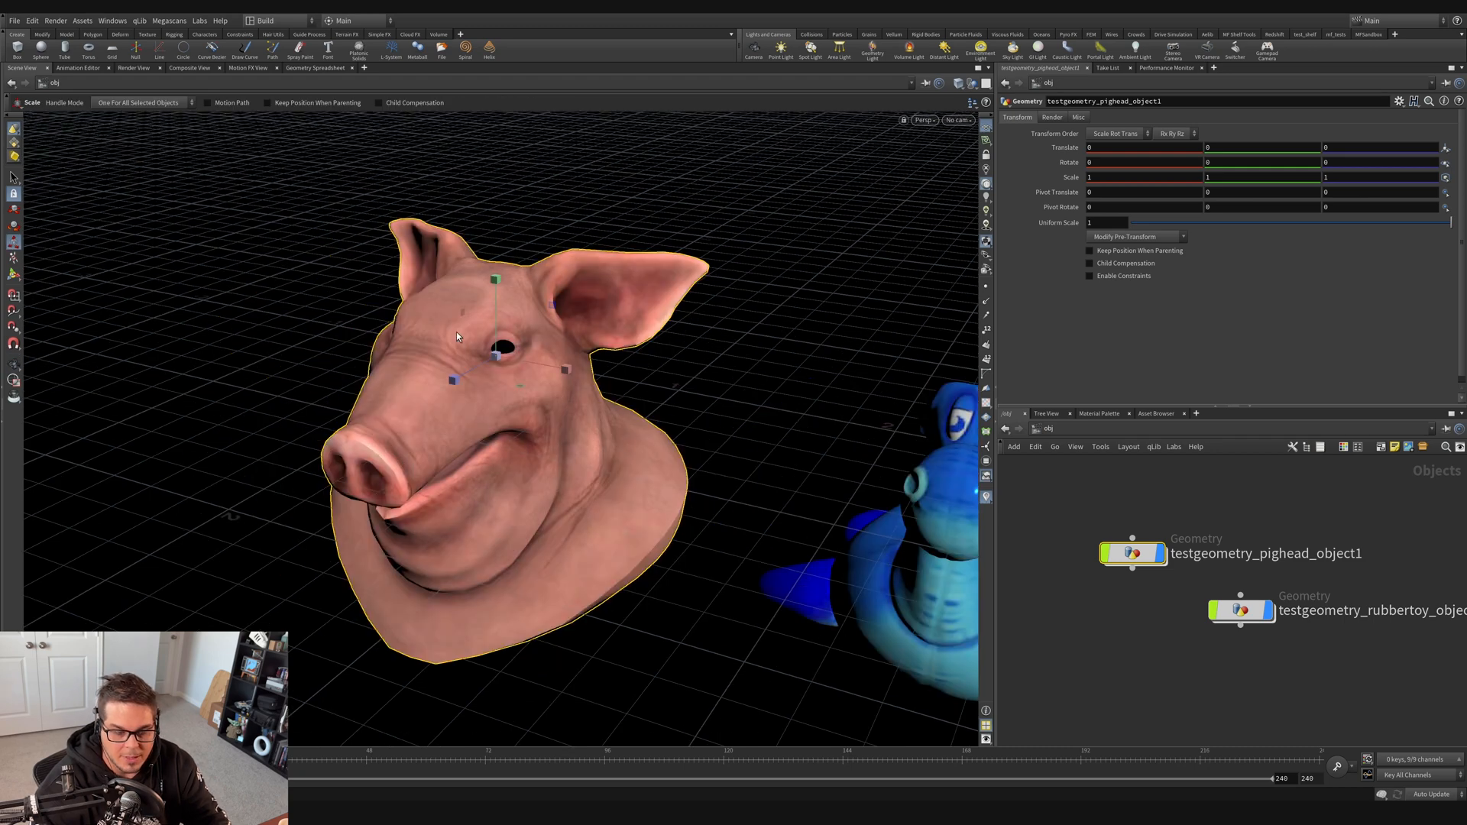
pyautogui.moveTo(440, 455)
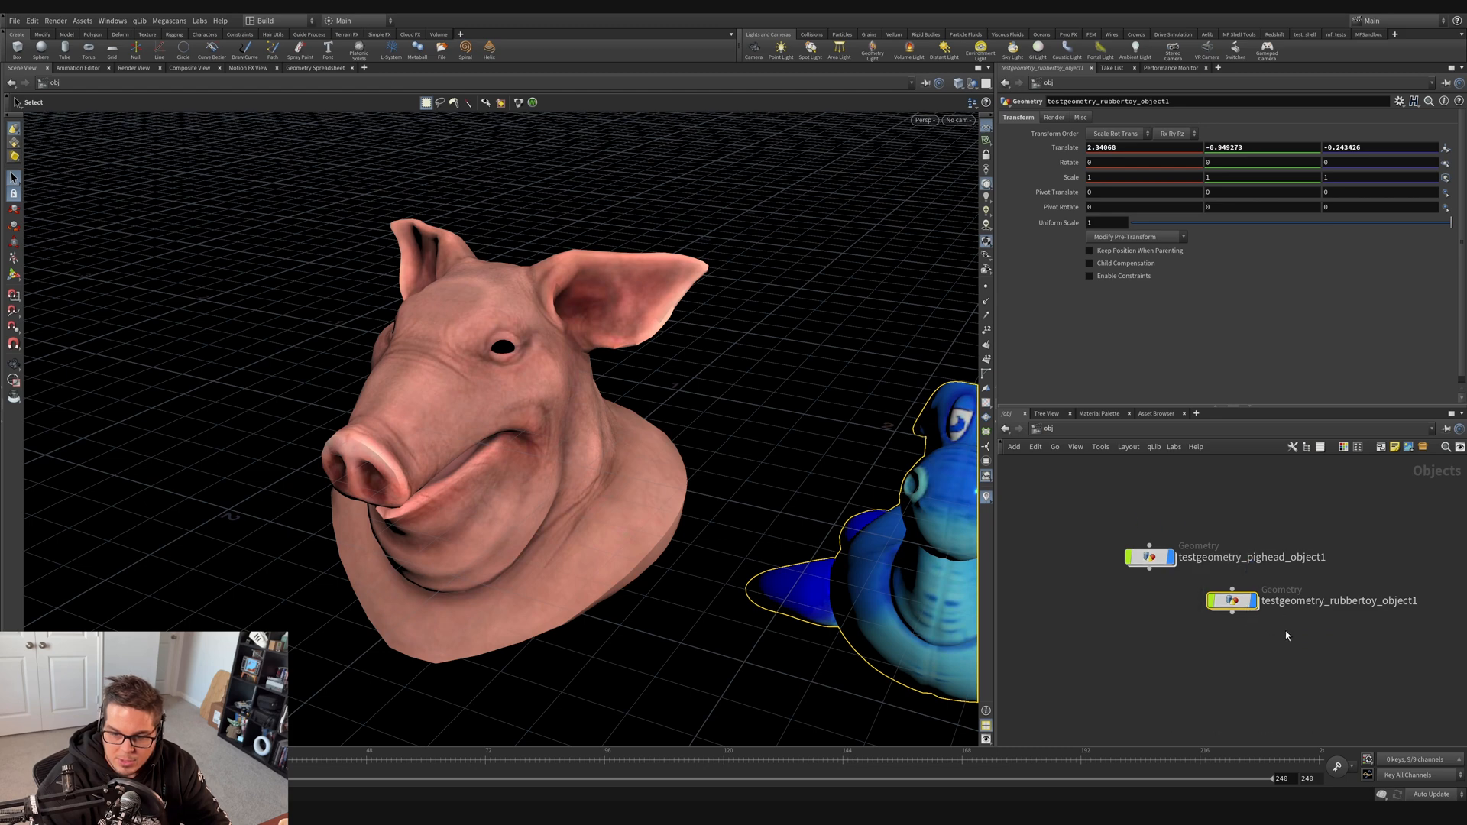
pyautogui.moveTo(1233, 604)
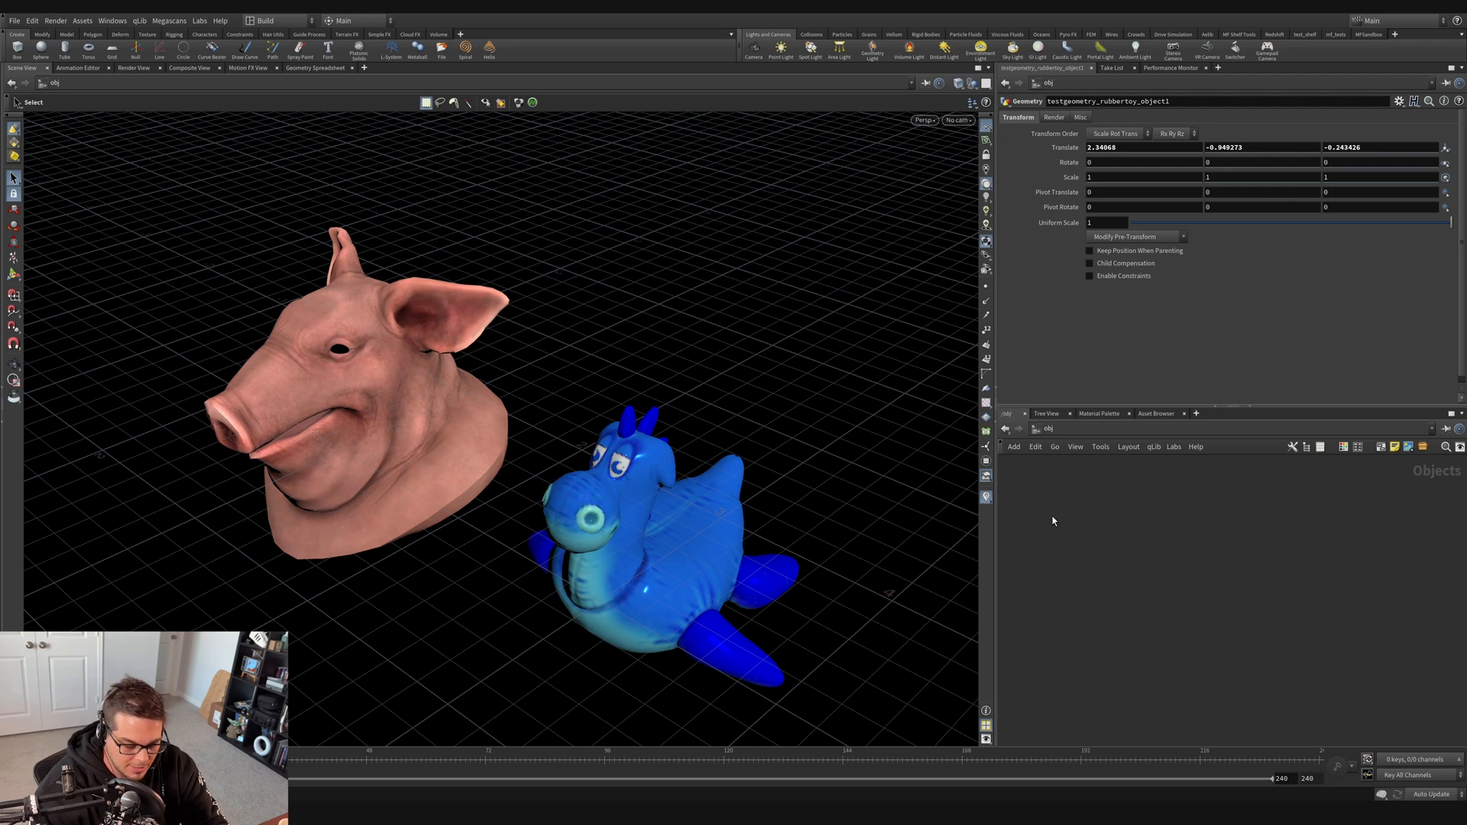
pyautogui.moveTo(1104, 500)
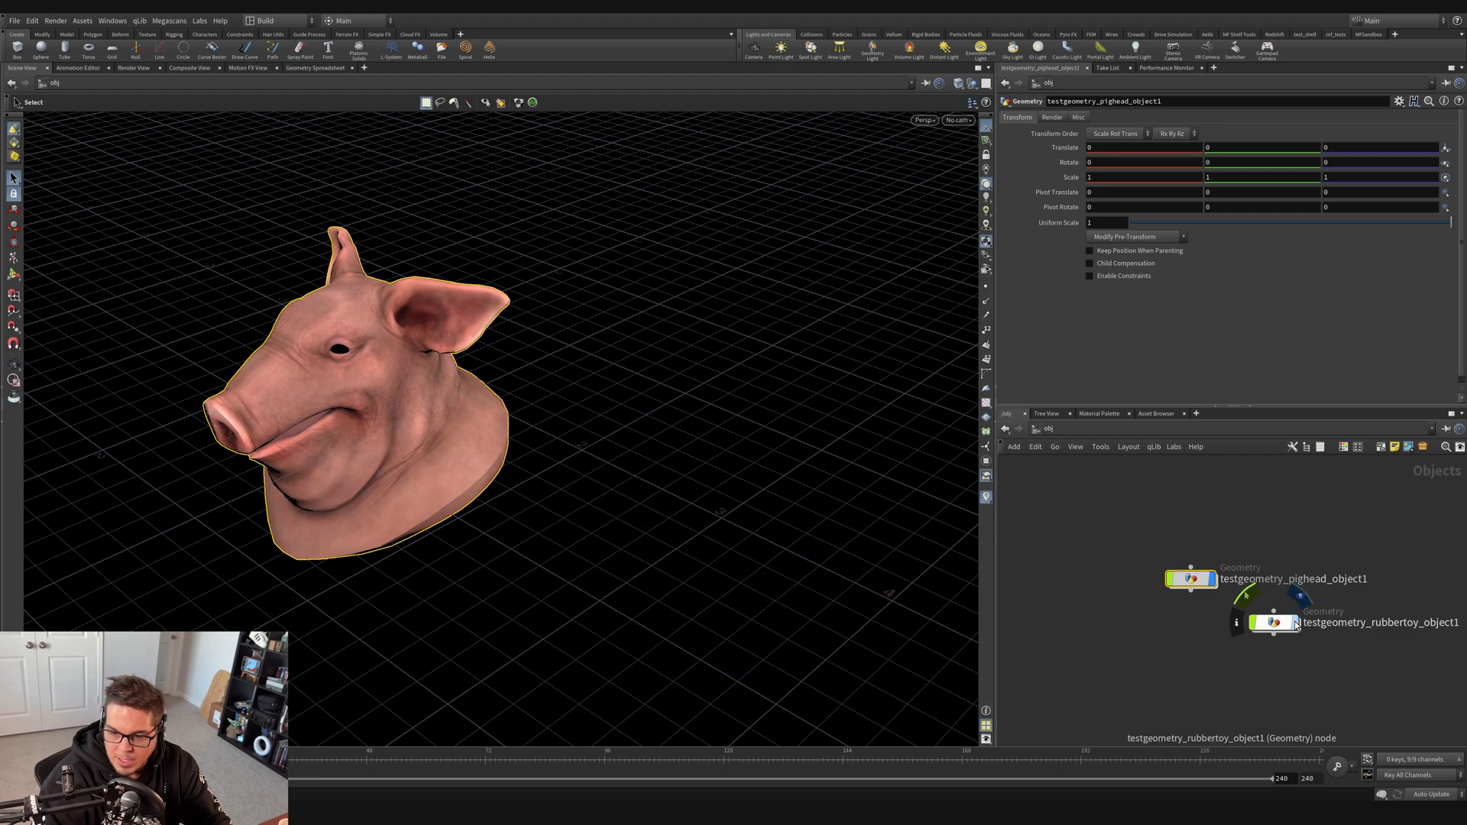
# Step: Add a Crag test geometry object, select the rubber toy and dismiss the pig head info window
pyautogui.click(1301, 599)
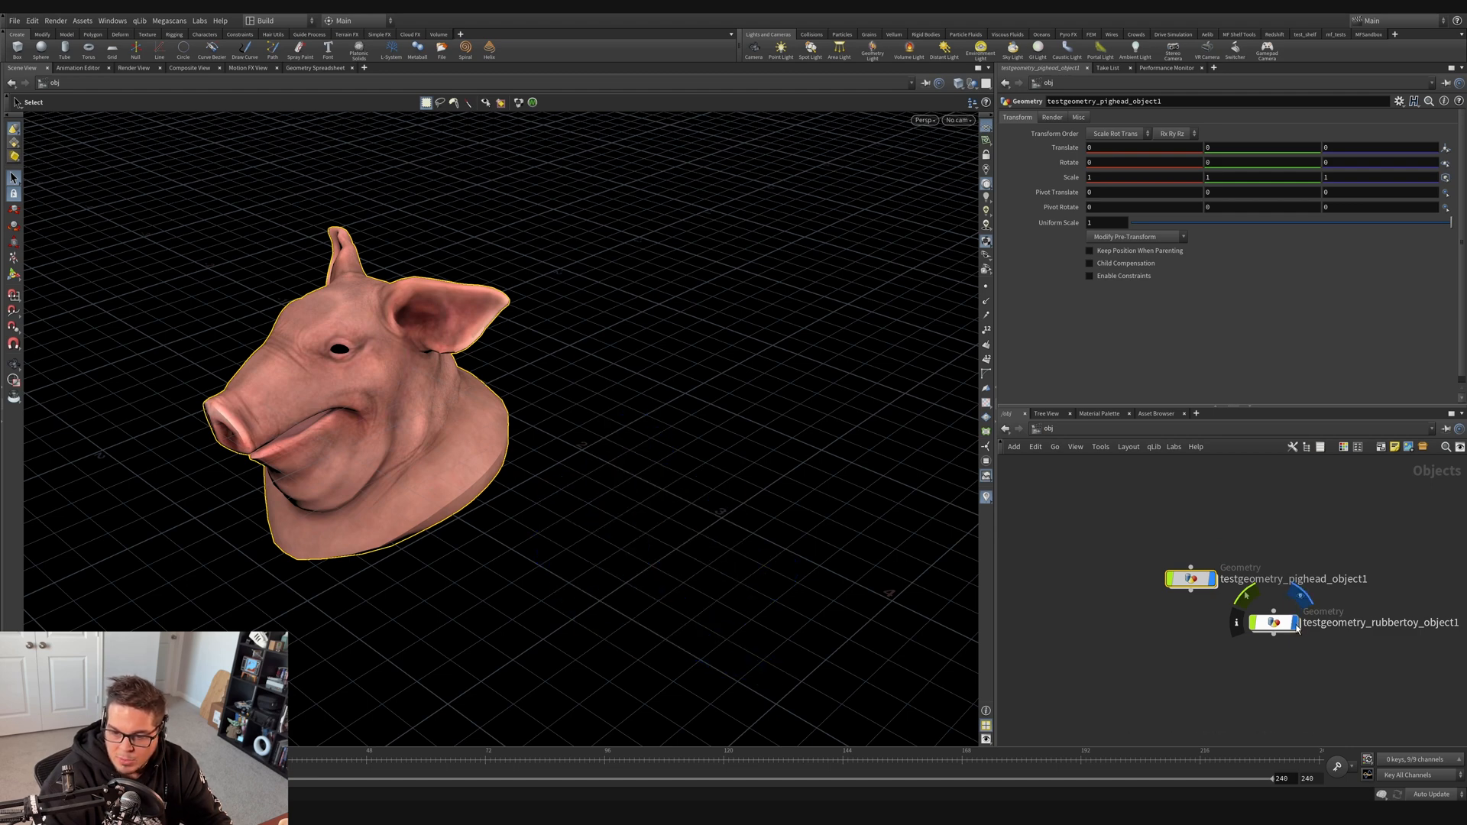
pyautogui.click(1272, 622)
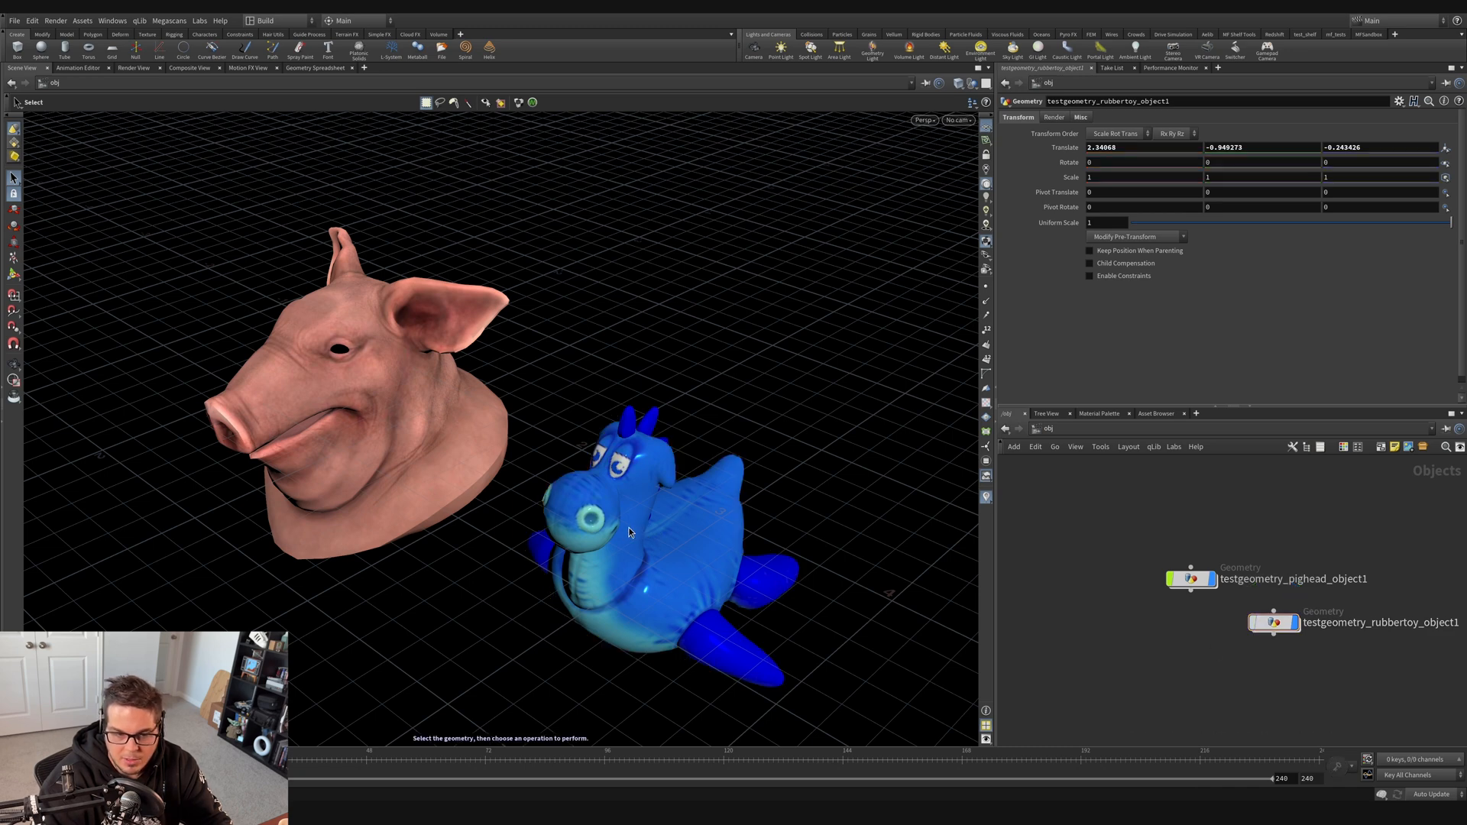
pyautogui.click(363, 384)
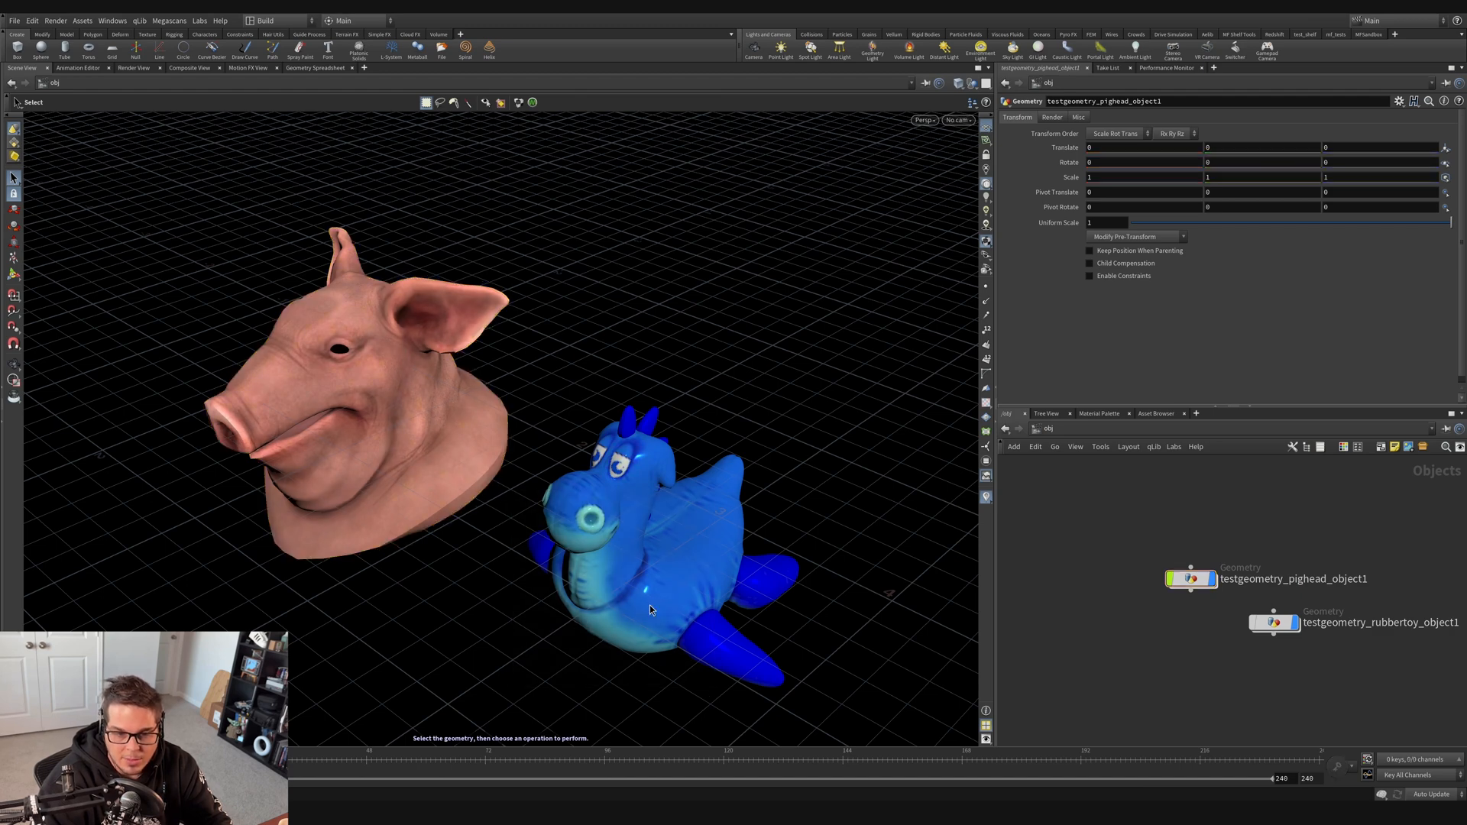
pyautogui.moveTo(1223, 614)
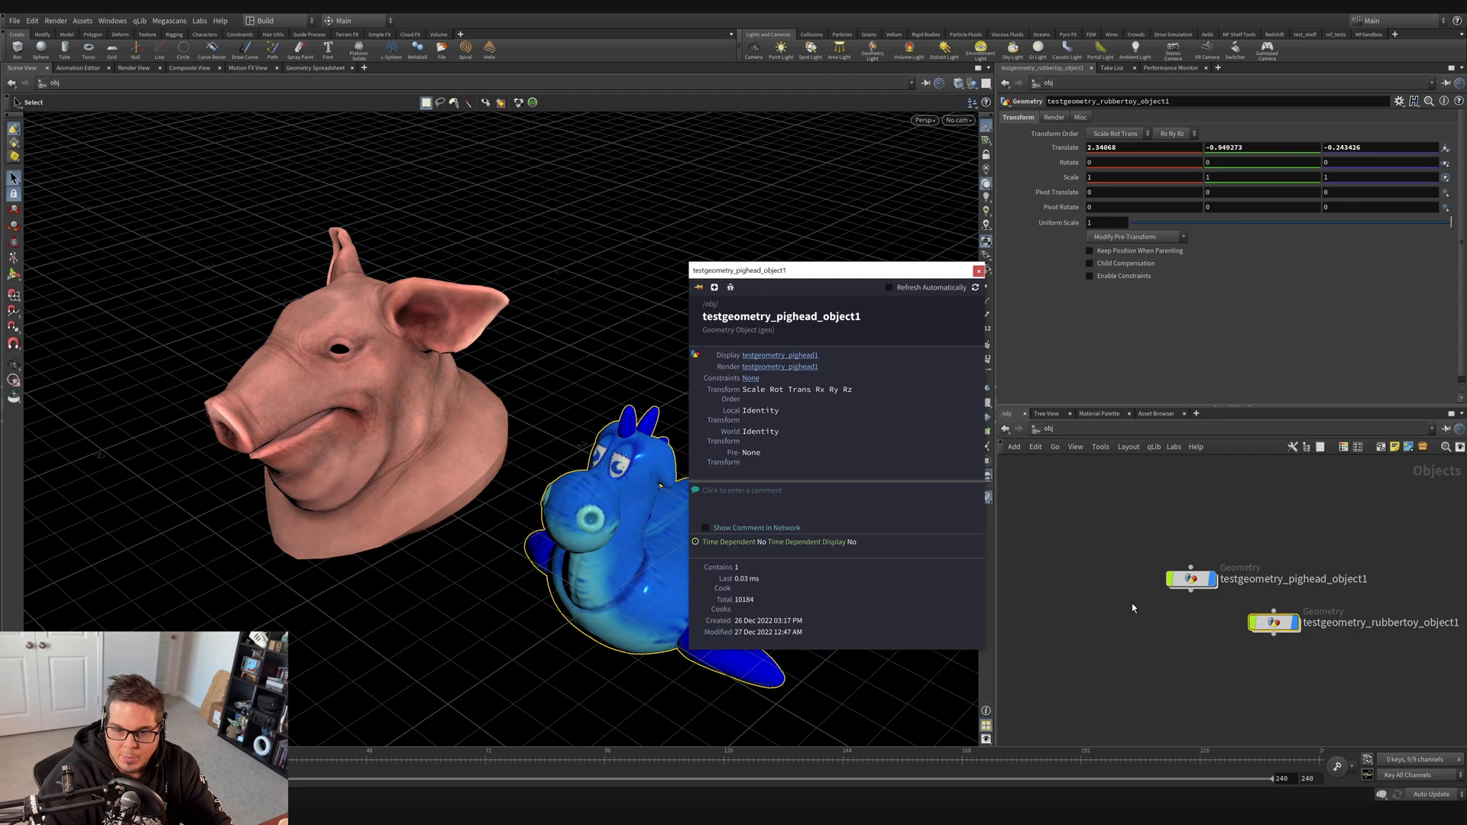
pyautogui.click(979, 270)
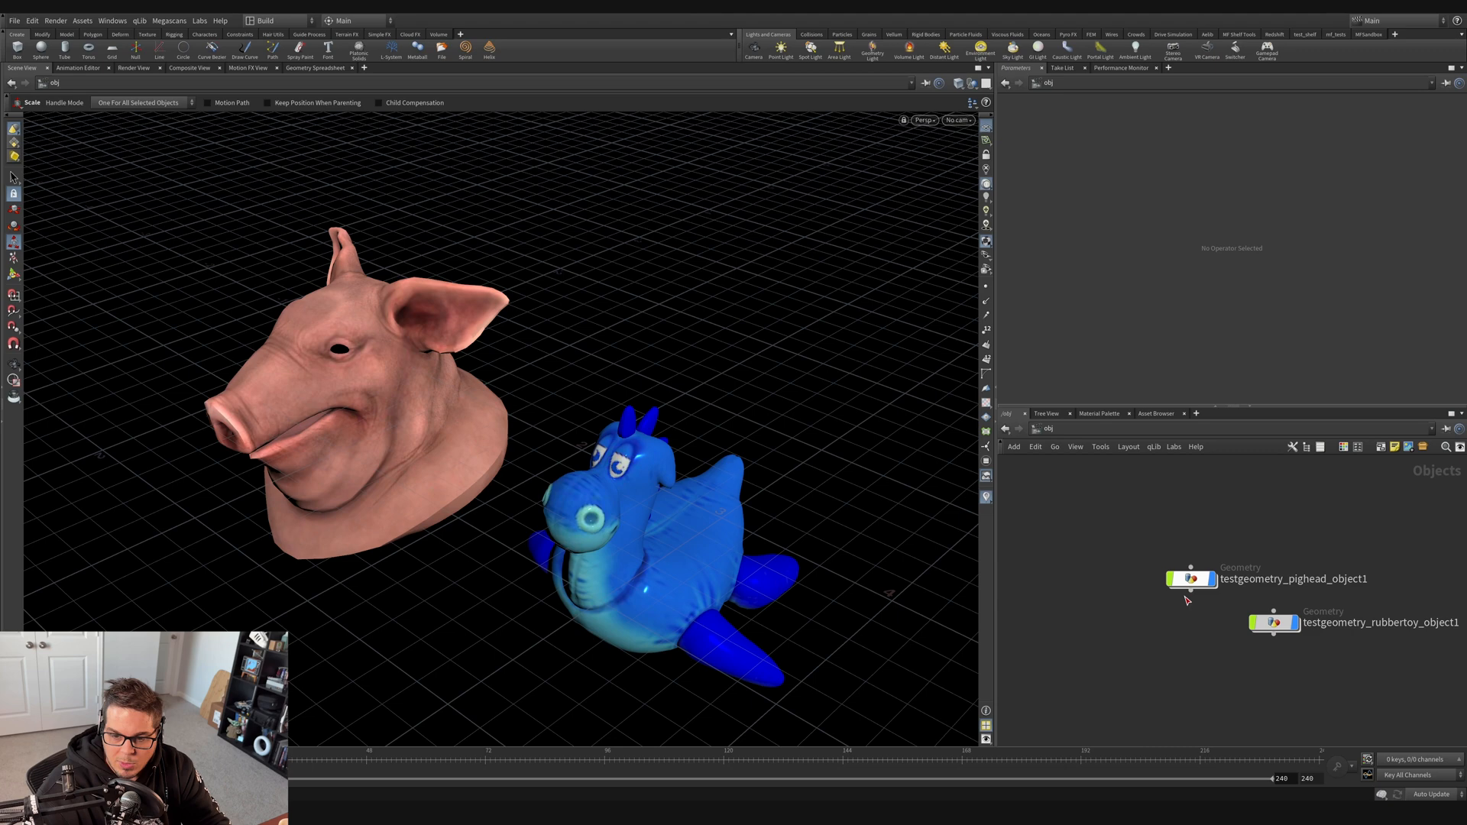
pyautogui.moveTo(1071, 593)
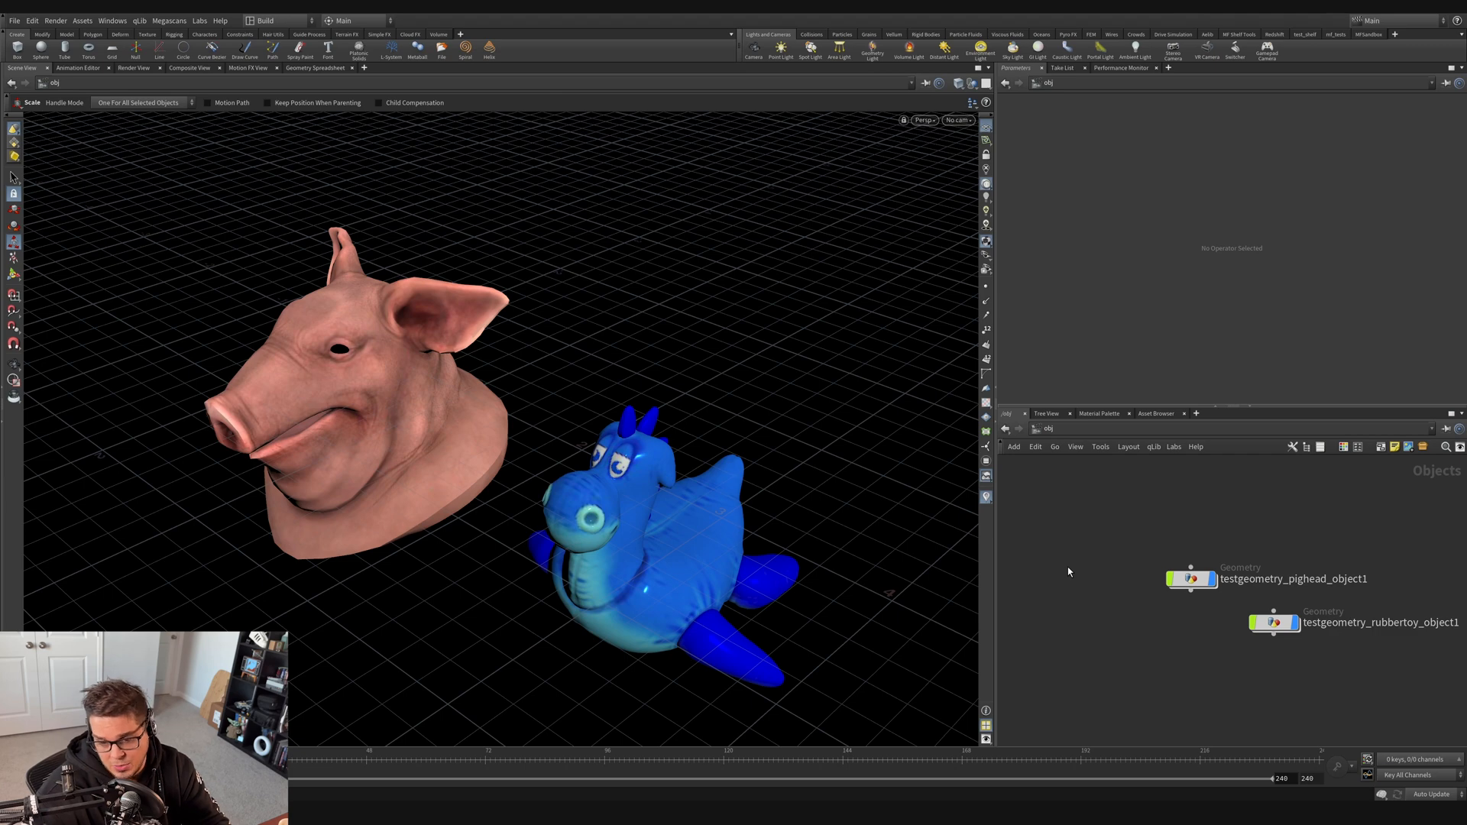
pyautogui.moveTo(1075, 571)
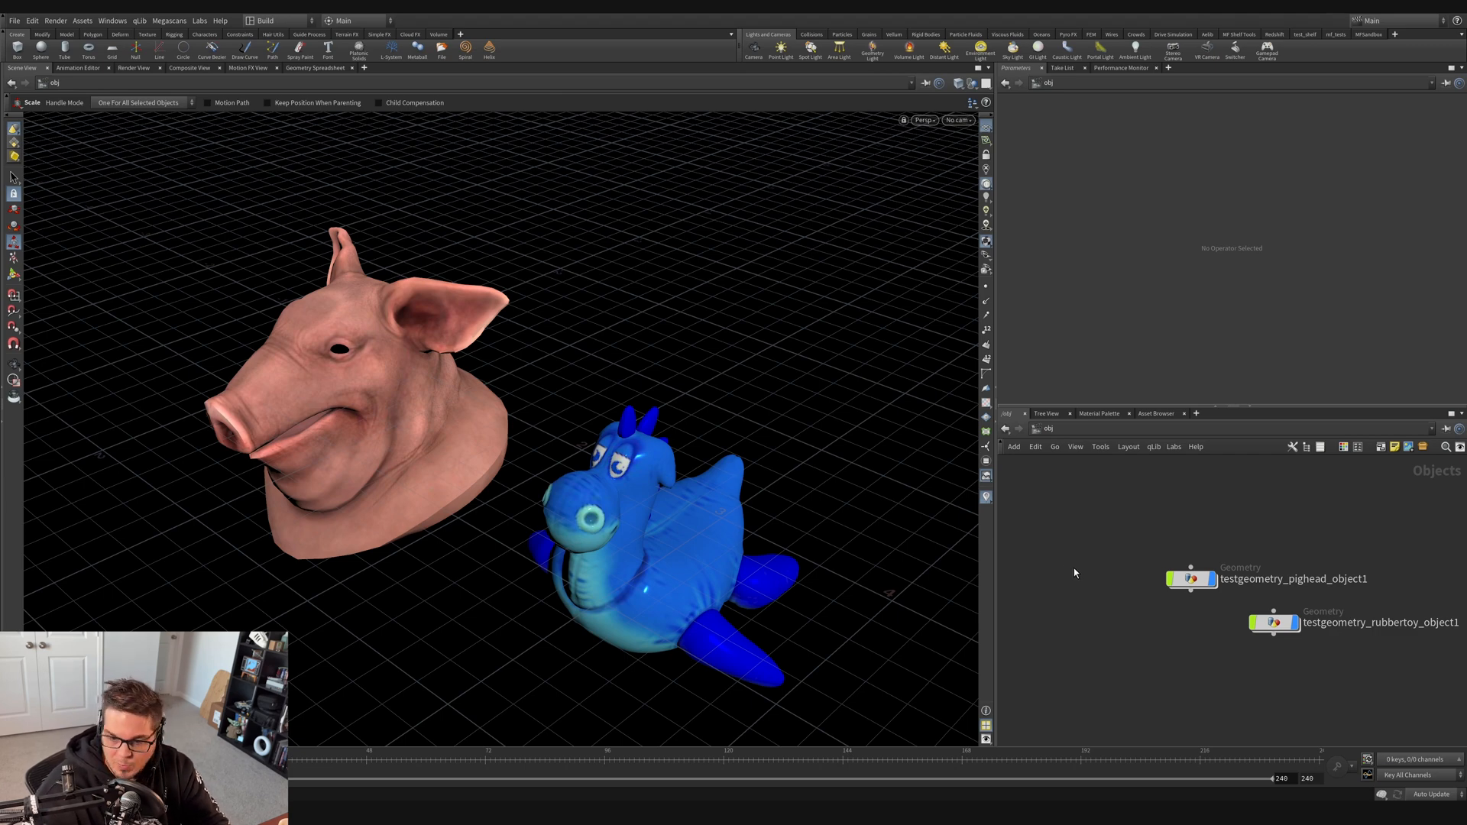
pyautogui.moveTo(547, 370)
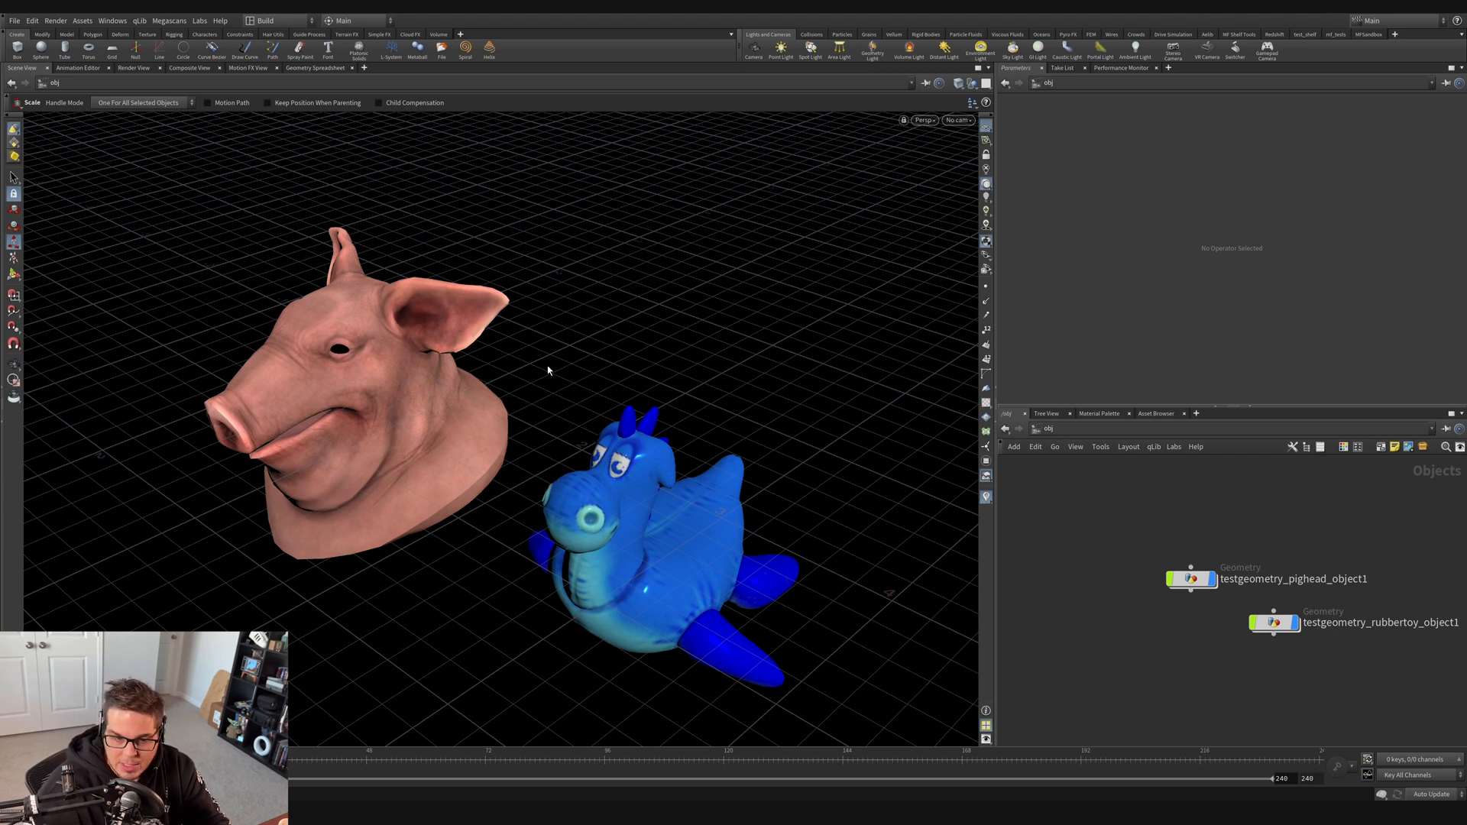
pyautogui.moveTo(562, 331)
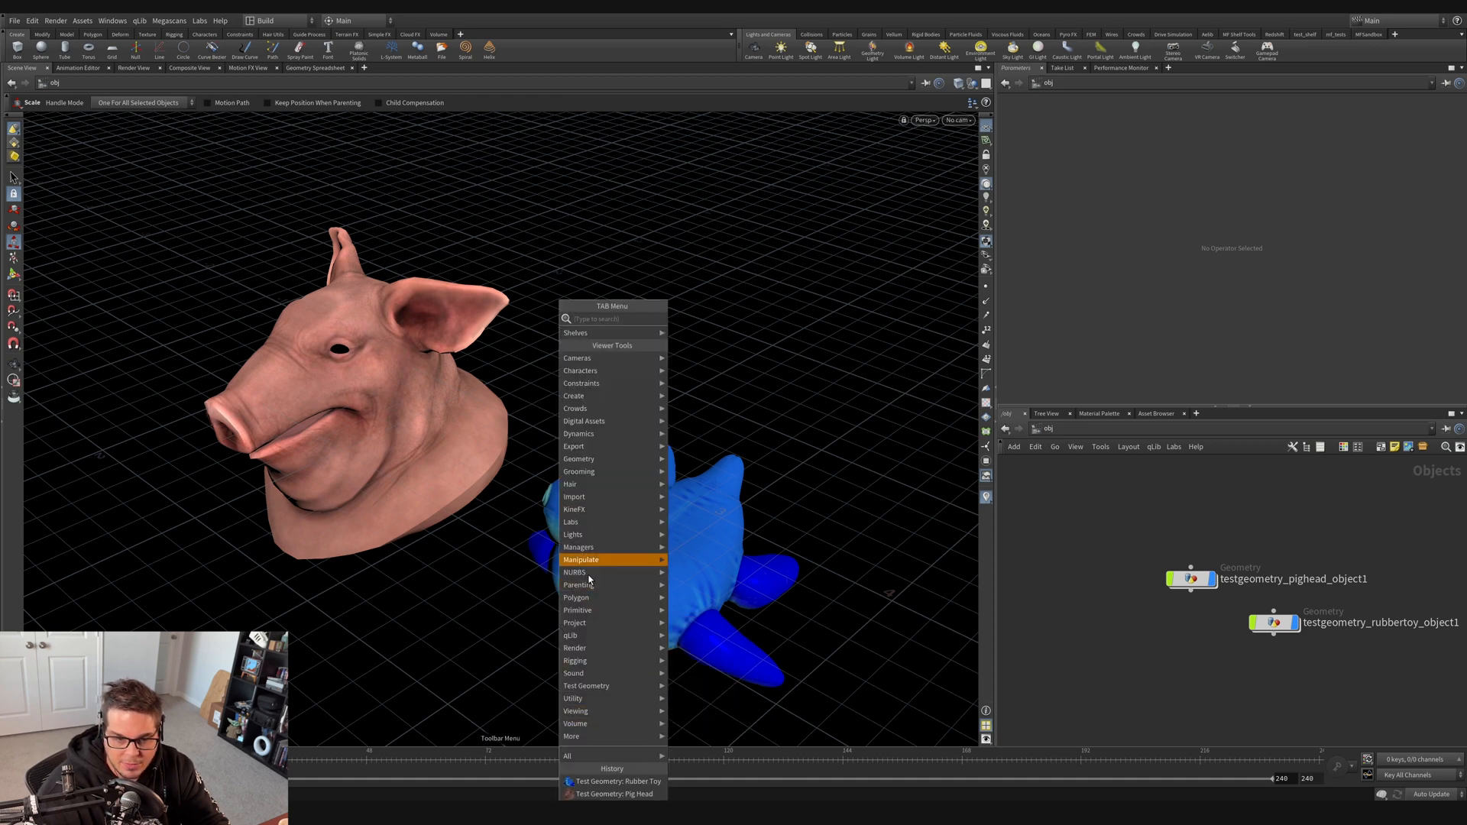
pyautogui.moveTo(510, 375)
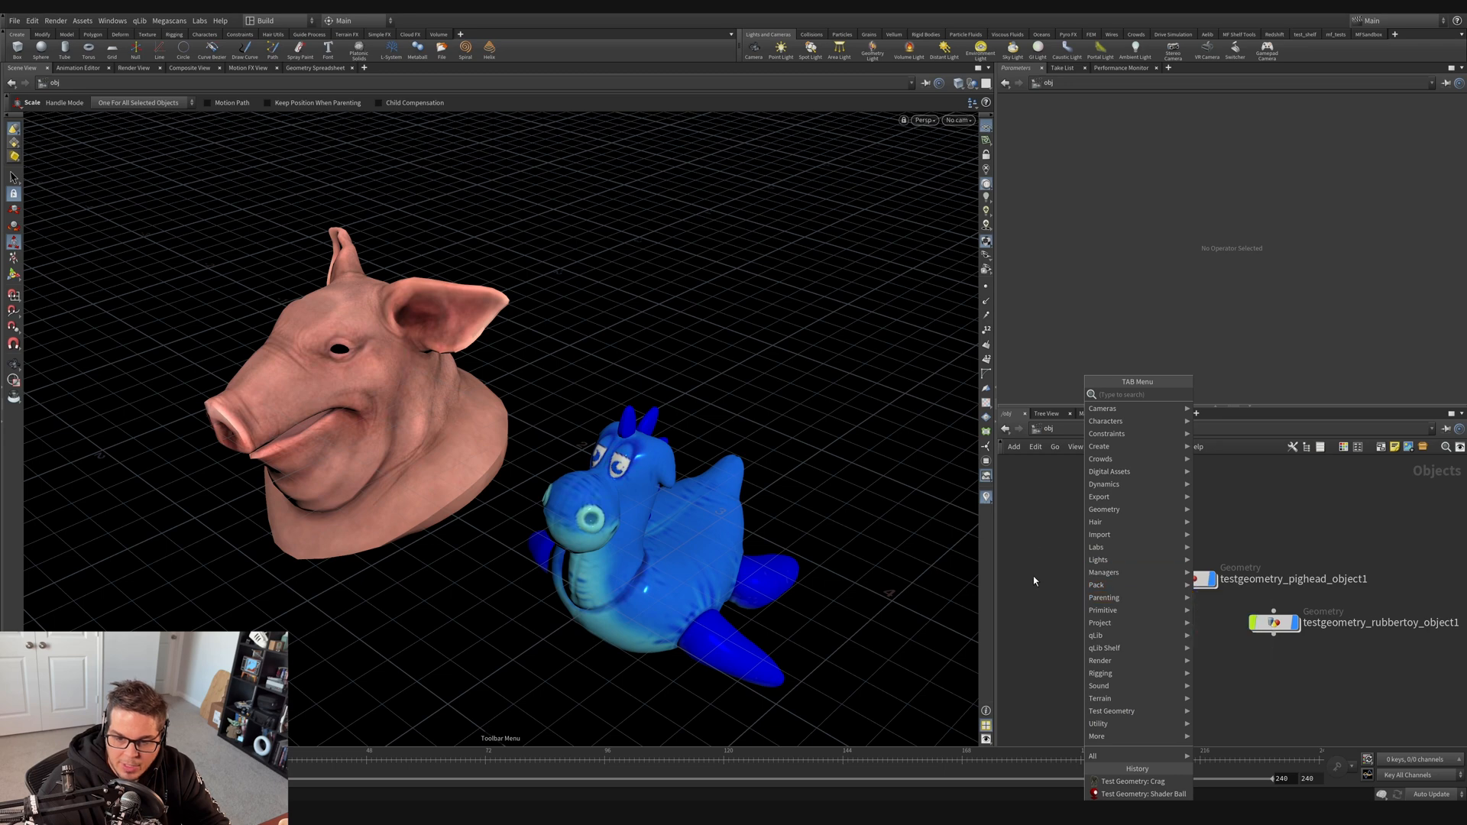
pyautogui.moveTo(1112, 712)
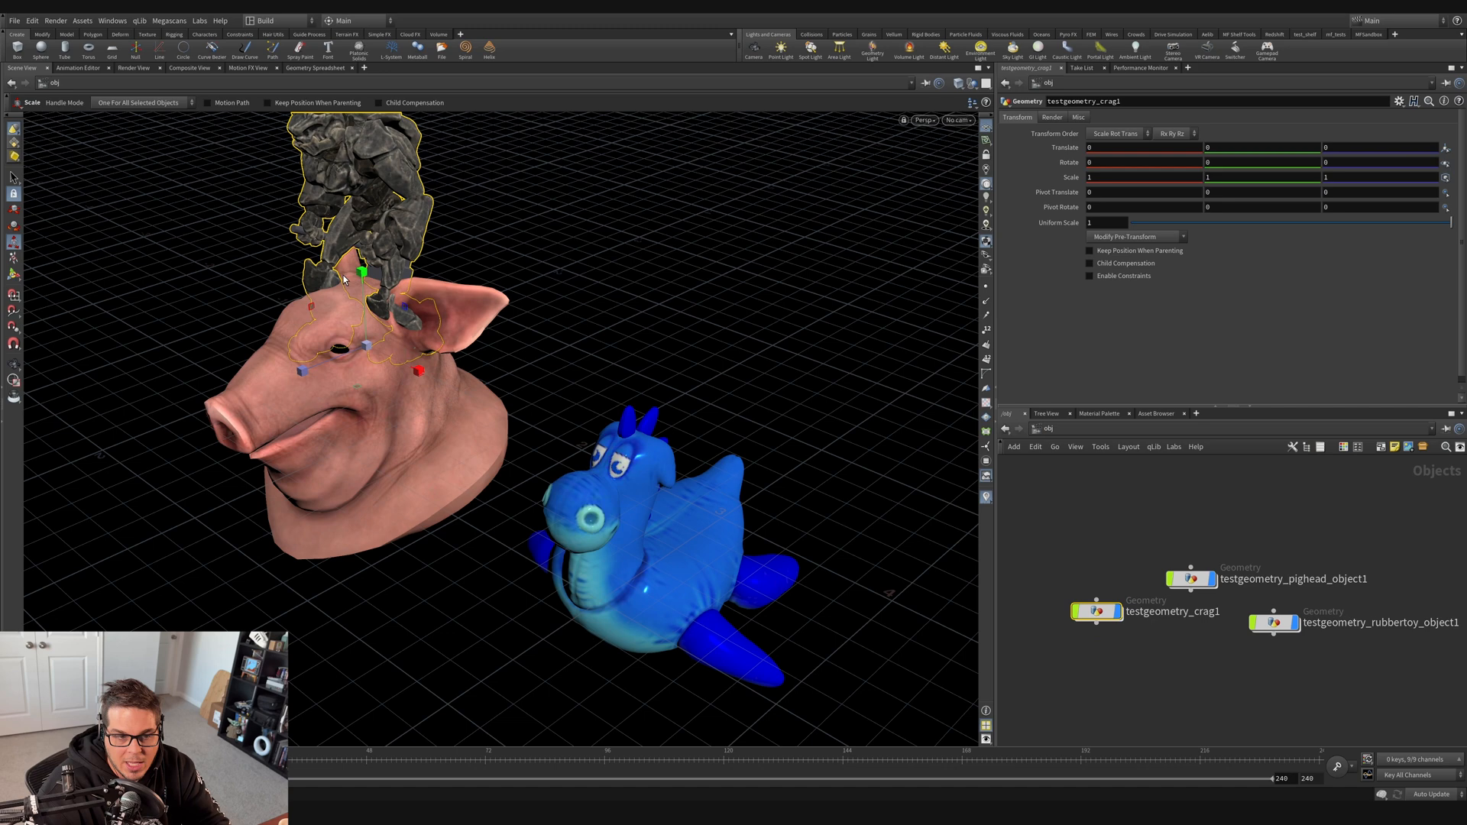
pyautogui.moveTo(242, 159)
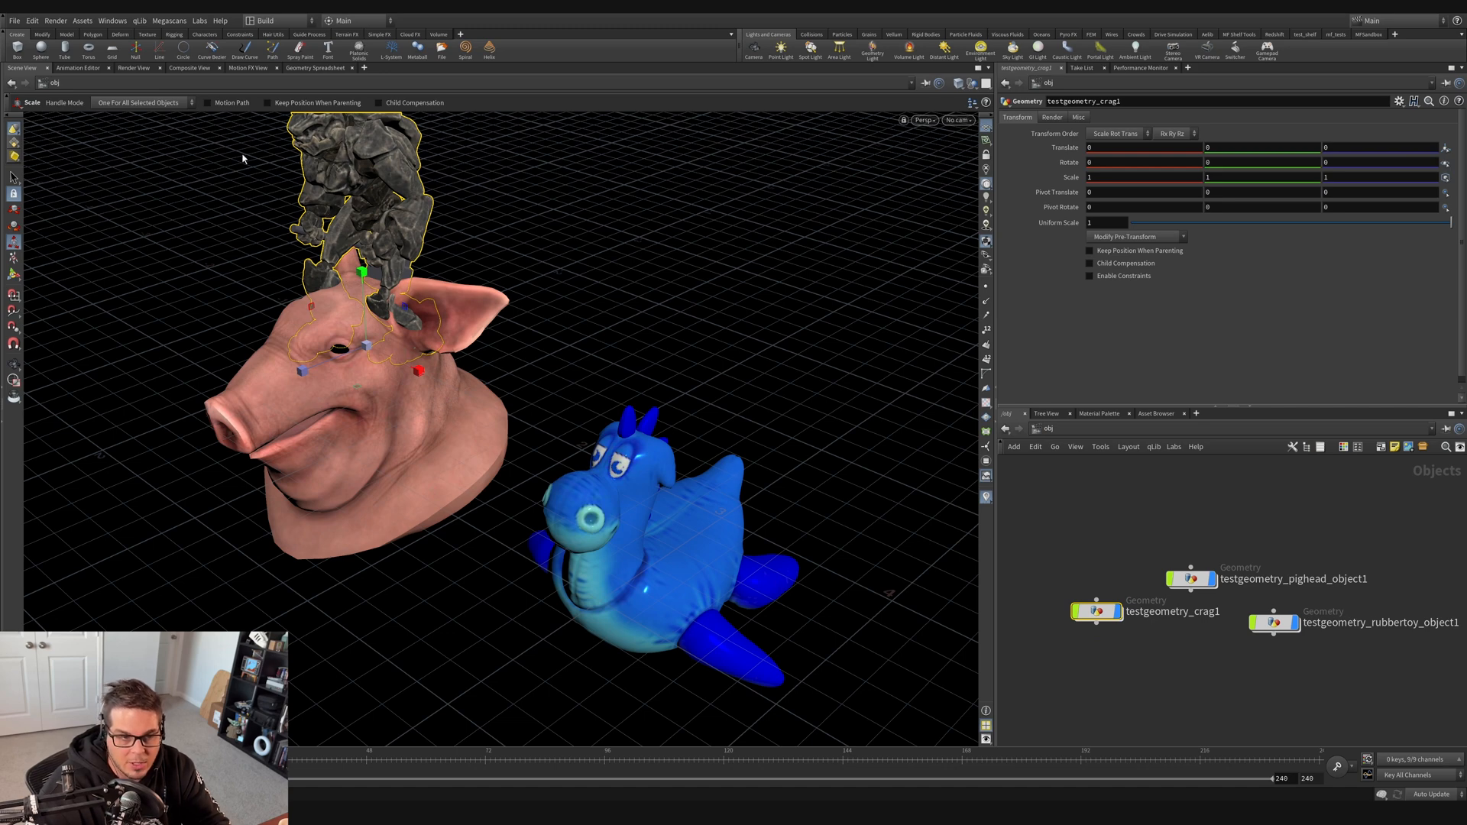
pyautogui.moveTo(1091, 545)
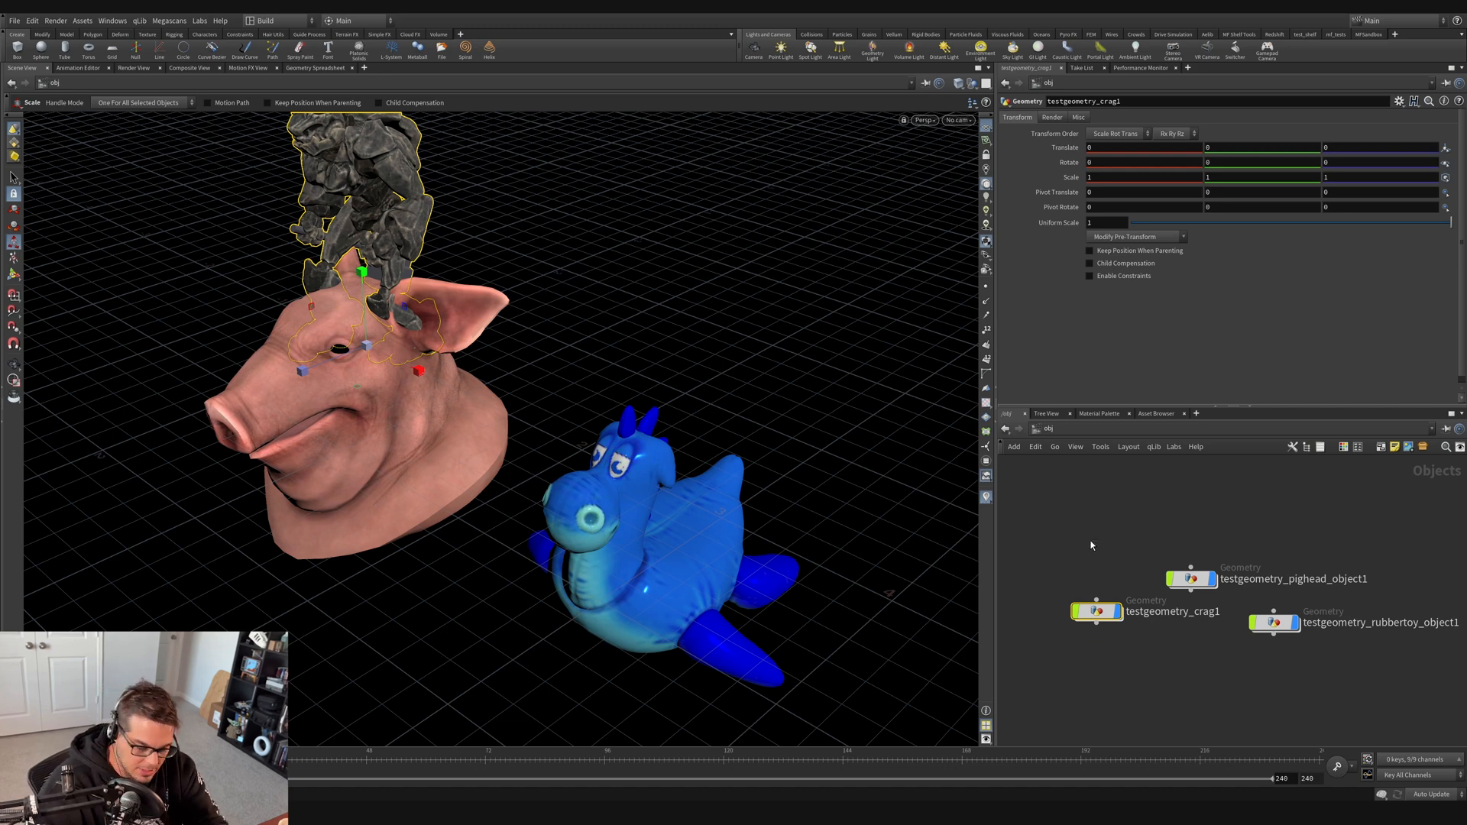
# Step: Delete the crag object and search the node menu for 'test geo'
pyautogui.press('Delete')
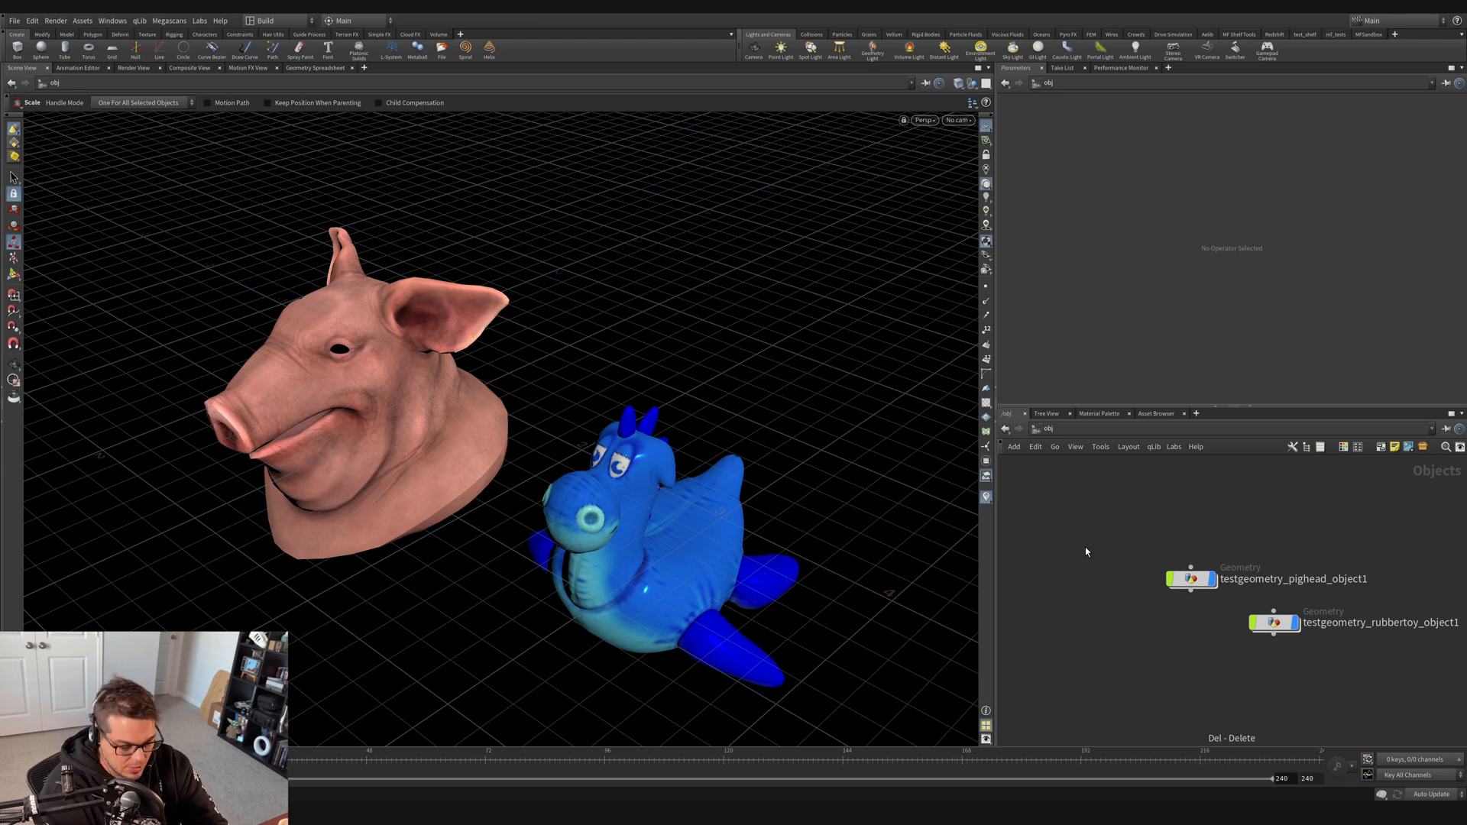
pyautogui.press('tab')
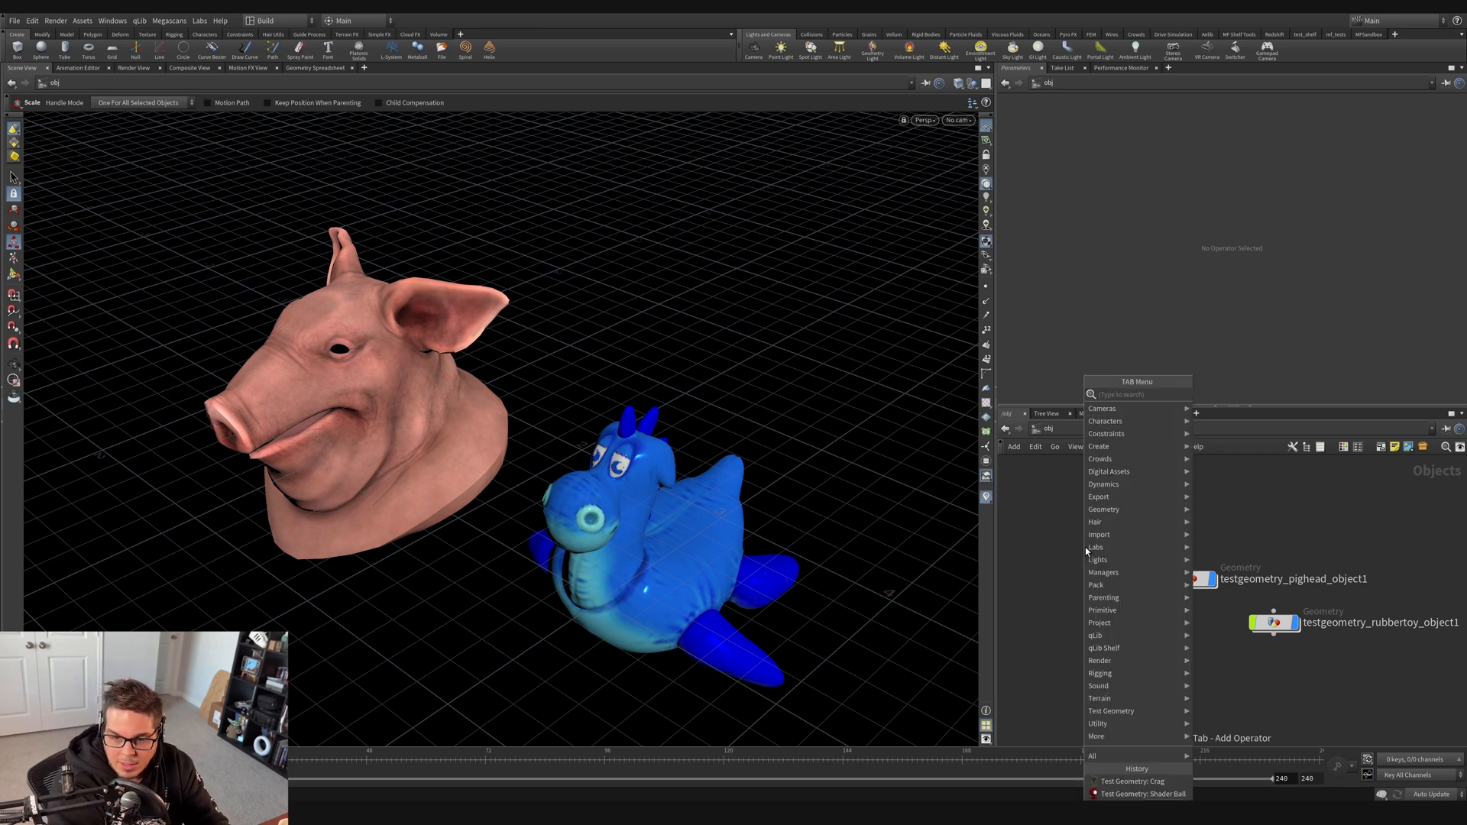
pyautogui.write('test')
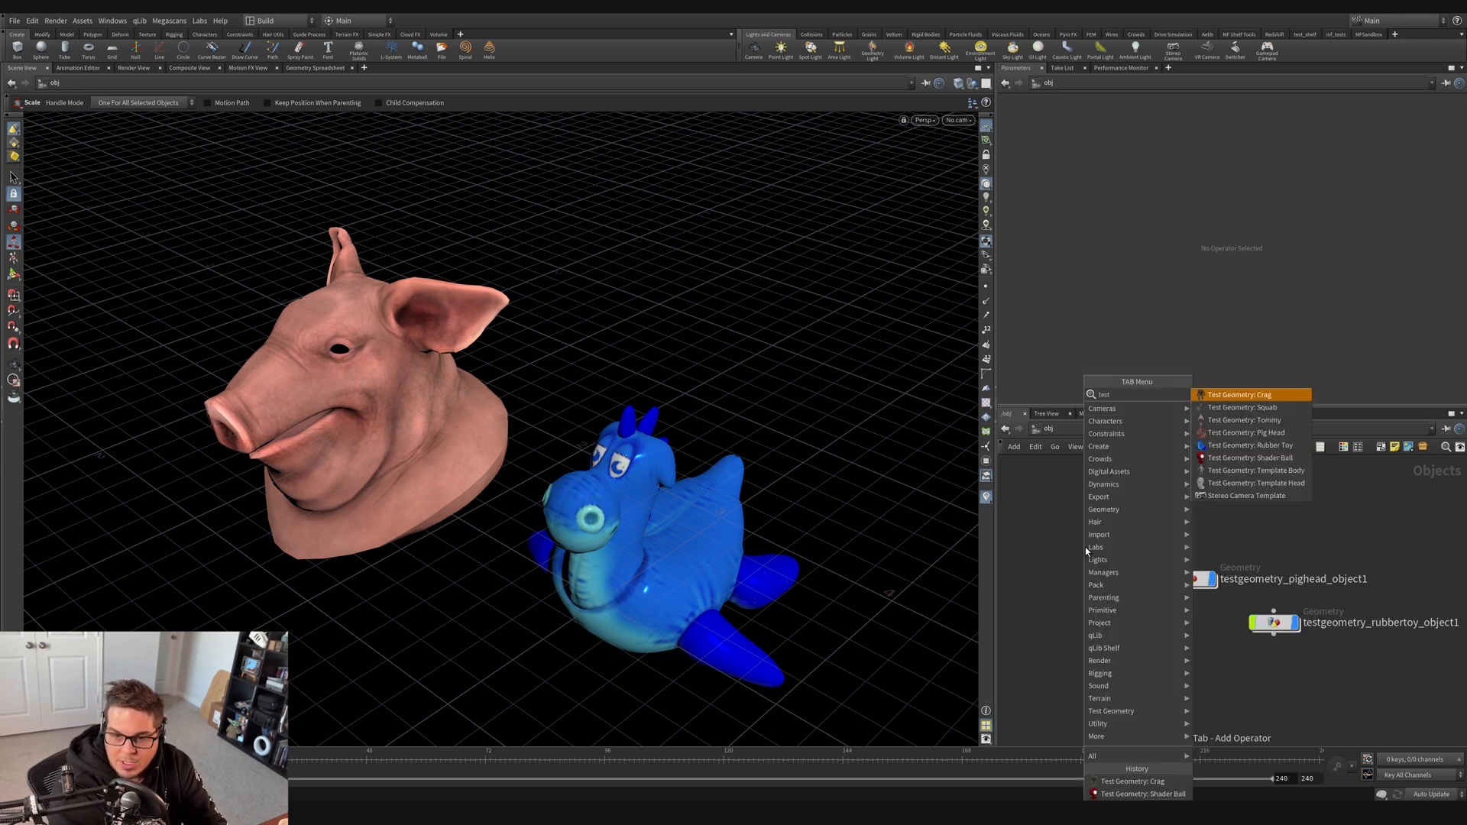
pyautogui.write('geo')
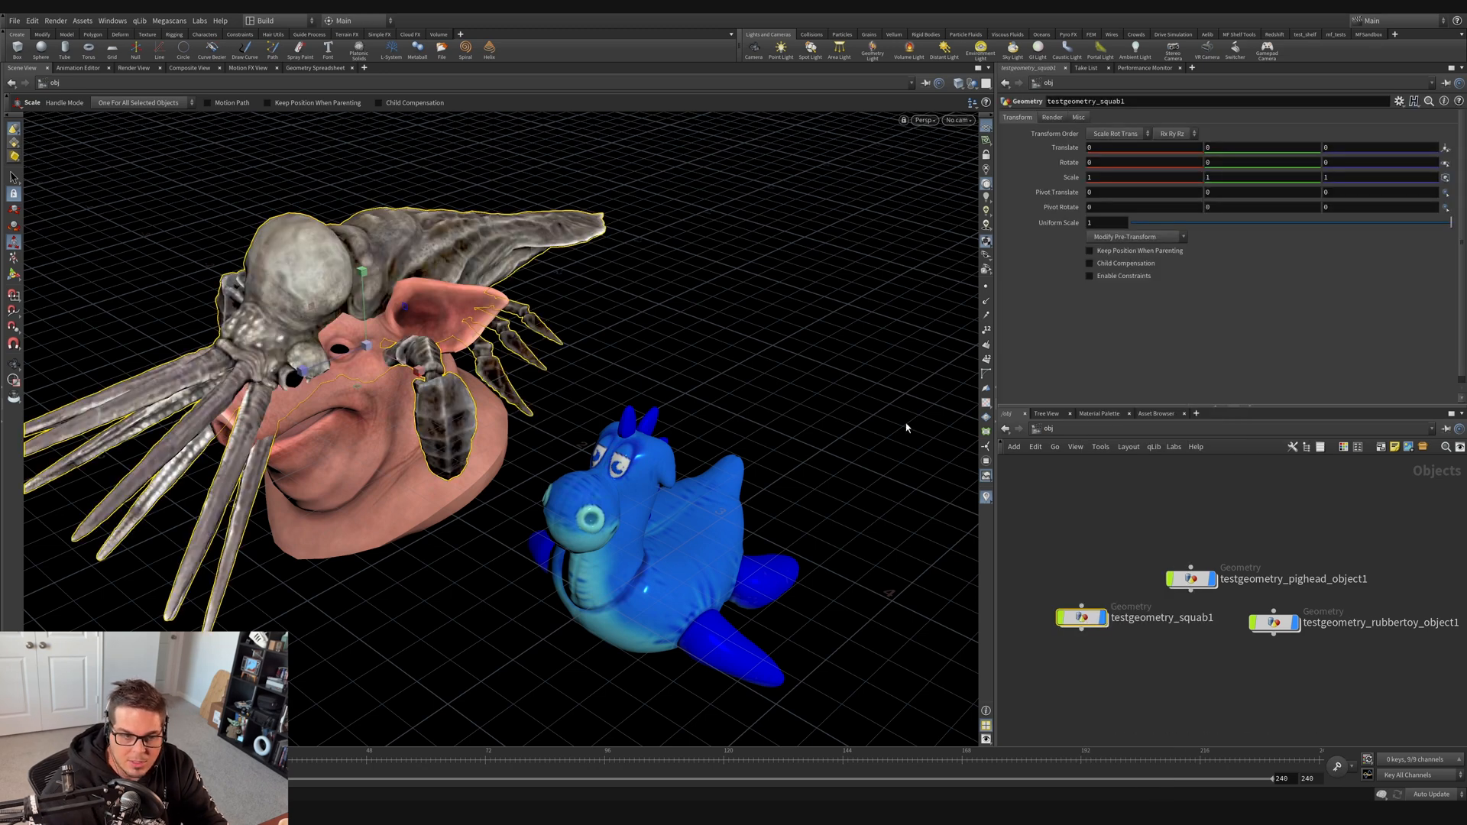
pyautogui.moveTo(399, 396)
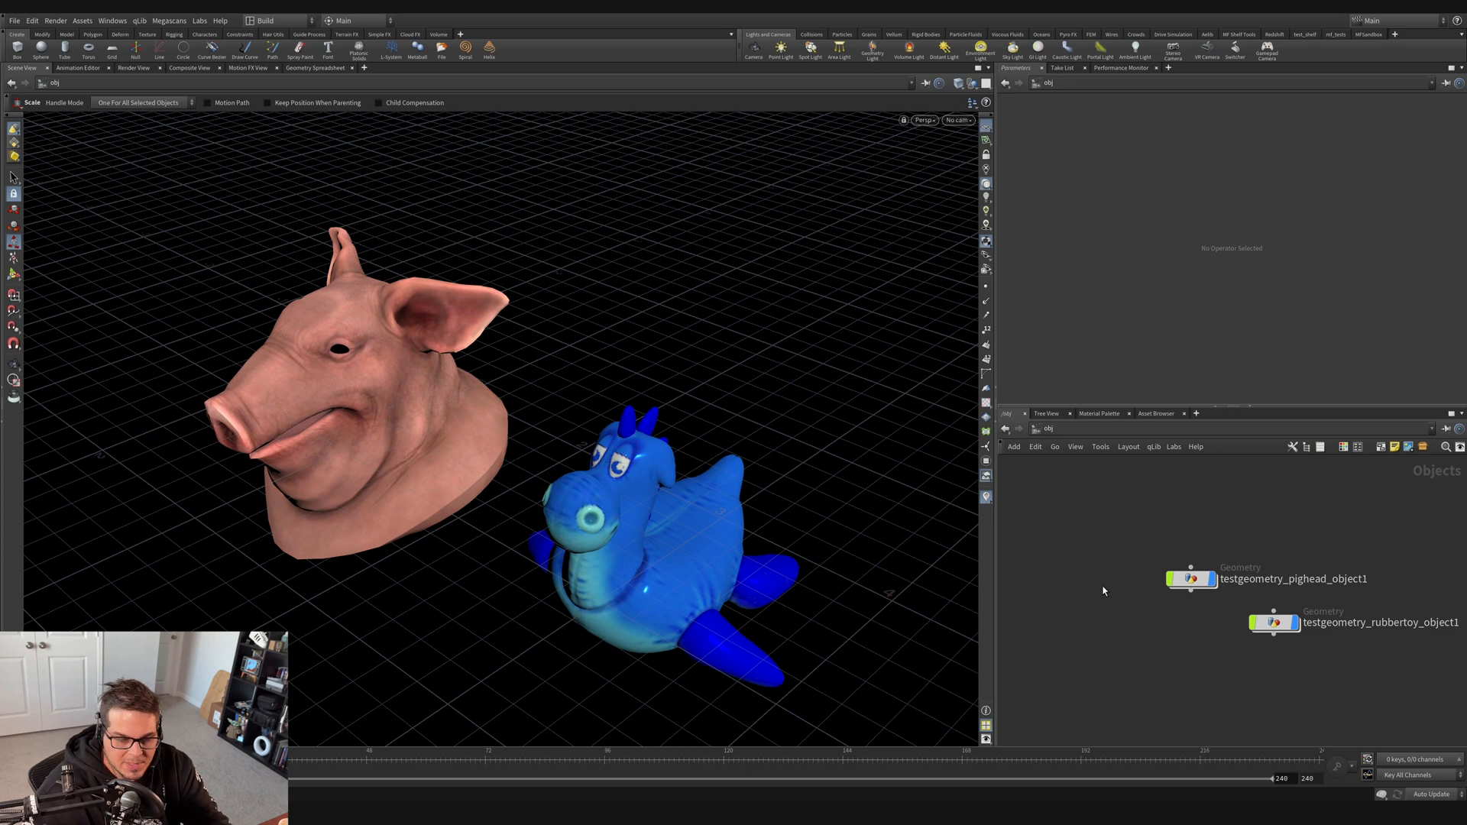
pyautogui.moveTo(1104, 567)
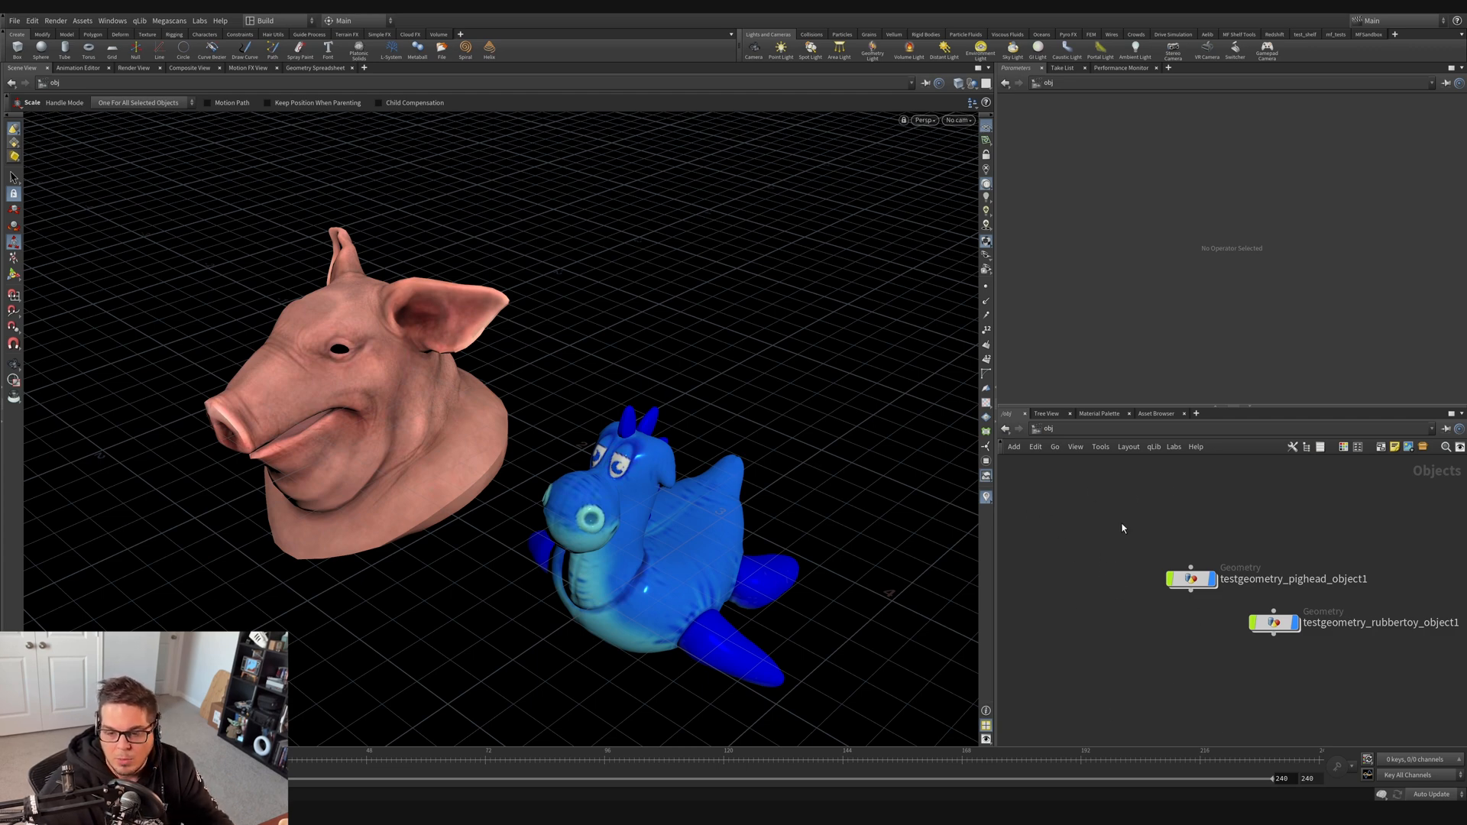
pyautogui.moveTo(1092, 549)
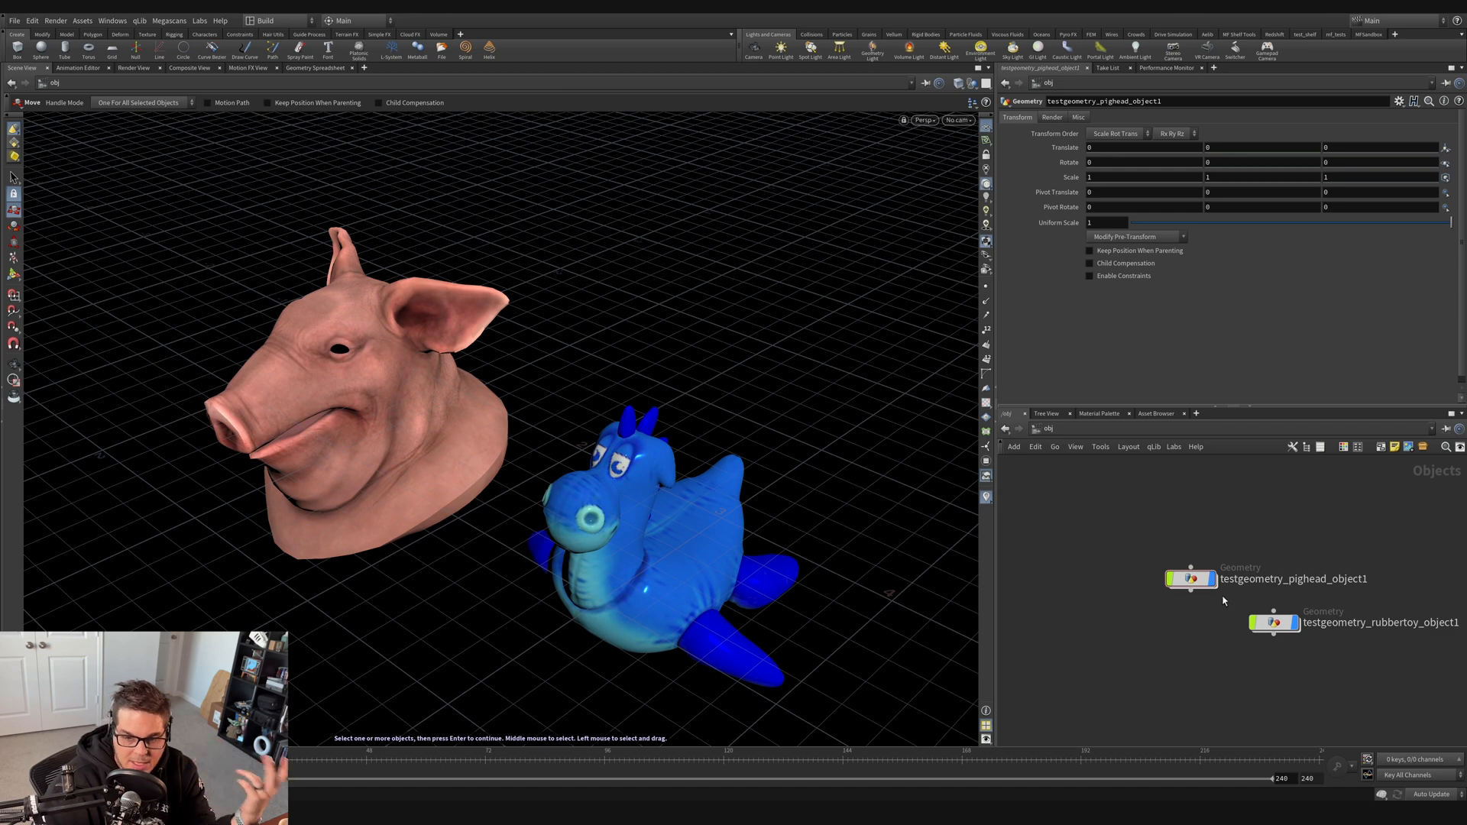
# Step: Dive into testgeometry_pighead_object1 to view its inner pig head node
pyautogui.doubleClick(1189, 579)
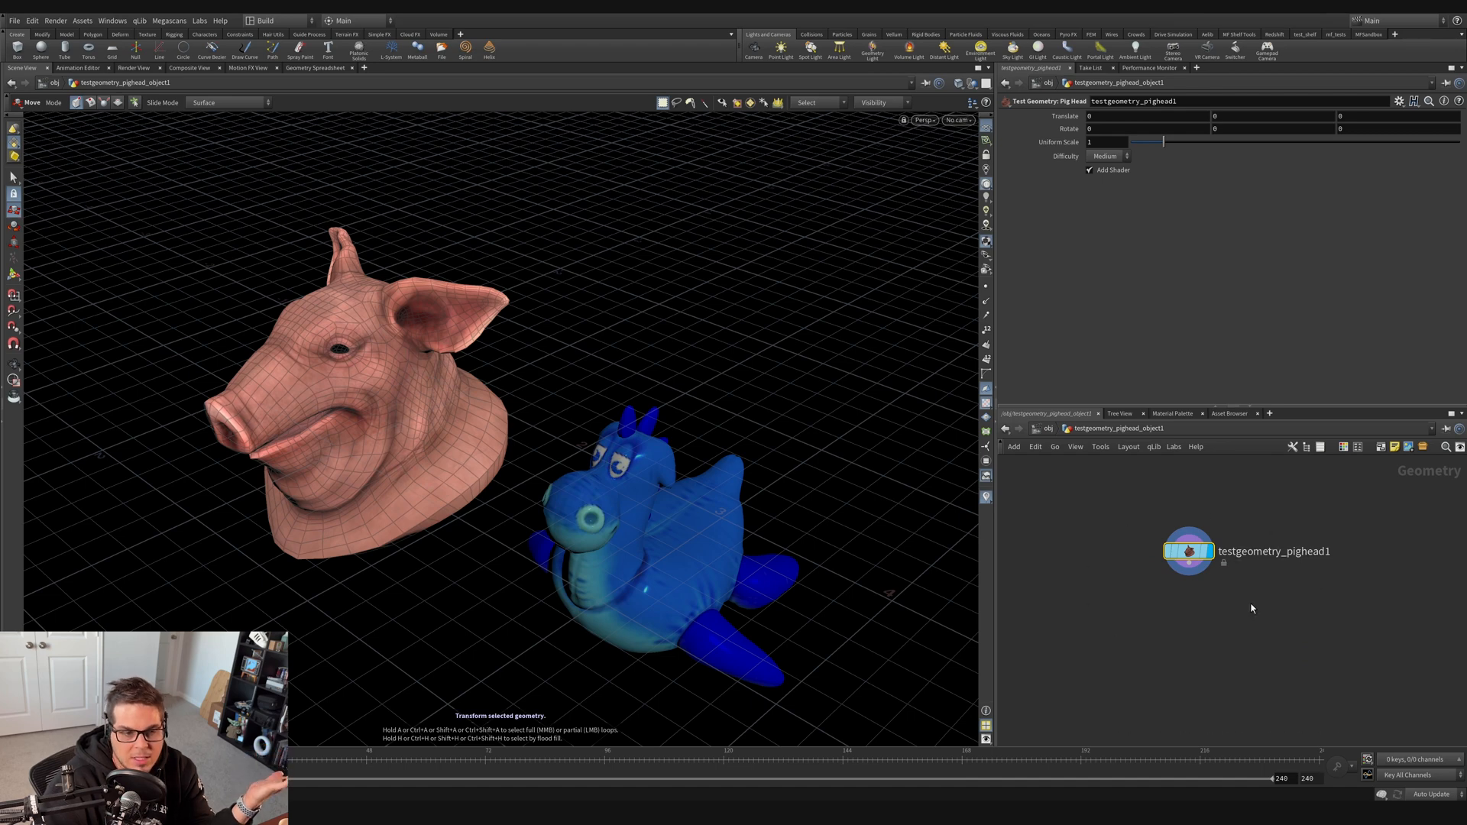
pyautogui.moveTo(1065, 482)
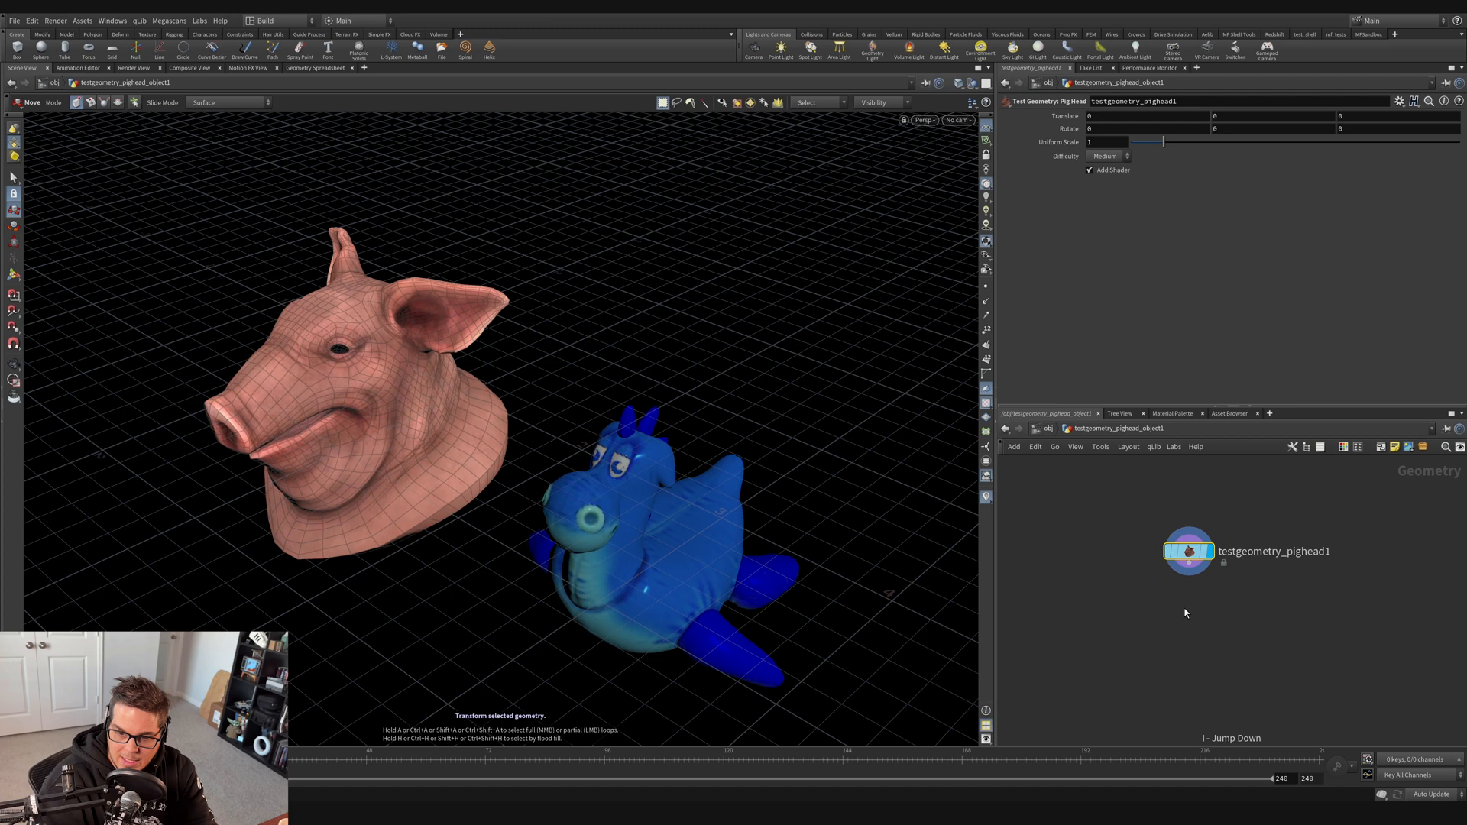
pyautogui.moveTo(1171, 602)
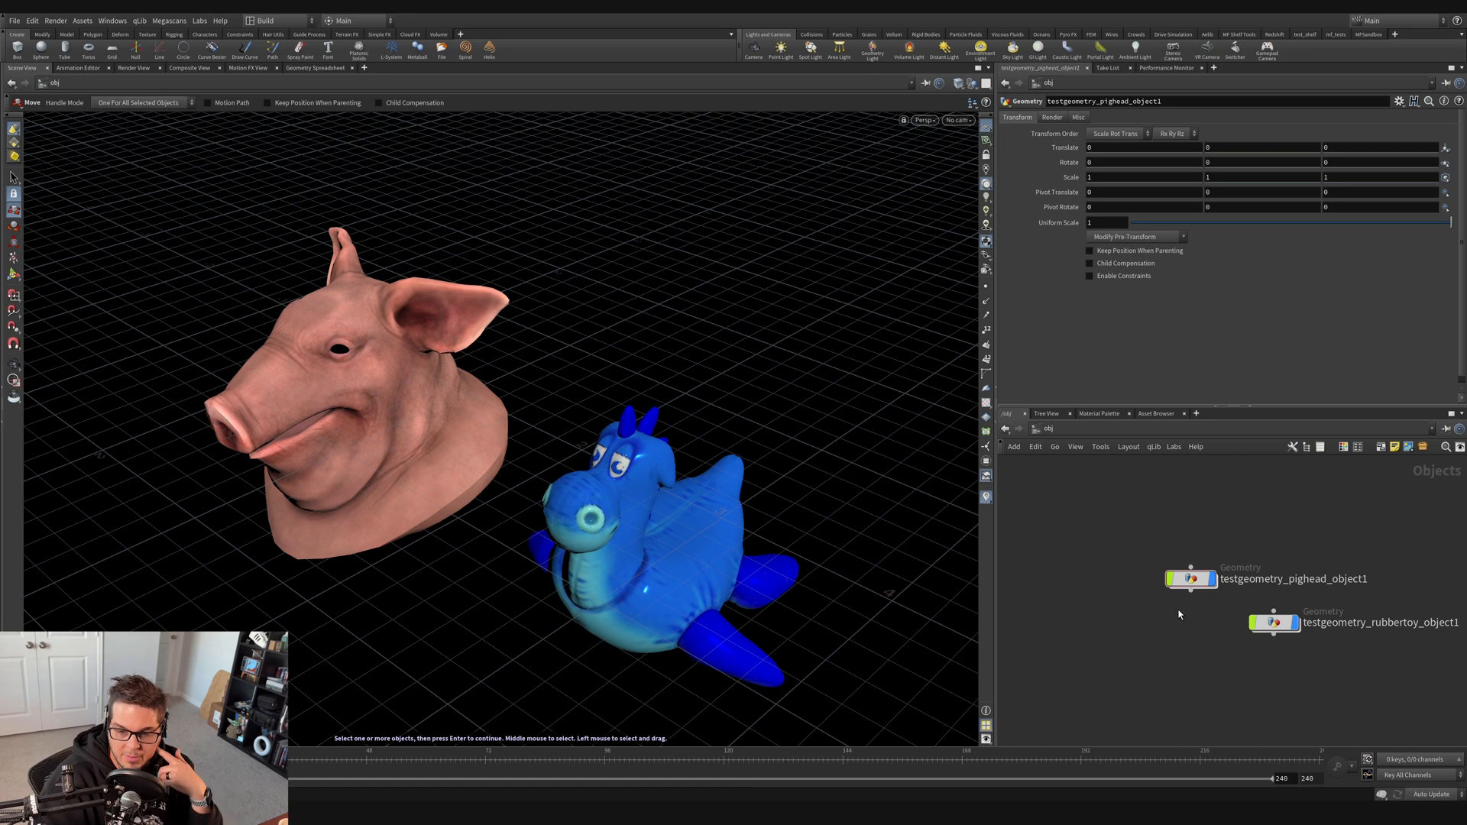
pyautogui.moveTo(1335, 690)
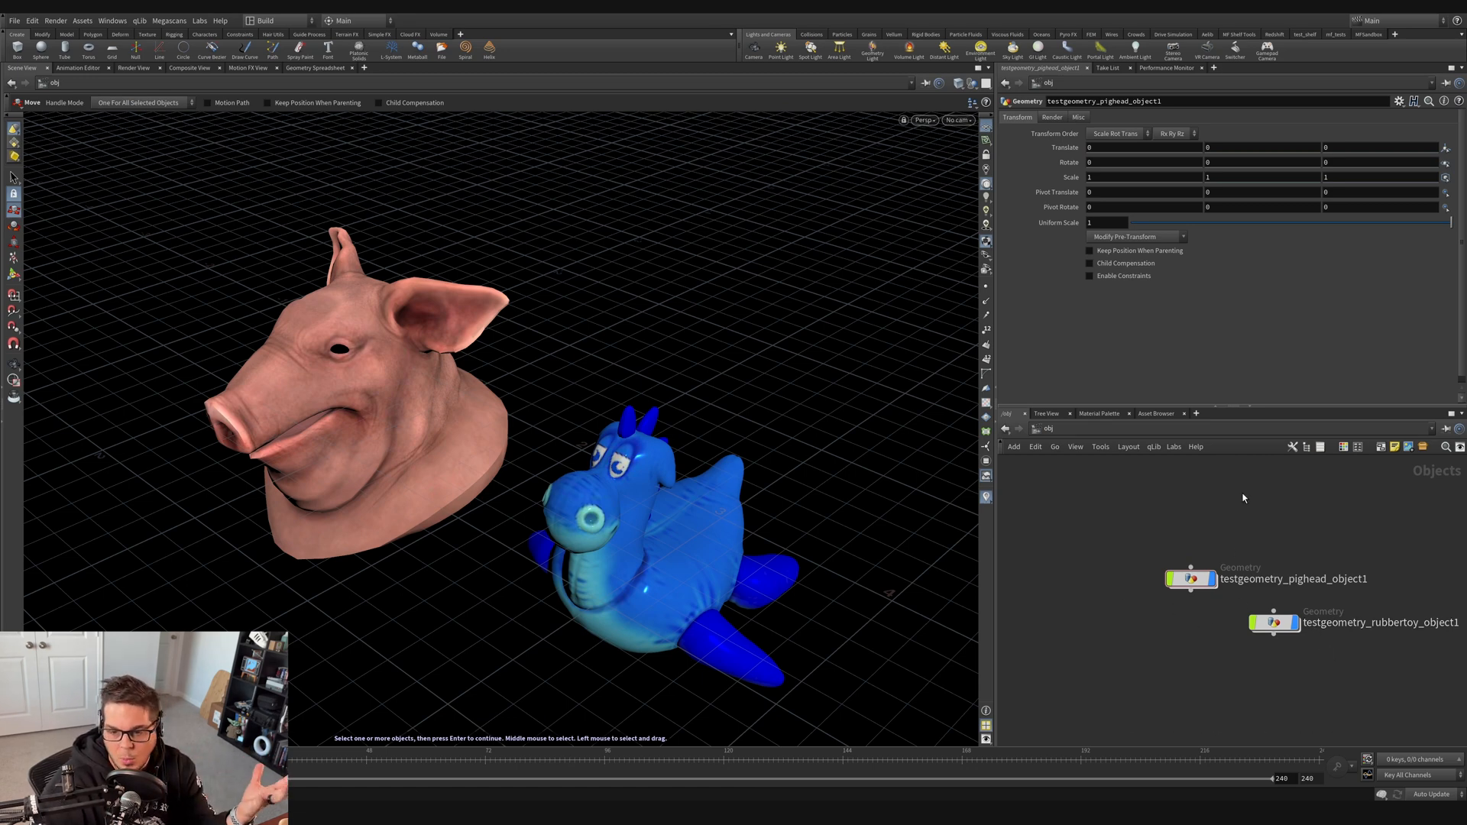
pyautogui.moveTo(1165, 521)
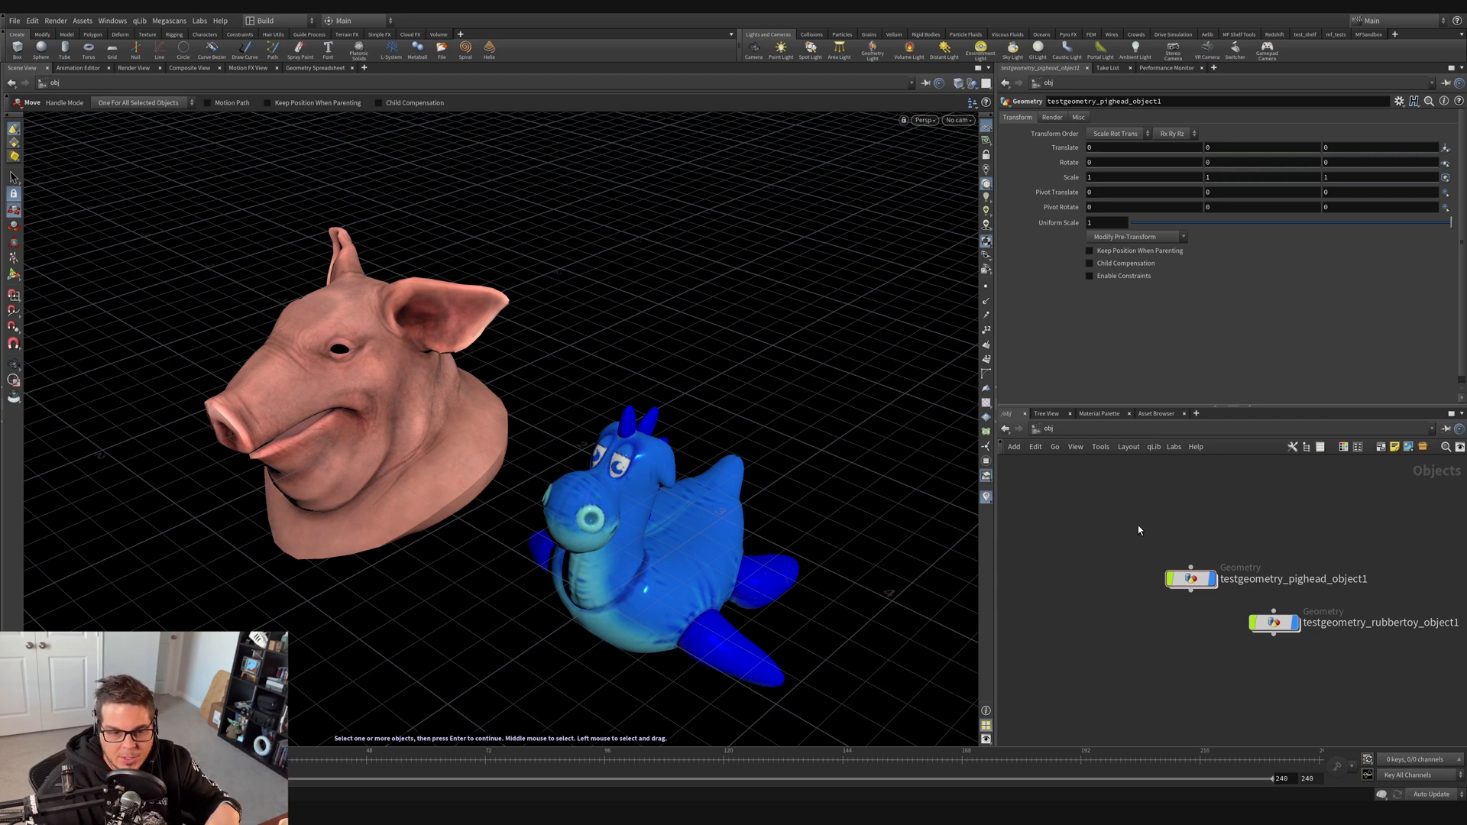
pyautogui.moveTo(1083, 602)
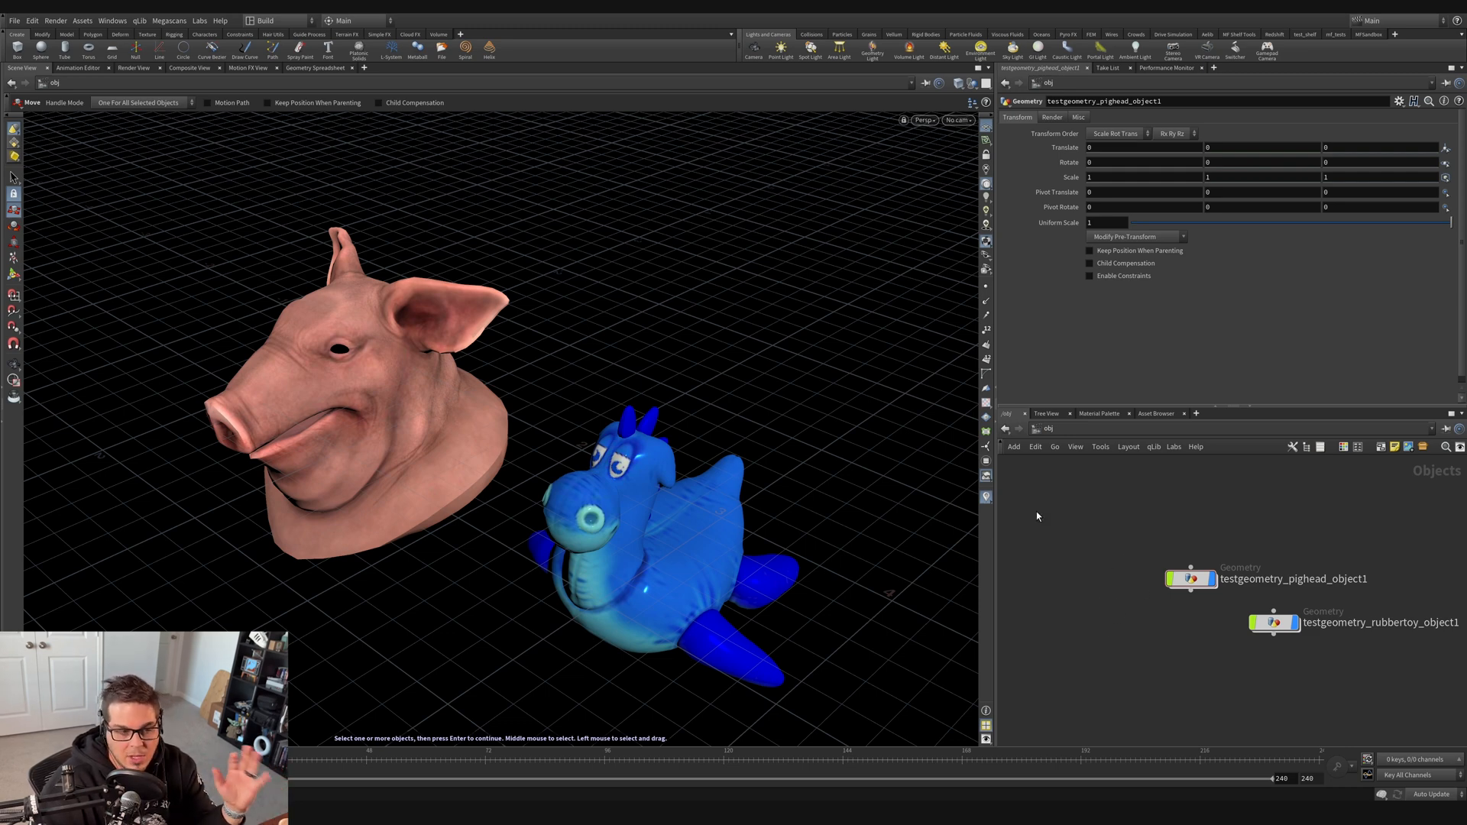
pyautogui.moveTo(734, 322)
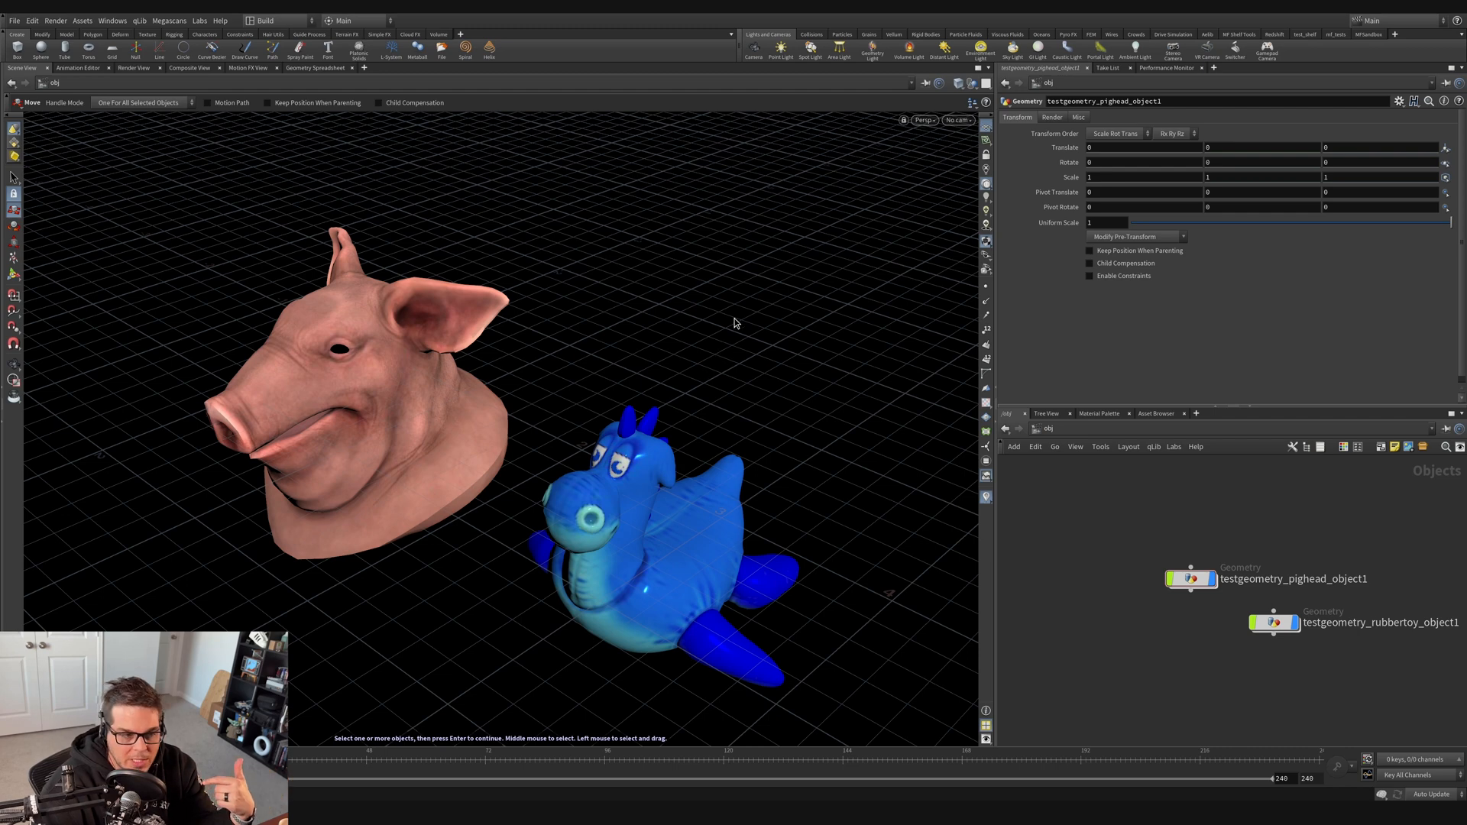
pyautogui.moveTo(28, 384)
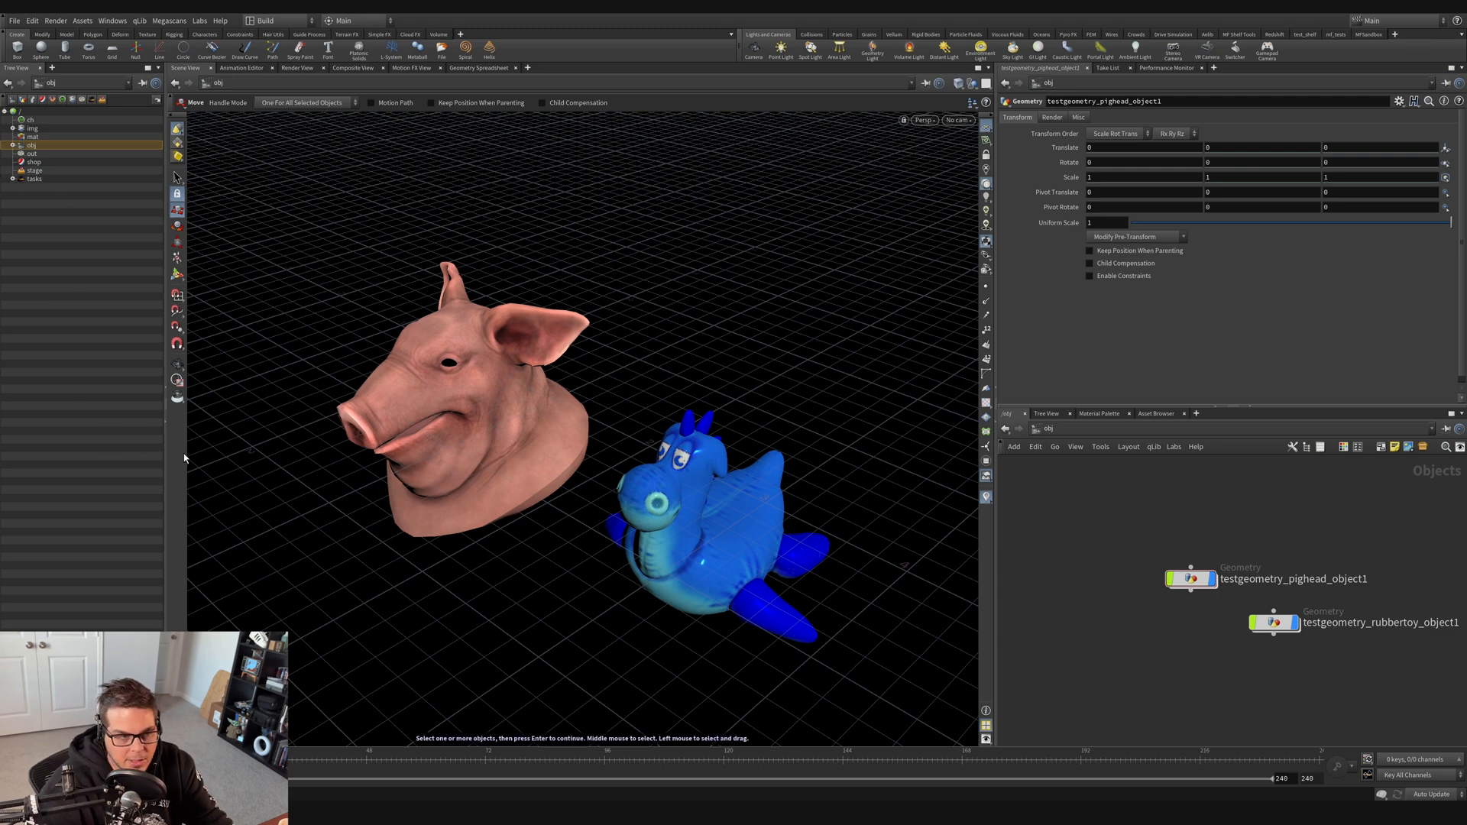
pyautogui.moveTo(177, 178)
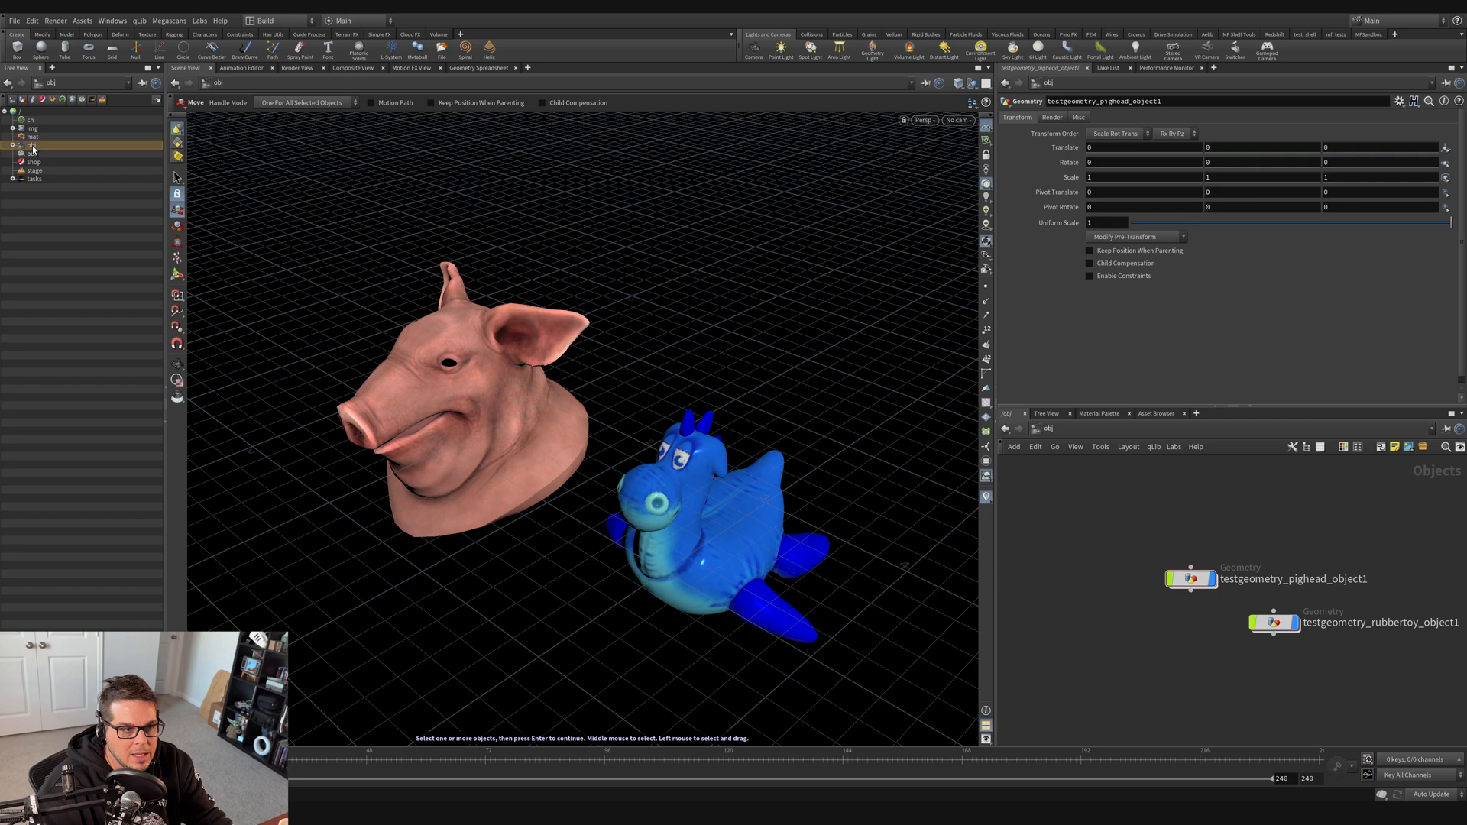
# Step: Expand obj in the Tree View to list the pig head and rubber toy objects
pyautogui.click(12, 146)
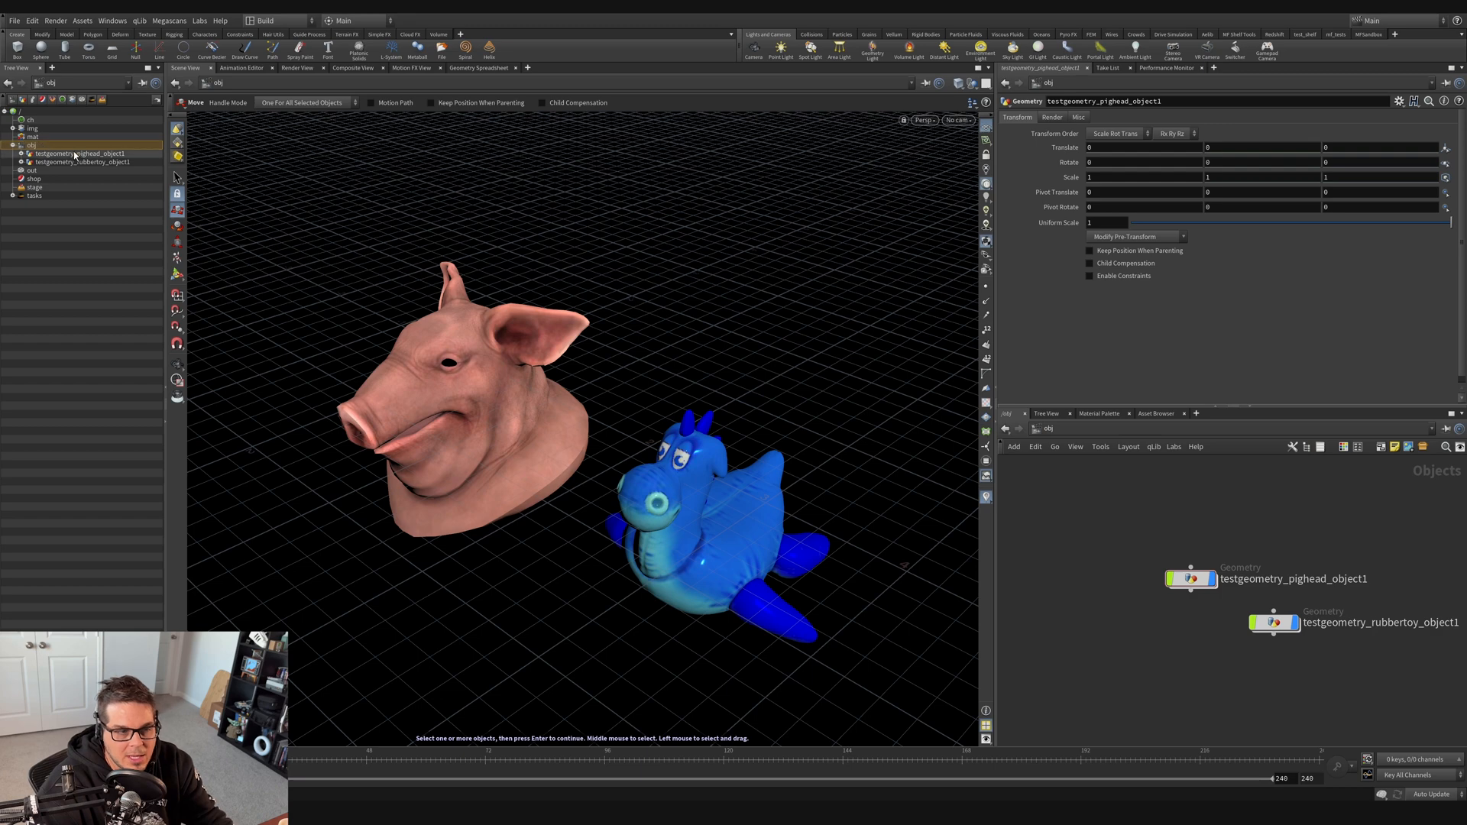
# Step: Select the pig head and rubber toy objects, then expand the pig head's inner geometry
pyautogui.click(31, 170)
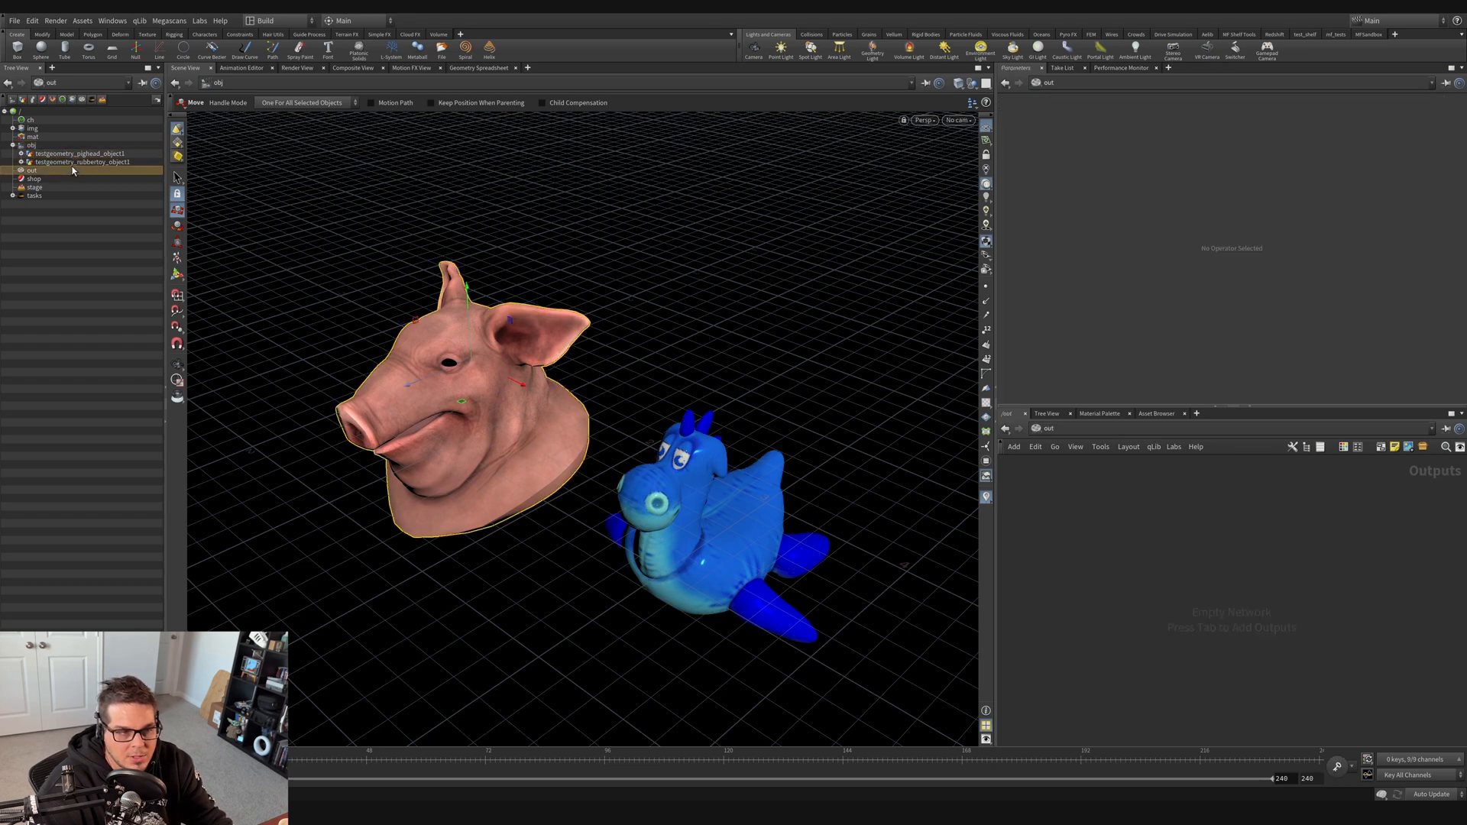
pyautogui.click(74, 162)
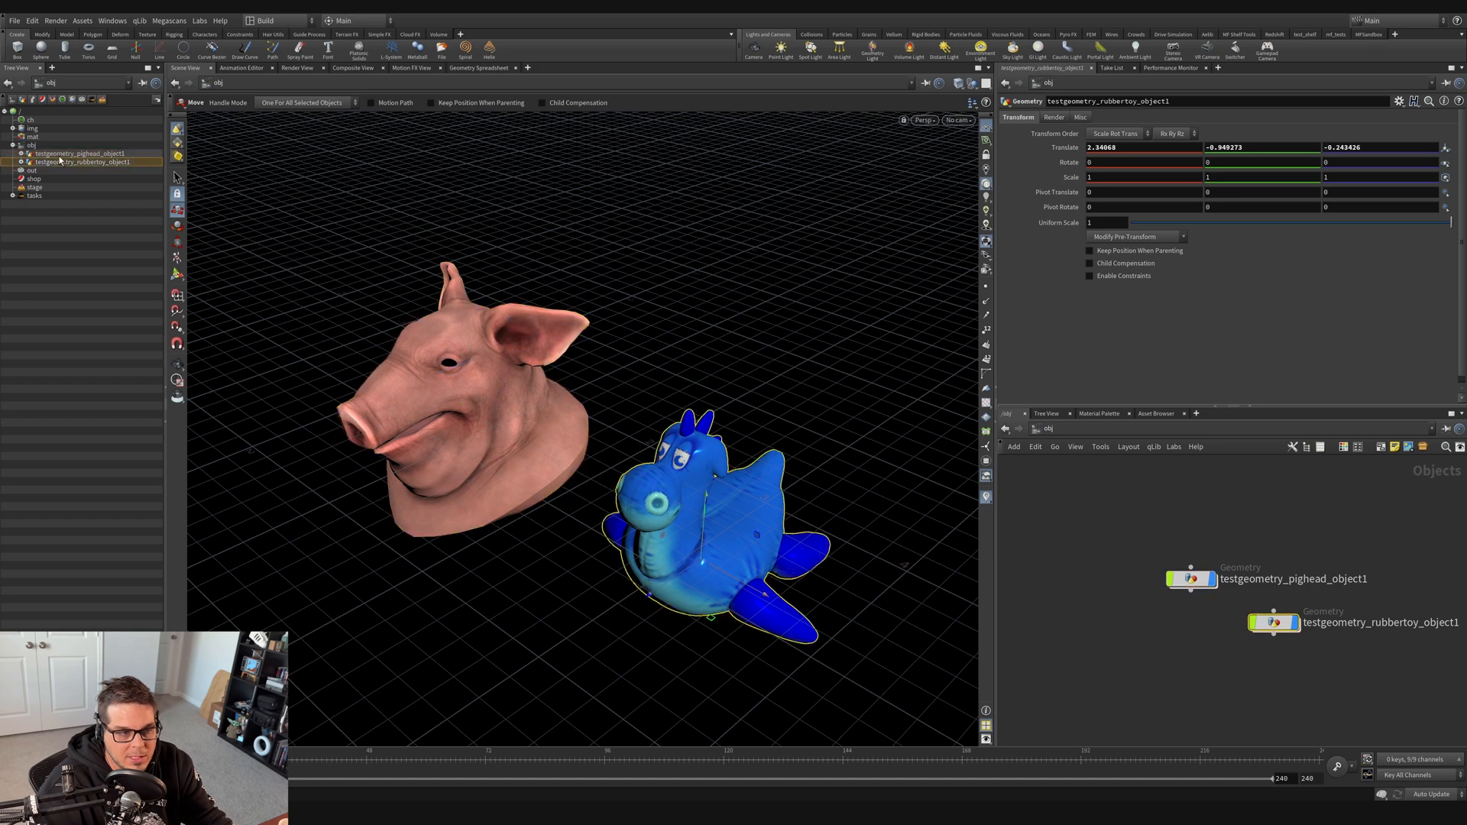
pyautogui.click(80, 153)
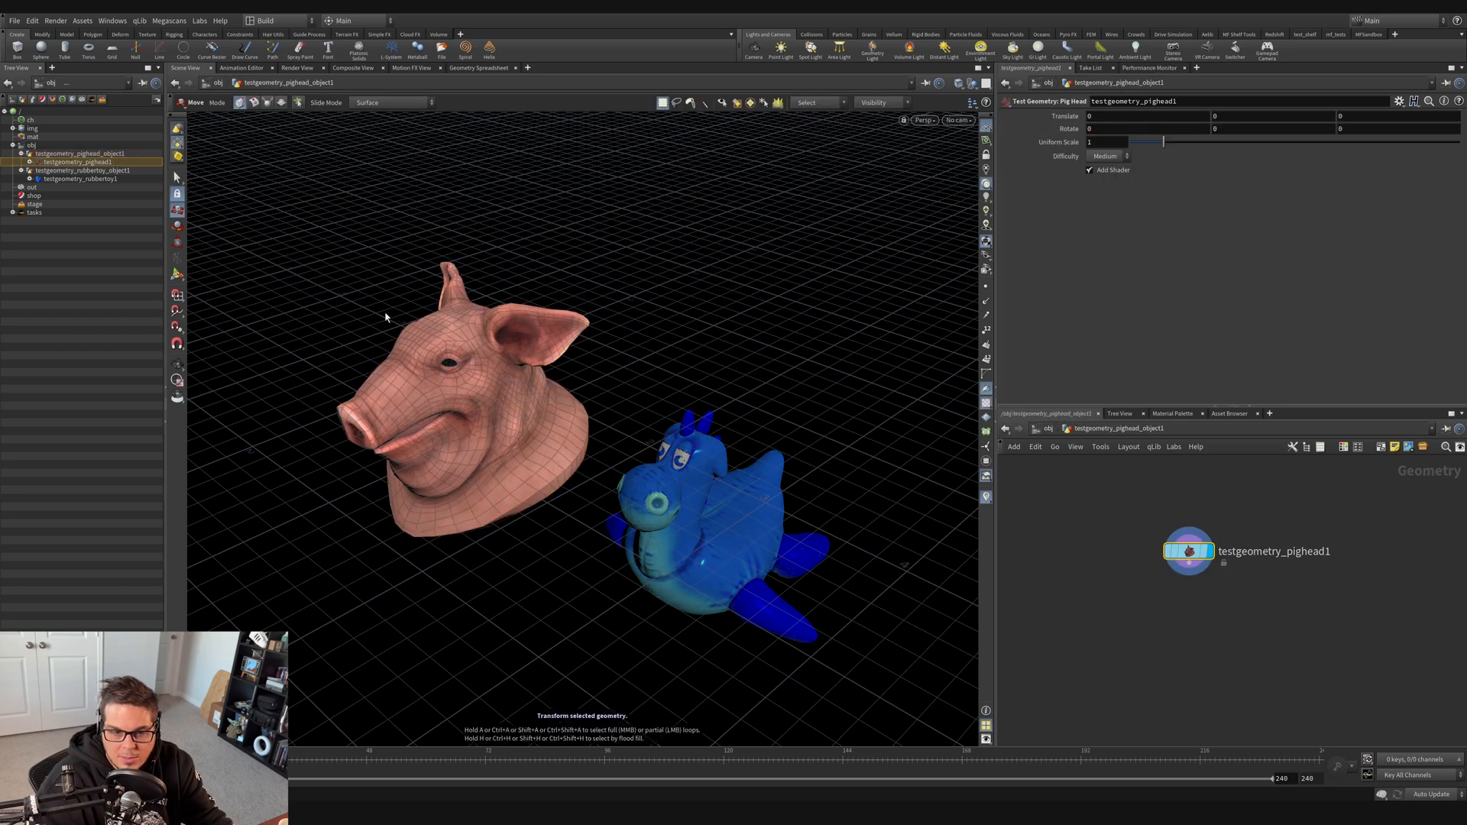
pyautogui.moveTo(1164, 568)
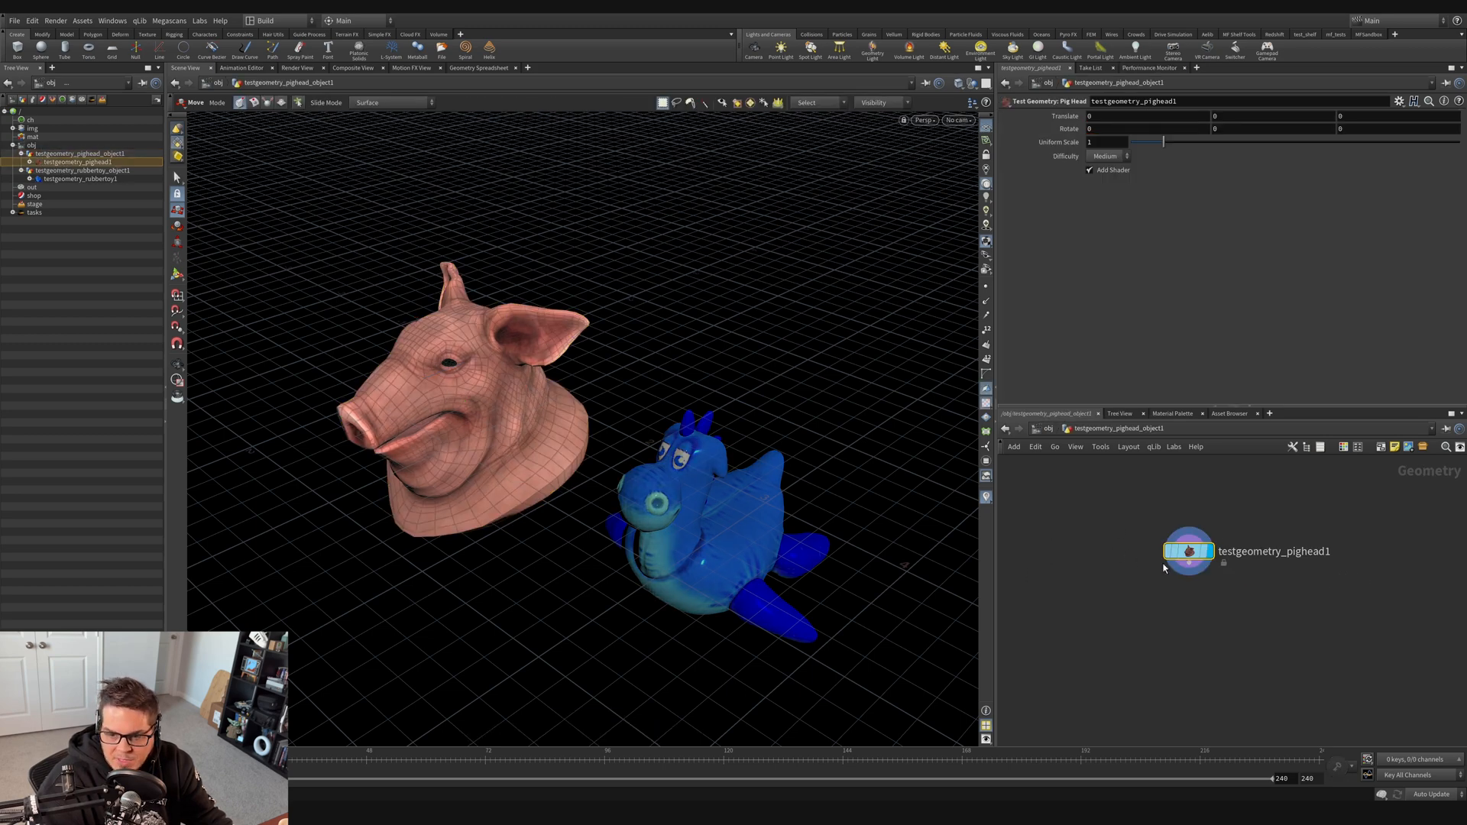
pyautogui.moveTo(1193, 572)
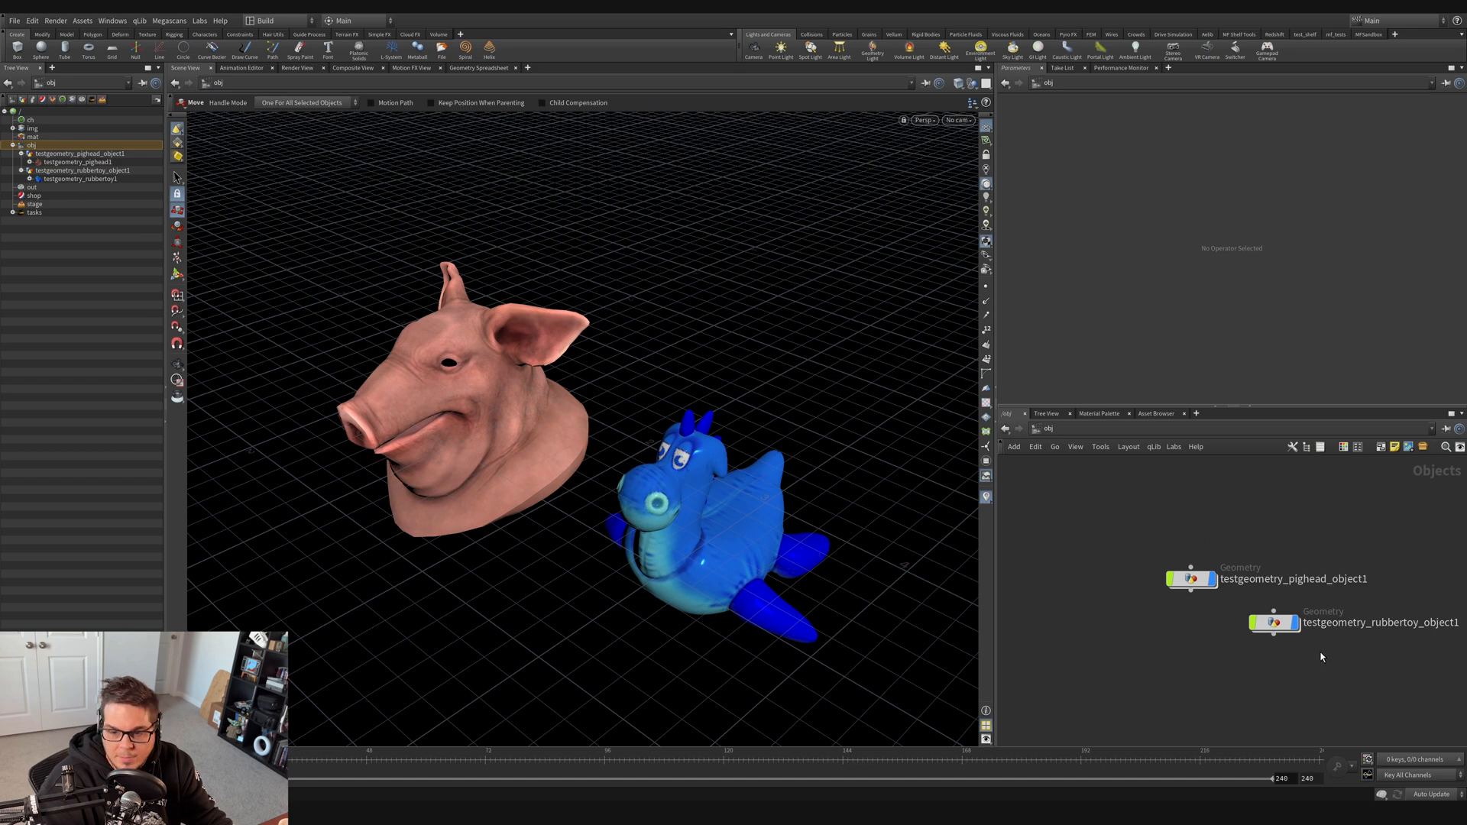
pyautogui.moveTo(91, 293)
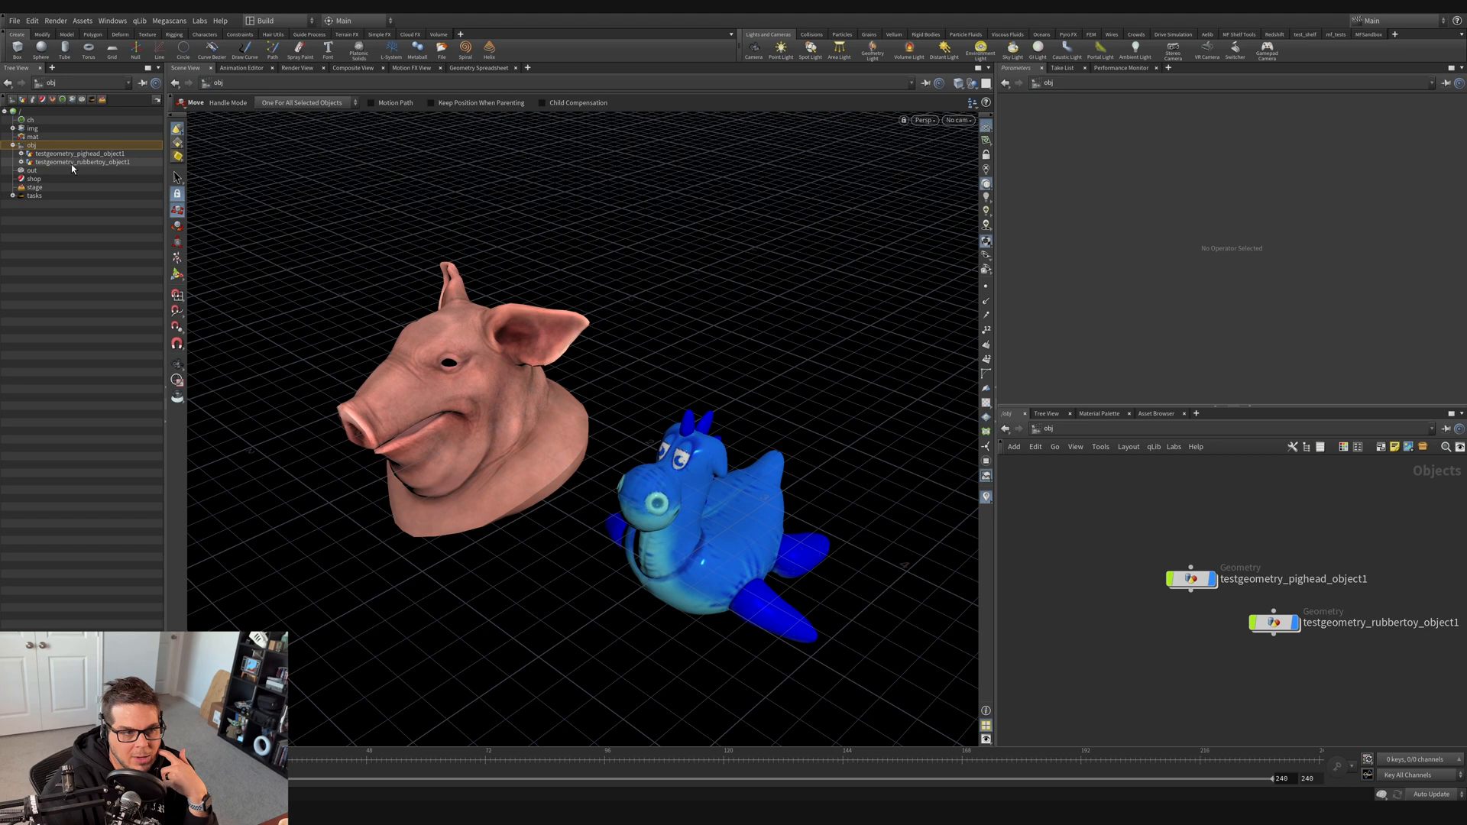
pyautogui.click(82, 162)
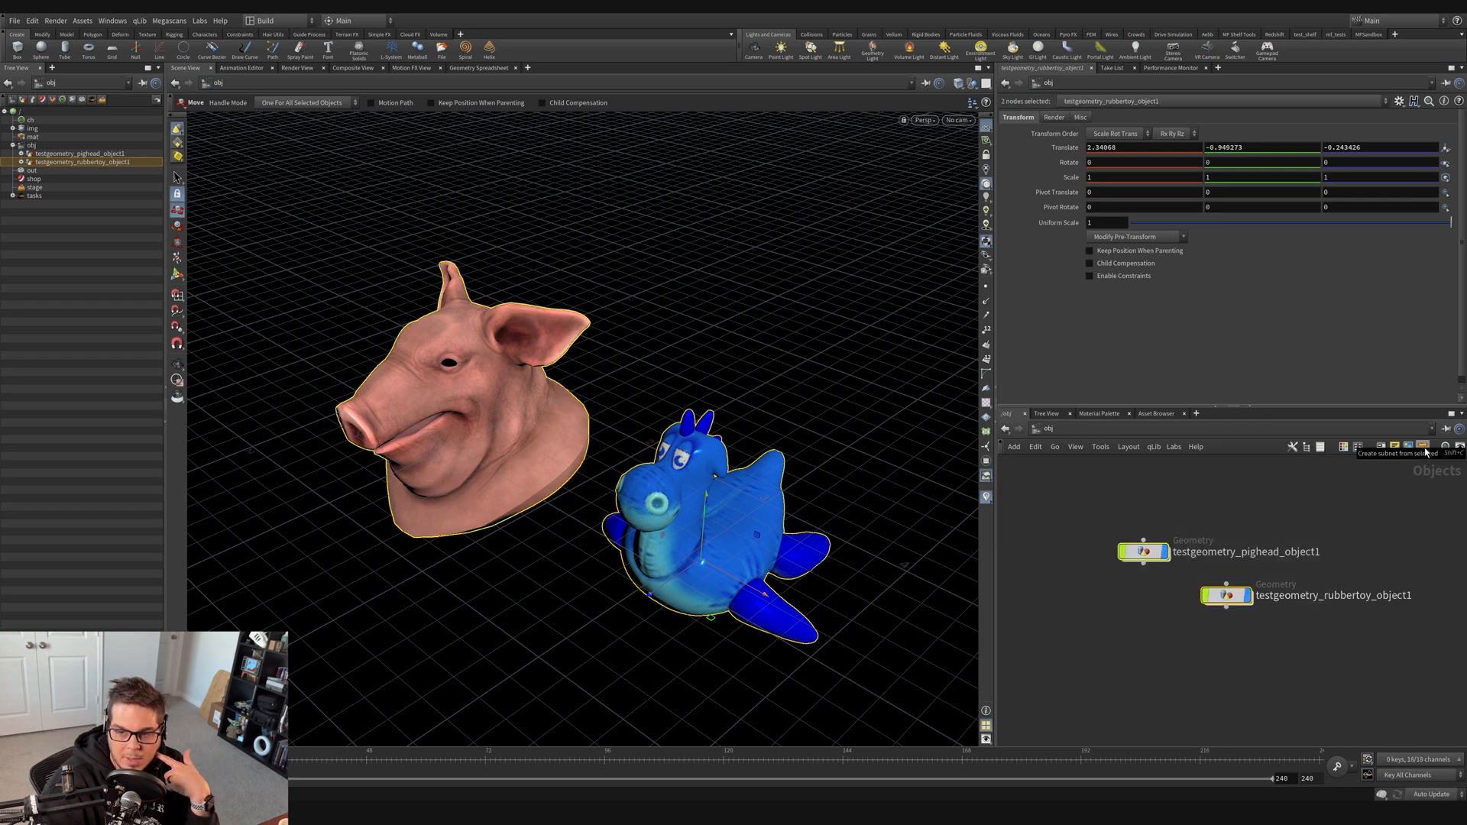
# Step: Create subnet1 from the pig head and rubber toy, then look inside it
pyautogui.click(1423, 447)
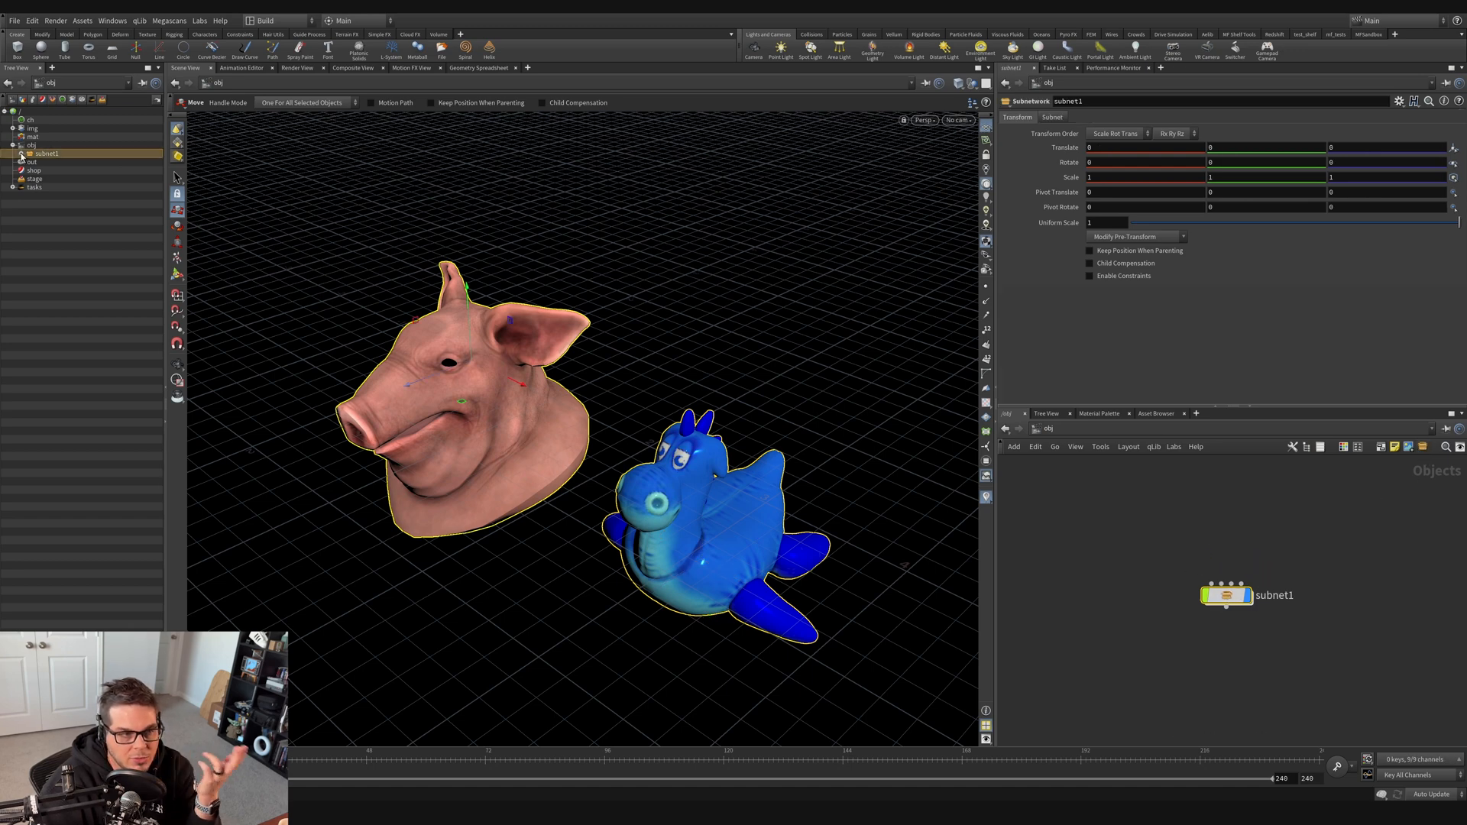
pyautogui.click(21, 154)
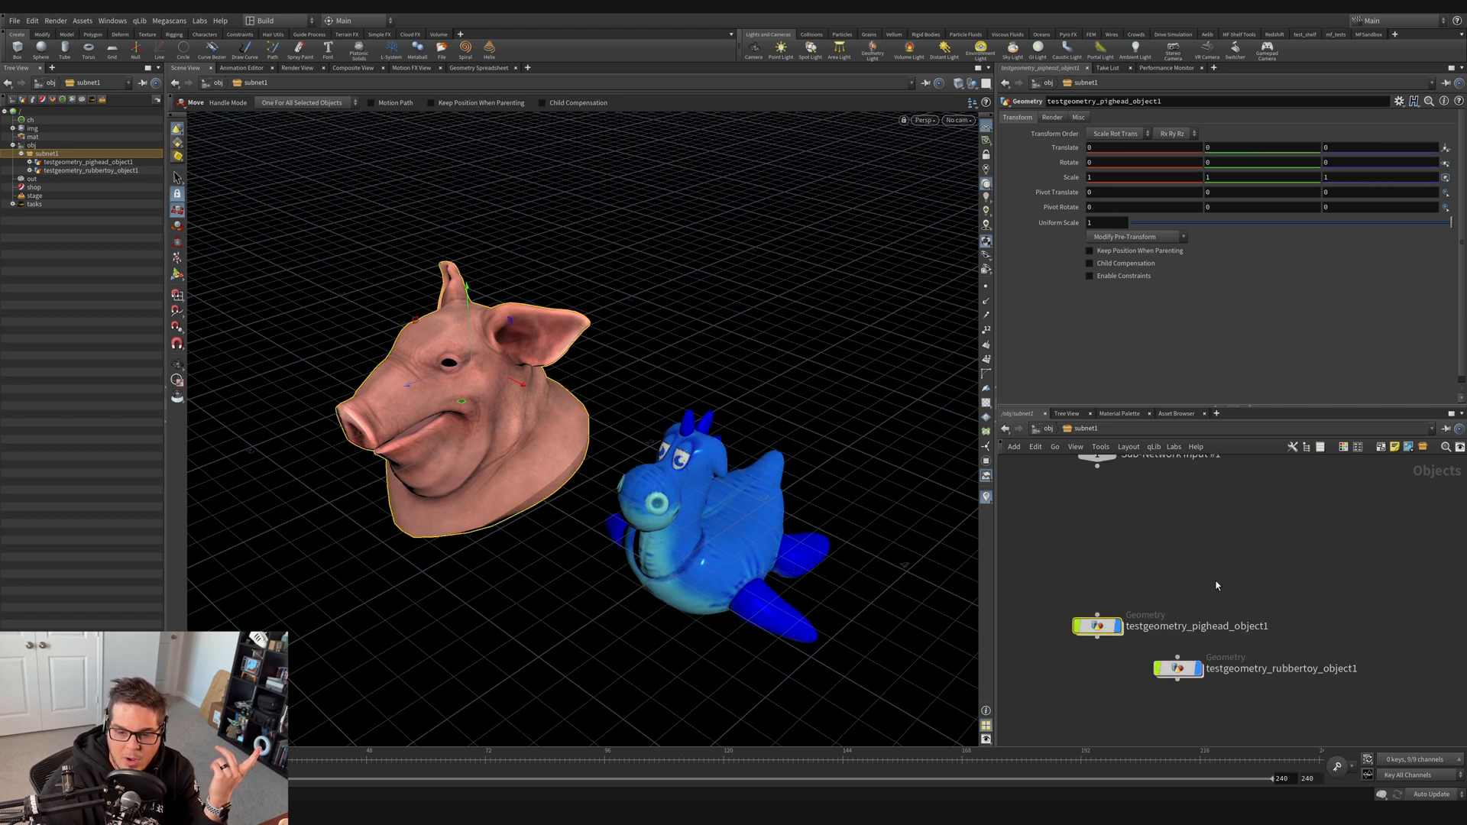
pyautogui.moveTo(1204, 538)
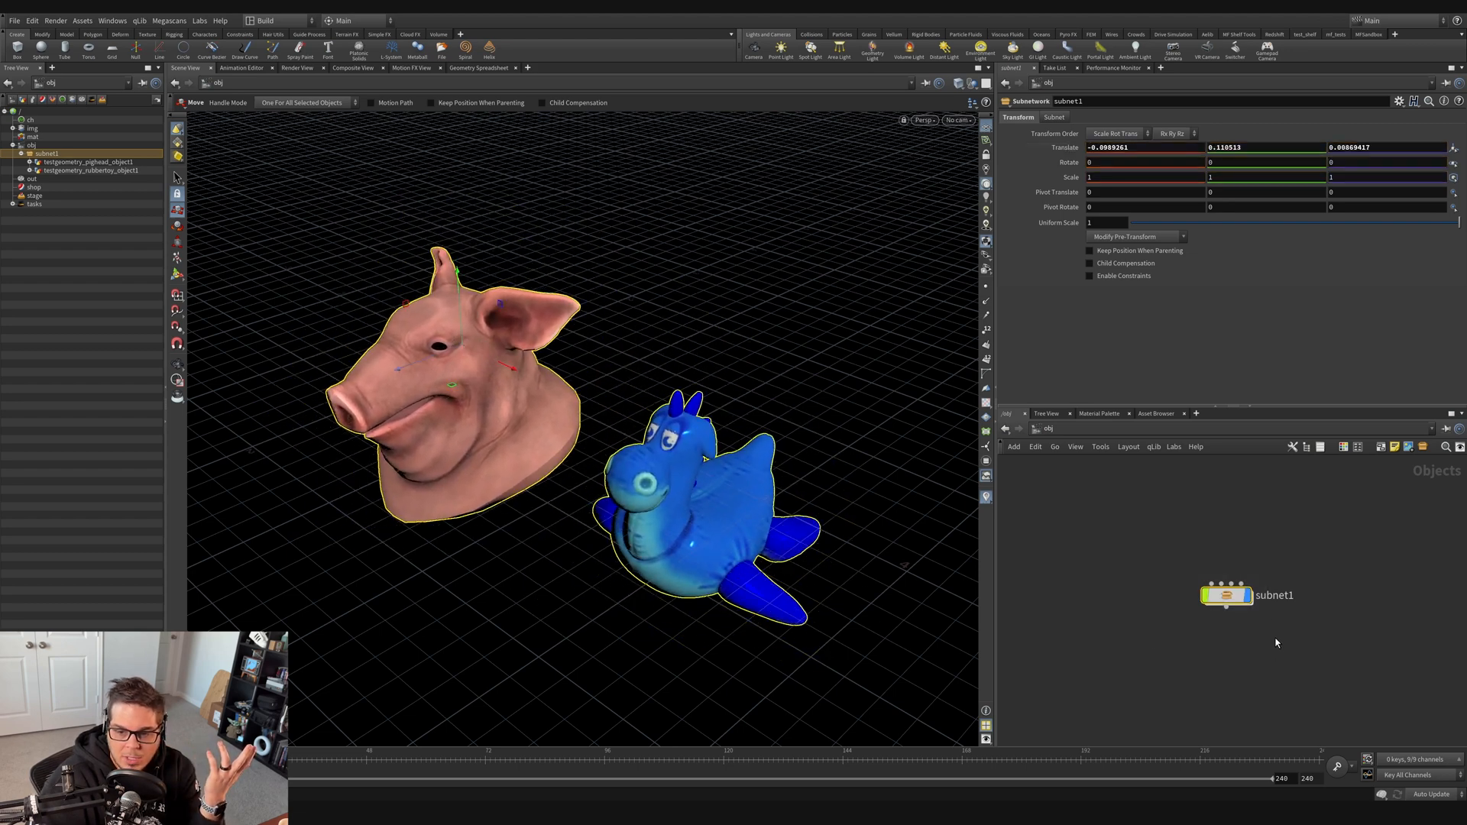
pyautogui.moveTo(400, 228)
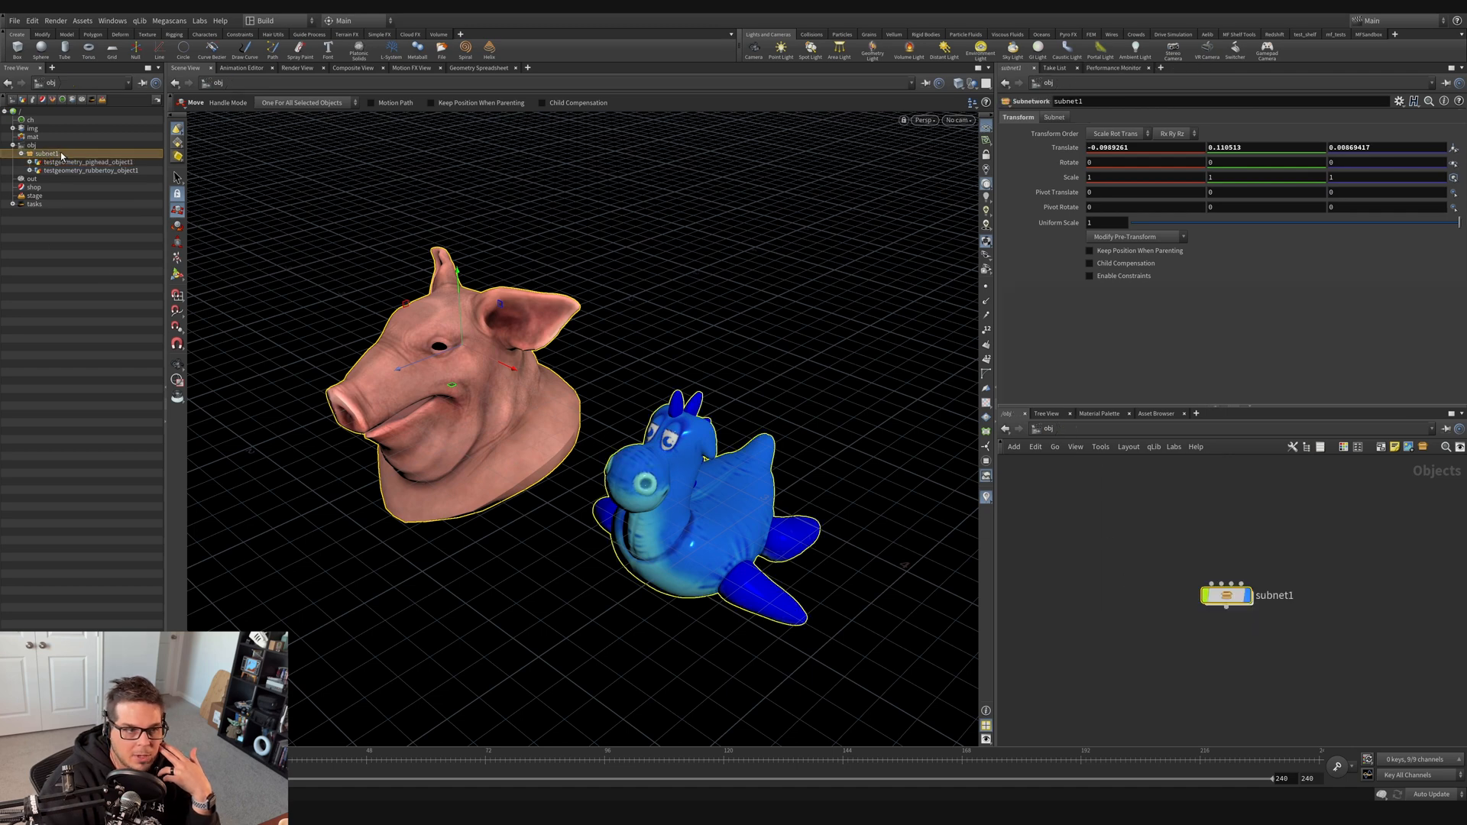
# Step: Extract subnet1's contents back to /obj through its right-click menu
pyautogui.rightClick(49, 154)
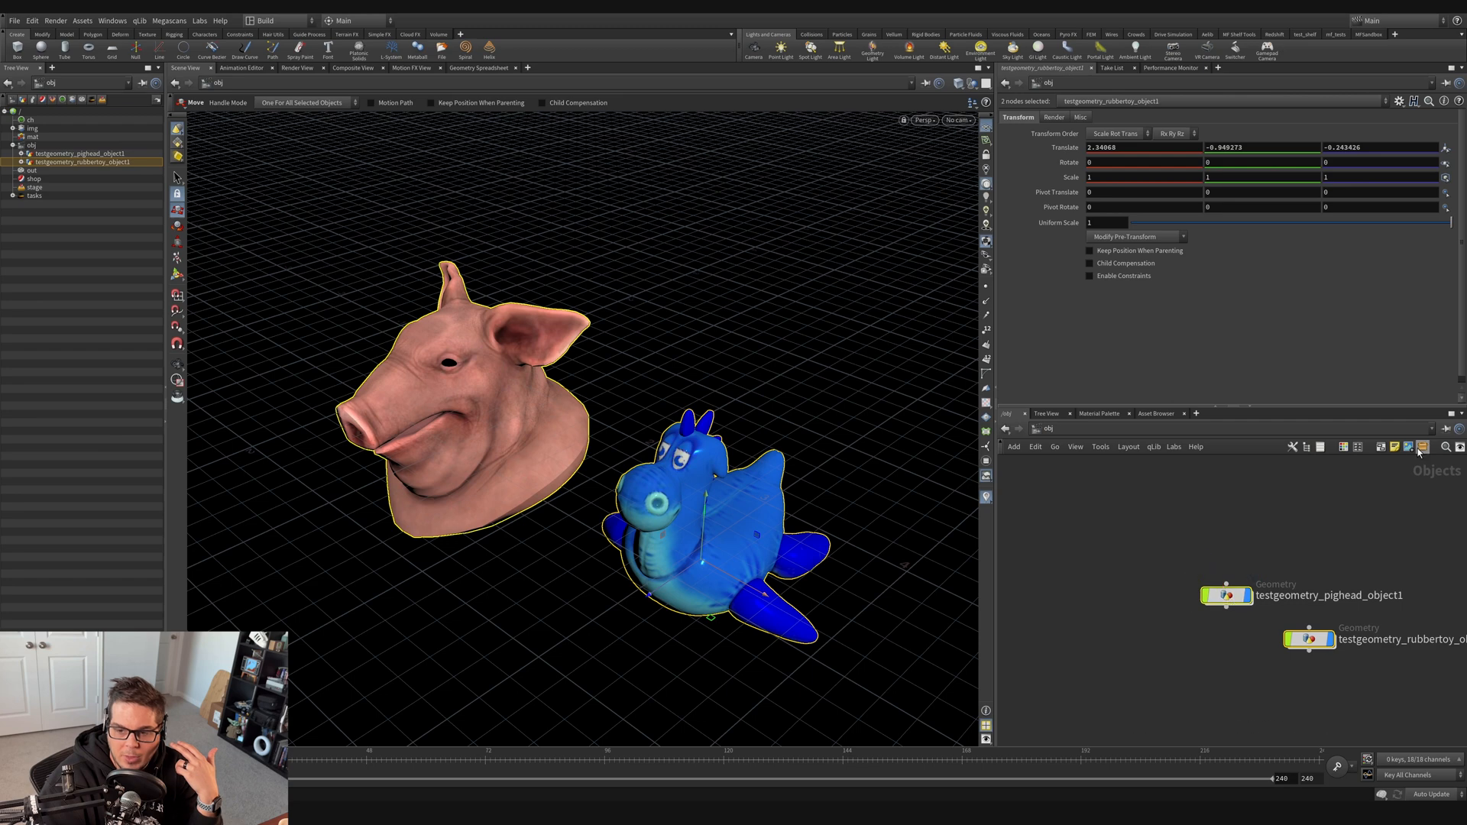
pyautogui.rightClick(1310, 639)
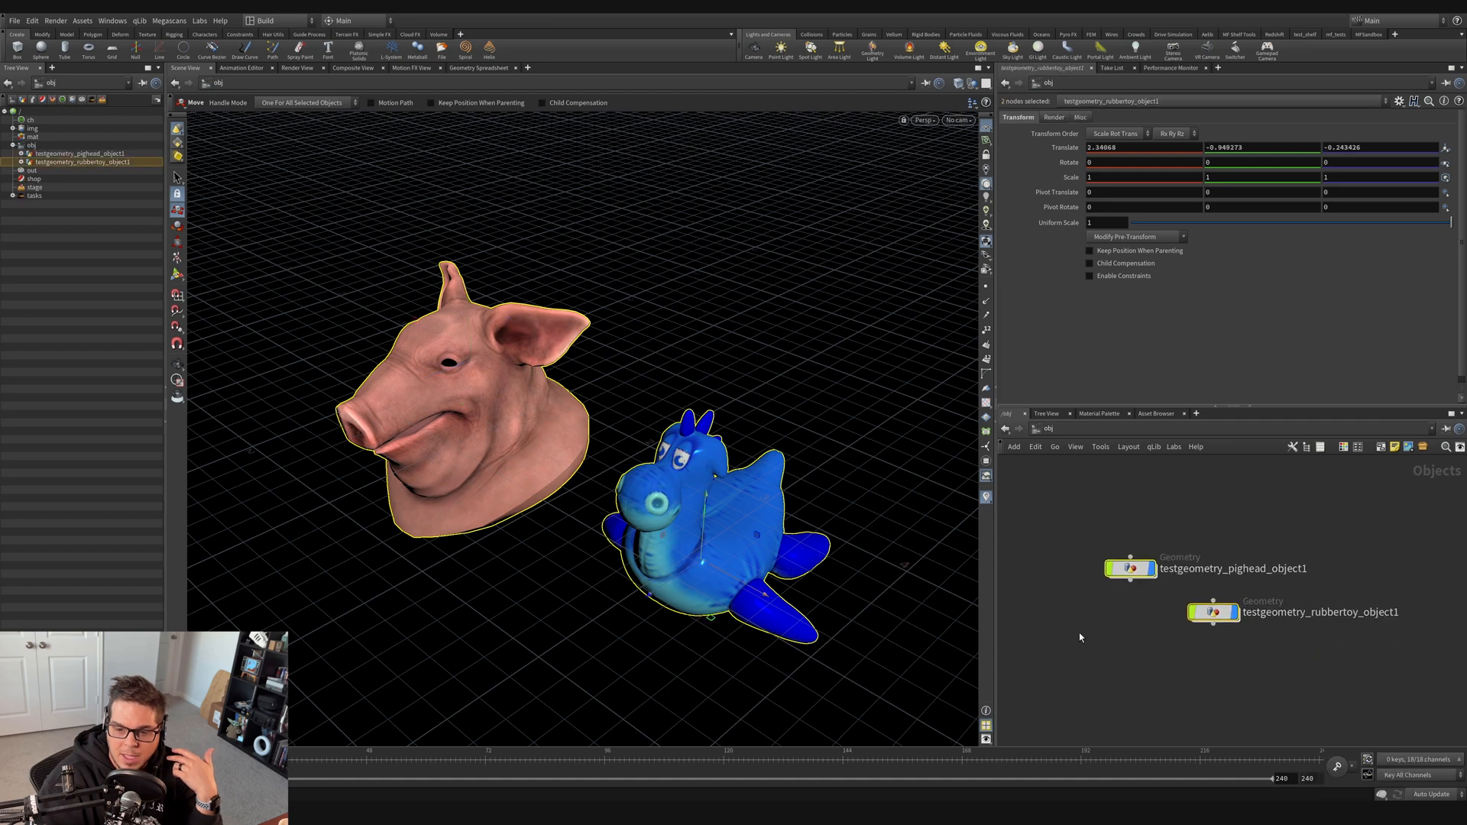
pyautogui.moveTo(1014, 506)
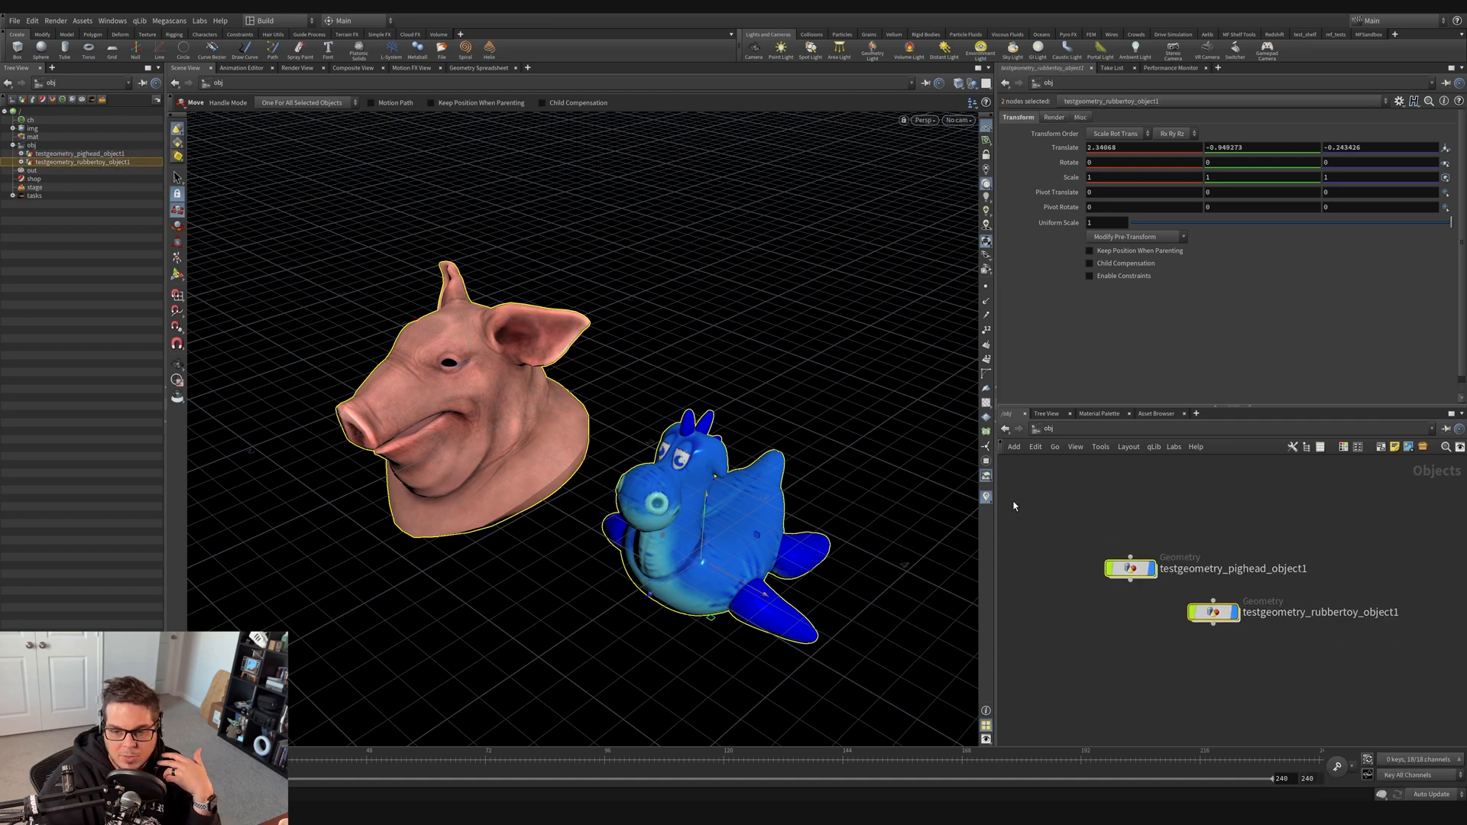
pyautogui.moveTo(1242, 678)
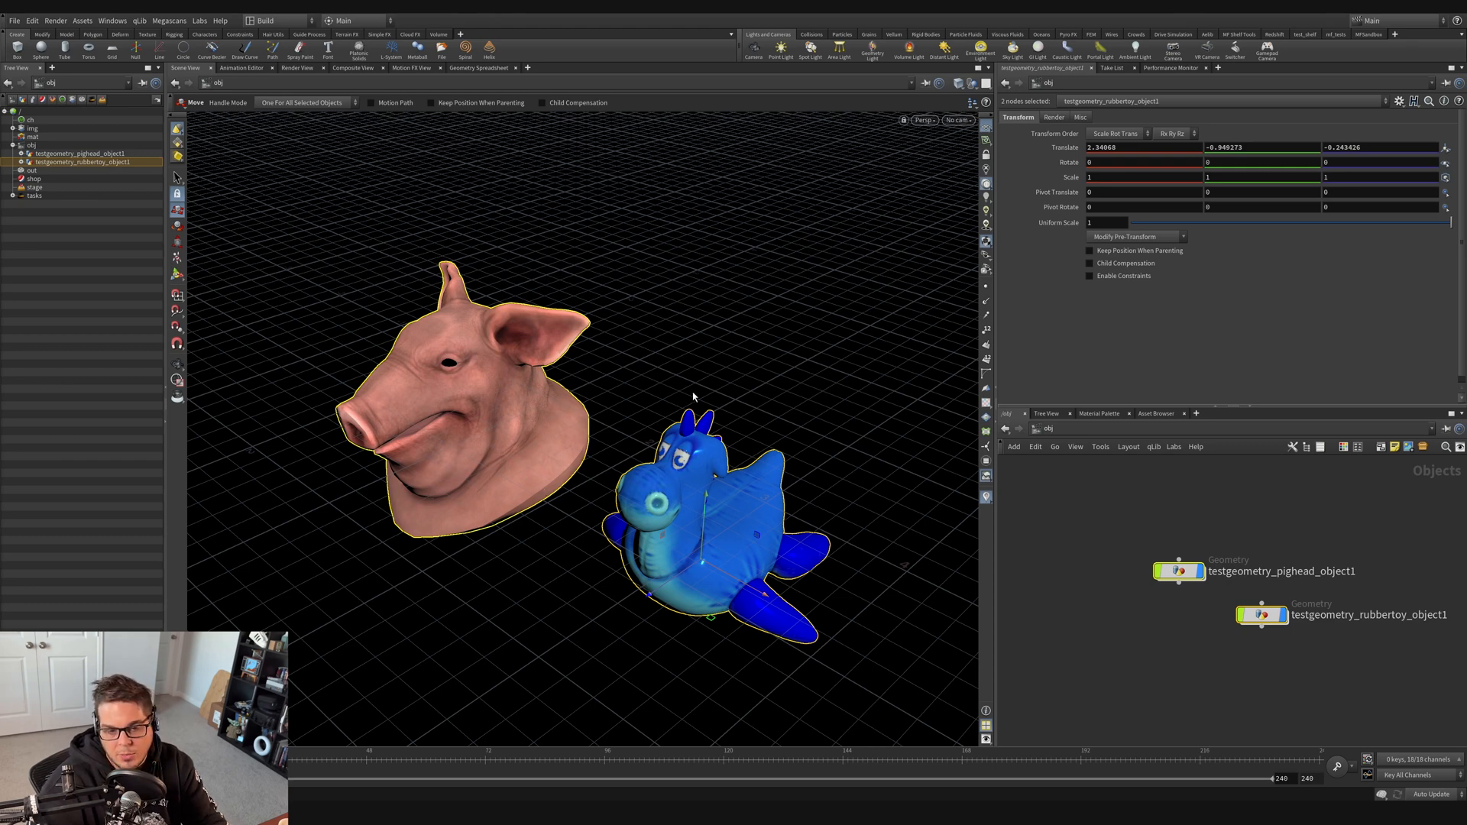
pyautogui.moveTo(487, 386)
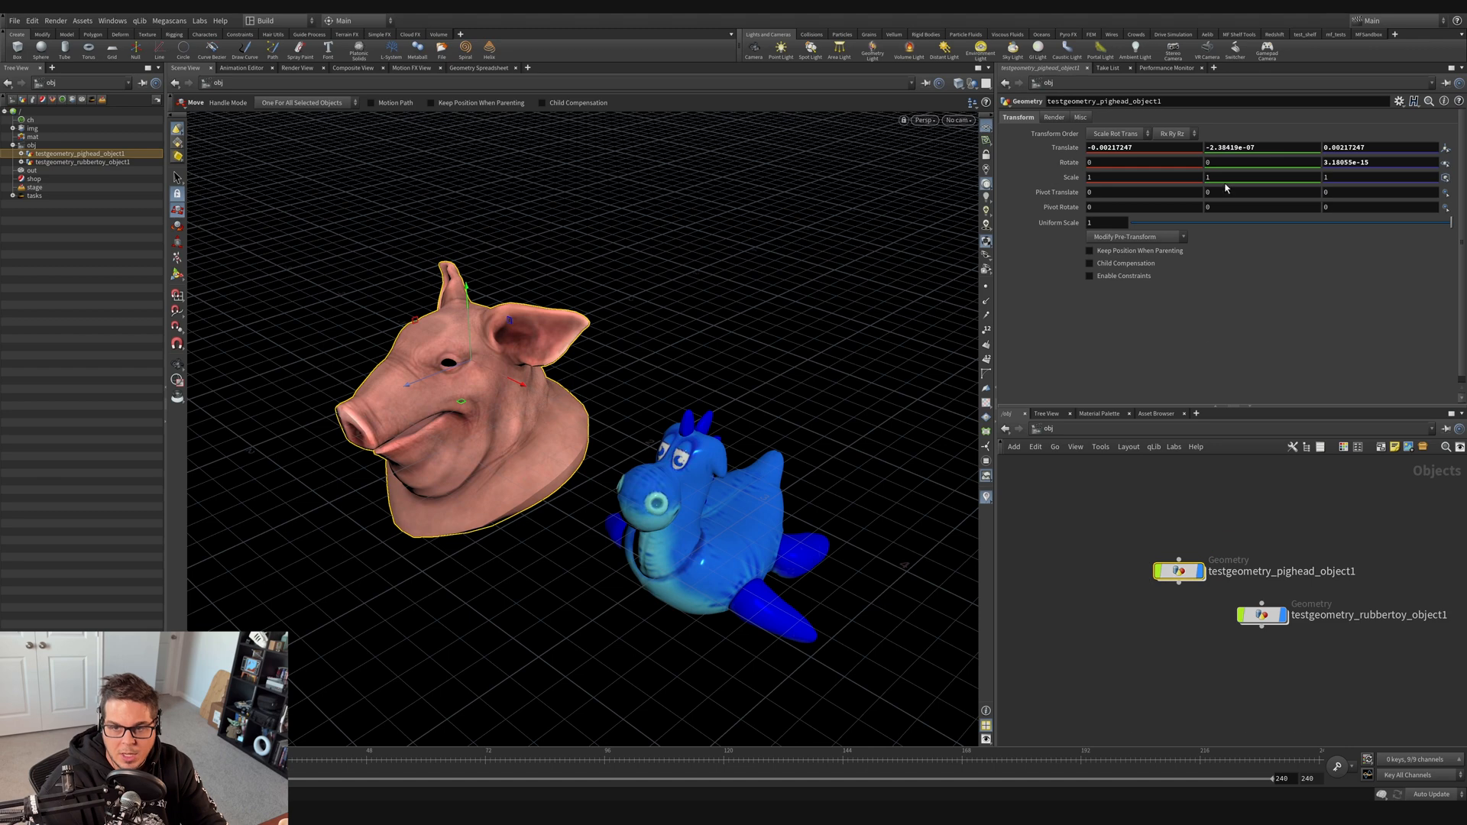
pyautogui.moveTo(598, 525)
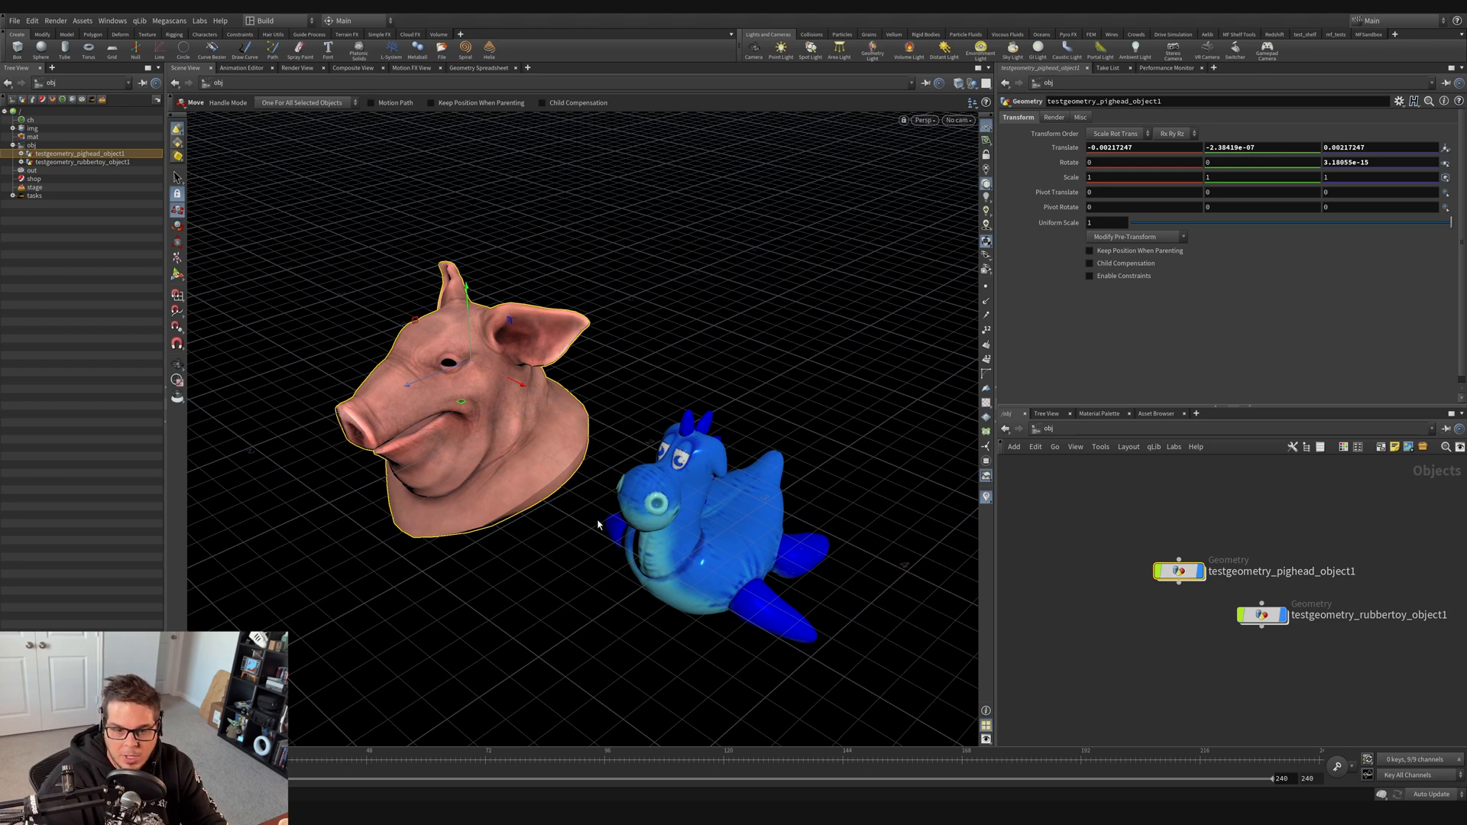
# Step: Wire the pig head into the rubber toy and rotate the head, carrying the toy along
pyautogui.moveTo(1259, 162); pyautogui.dragTo(879, 193)
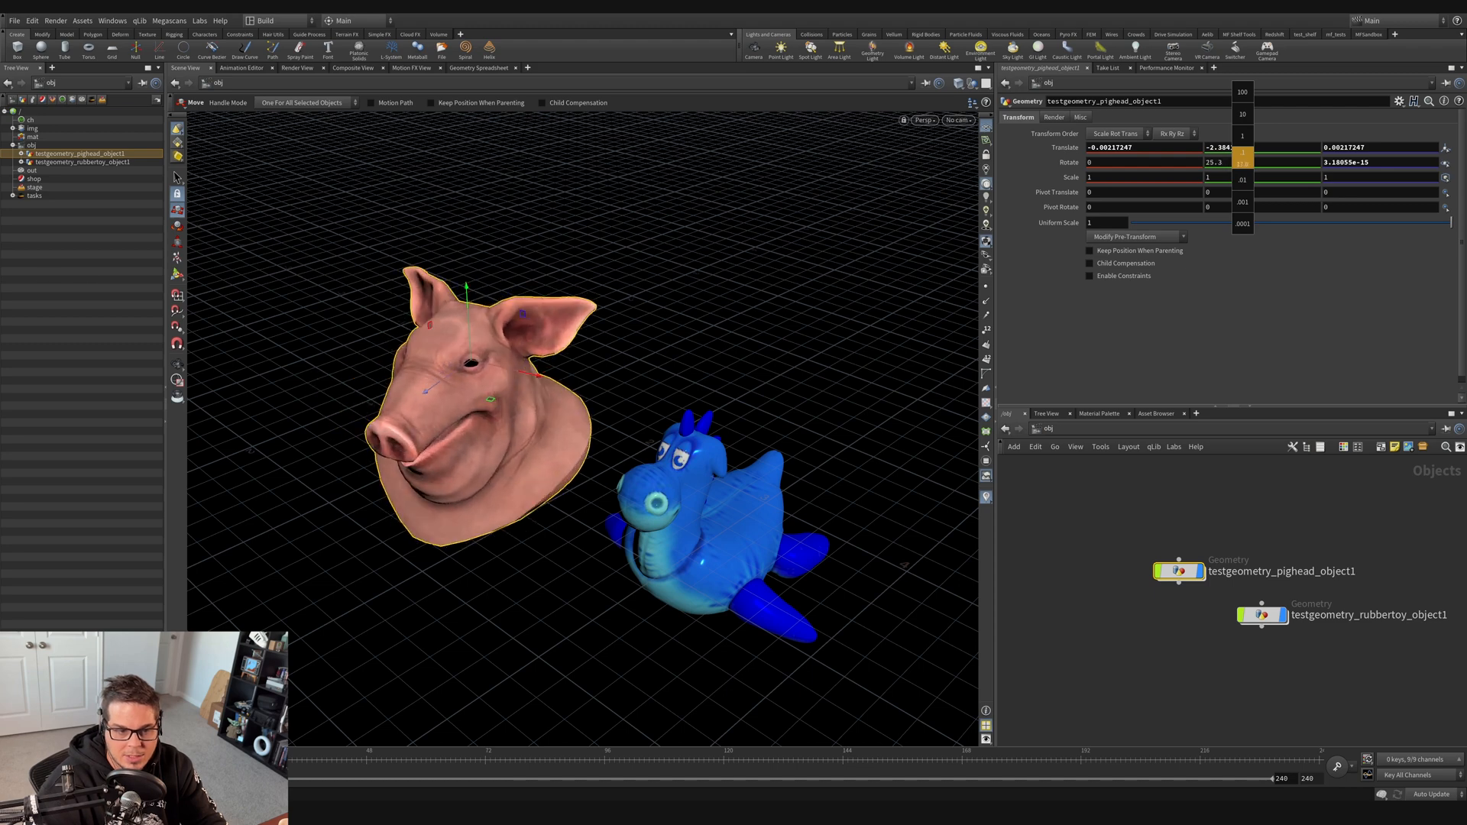
pyautogui.moveTo(1272, 162); pyautogui.dragTo(1254, 162)
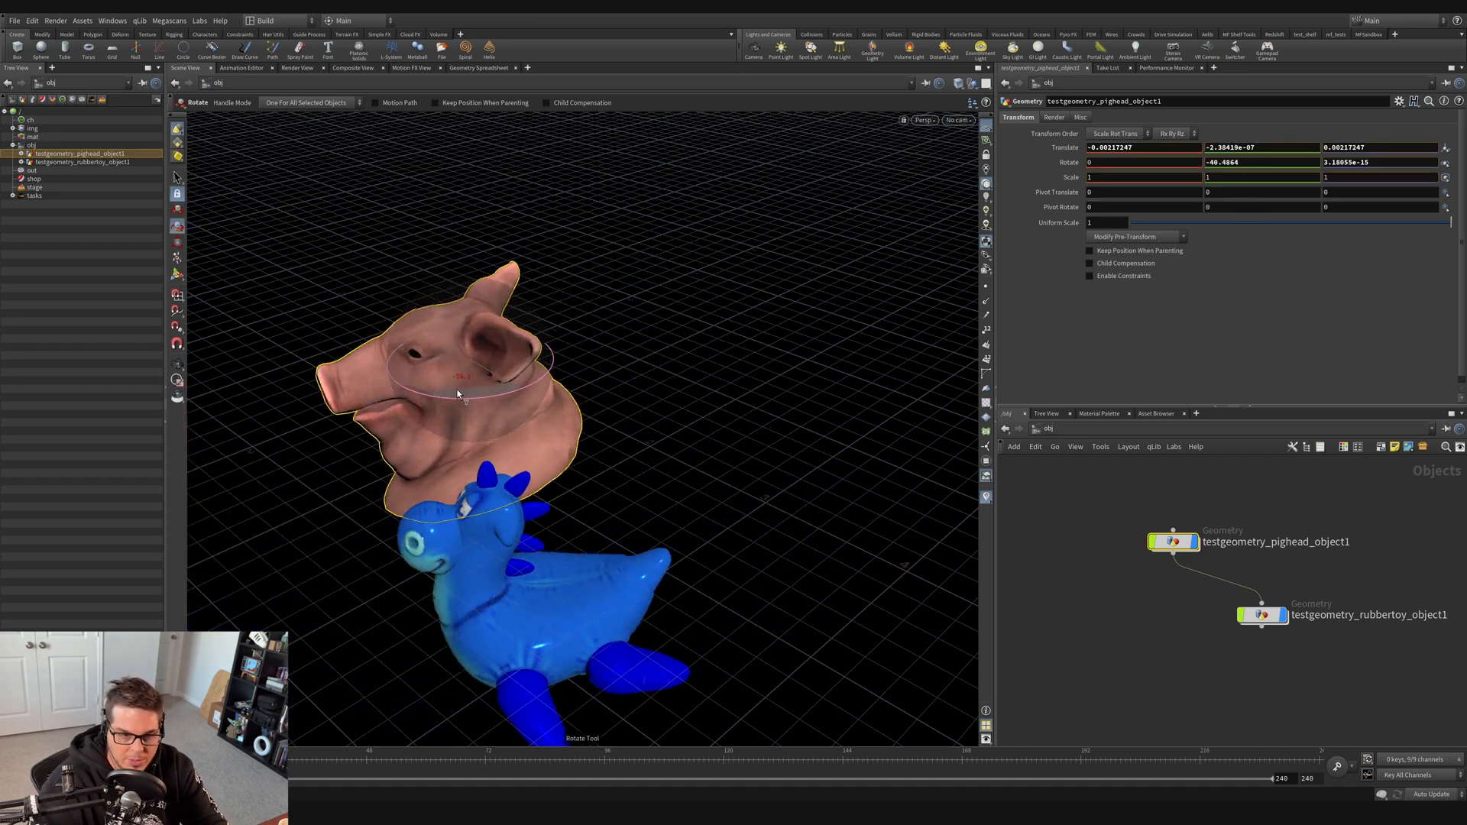
pyautogui.moveTo(458, 392); pyautogui.dragTo(572, 382)
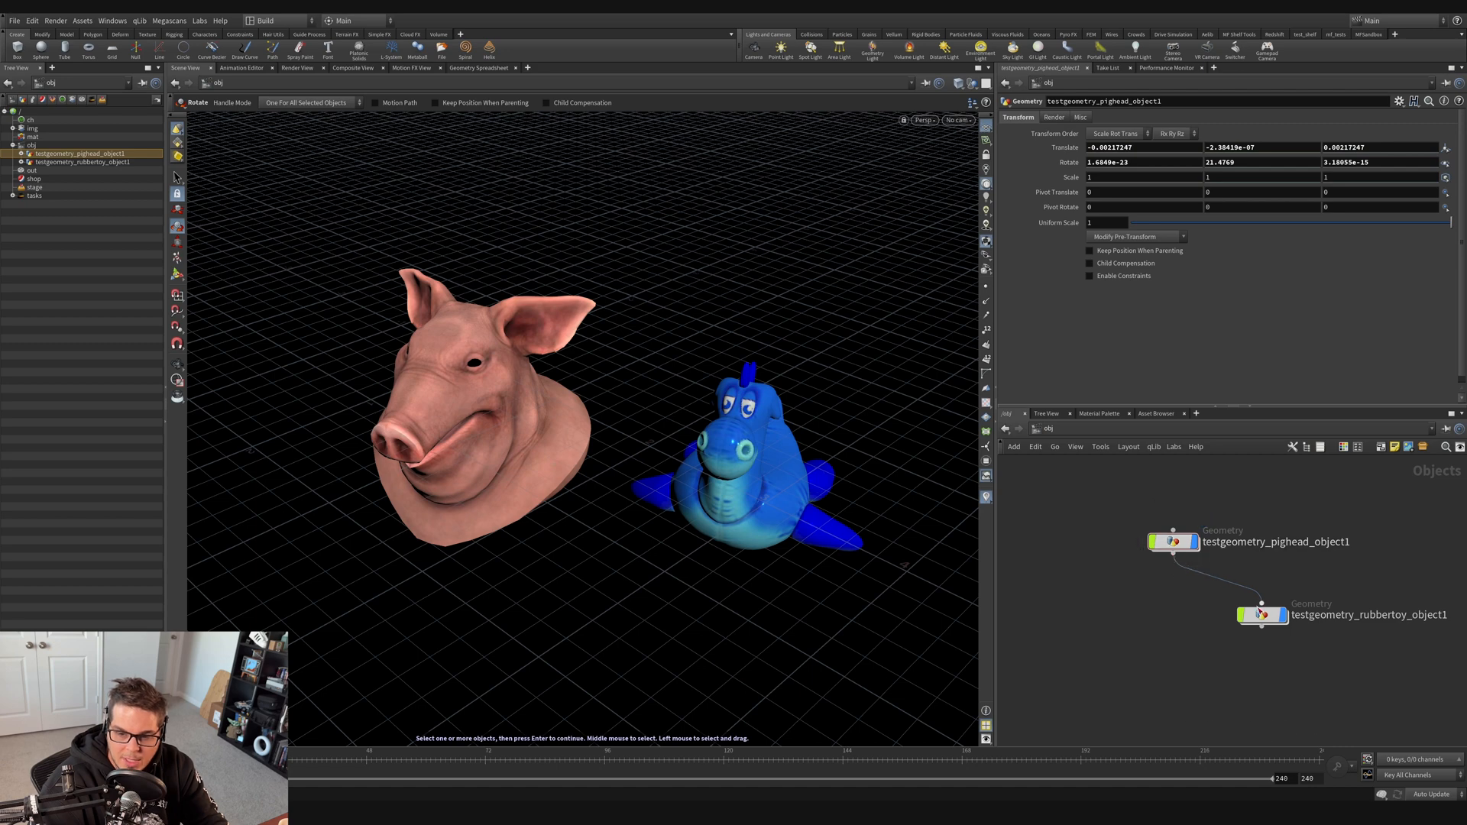
pyautogui.moveTo(1215, 593)
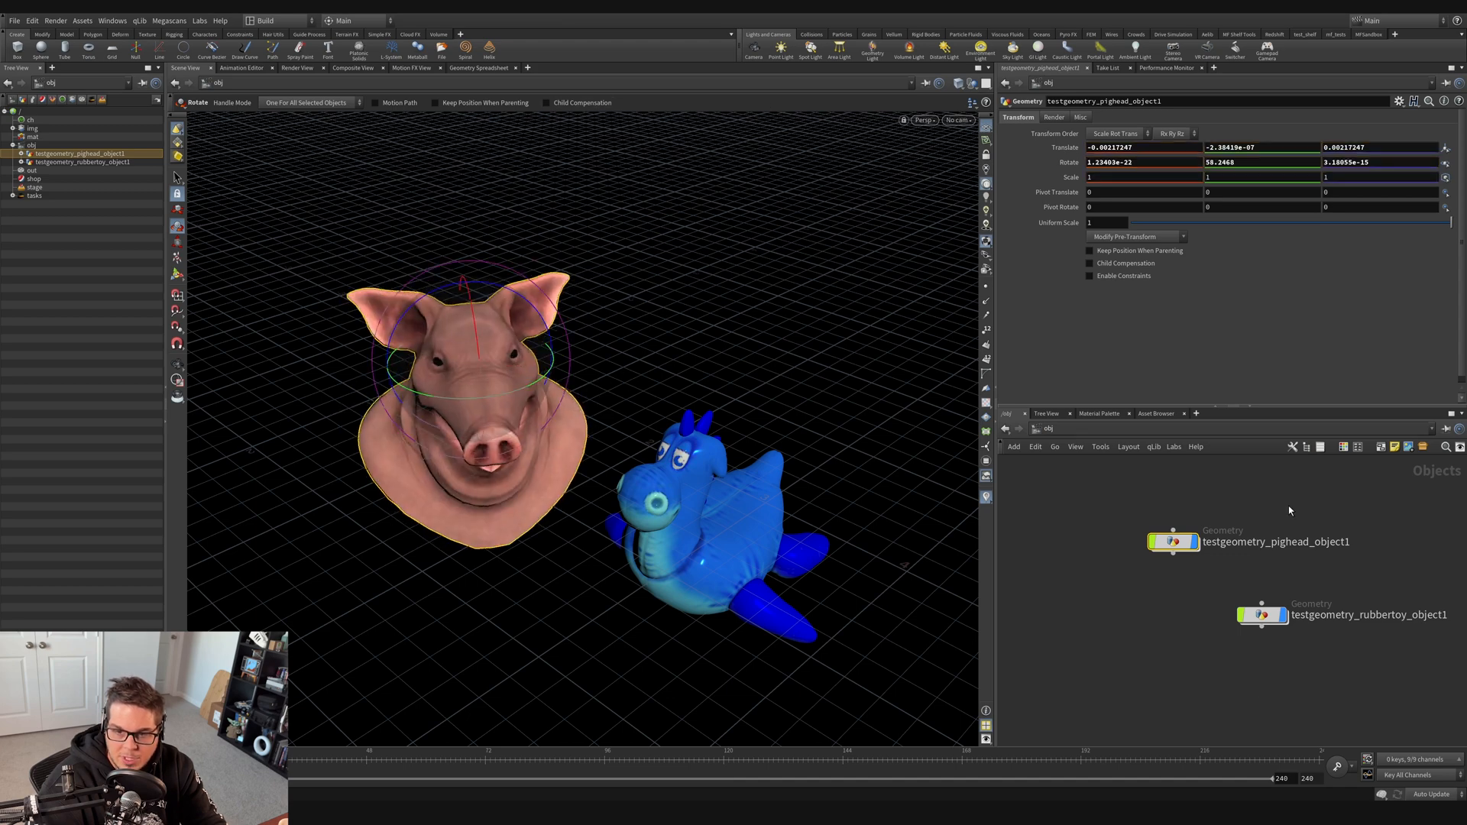
# Step: Parent the rubber toy under the pig head with Keep Position When Parenting enabled
pyautogui.click(1264, 615)
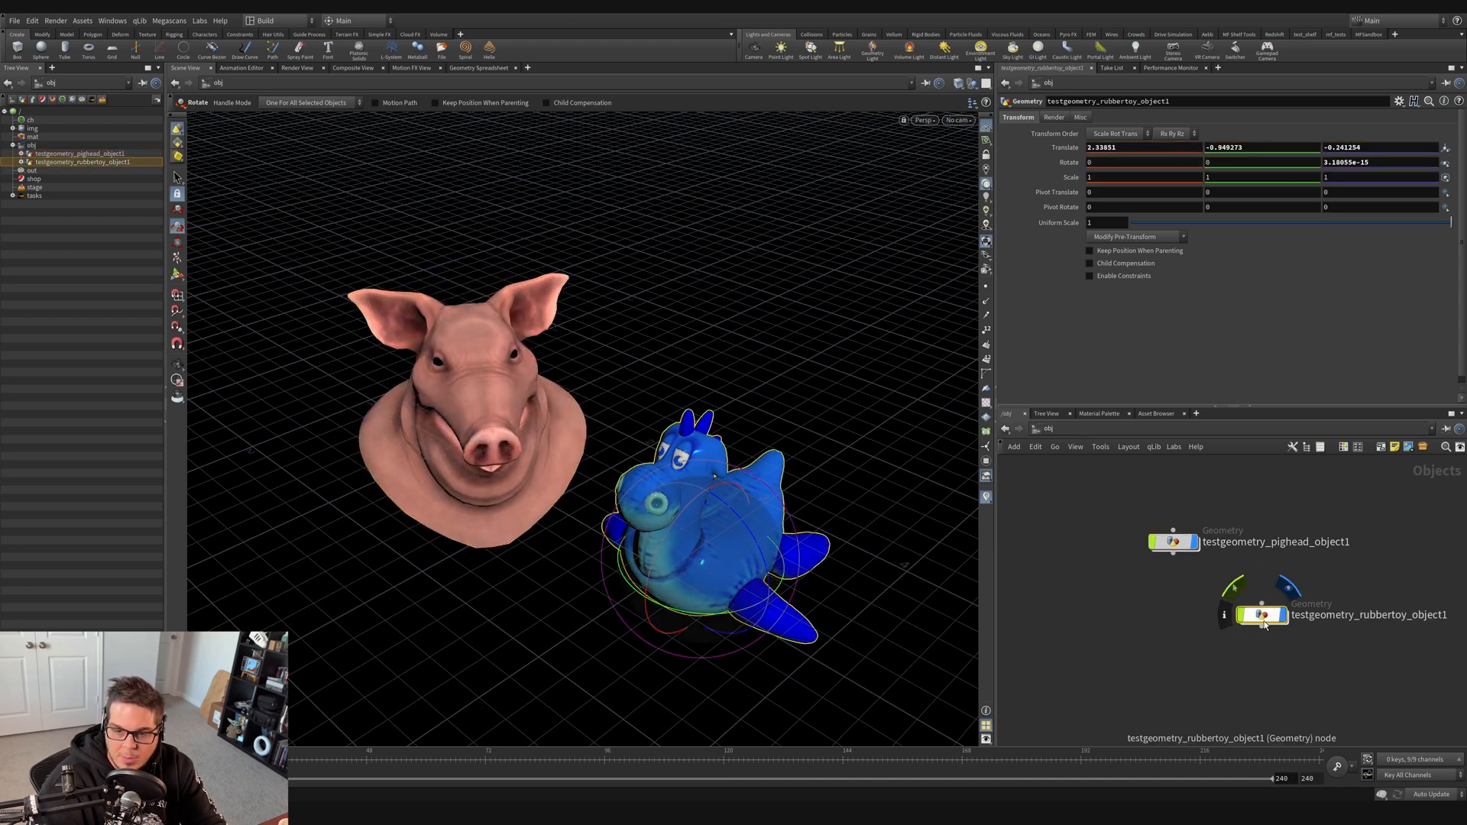
pyautogui.click(1089, 251)
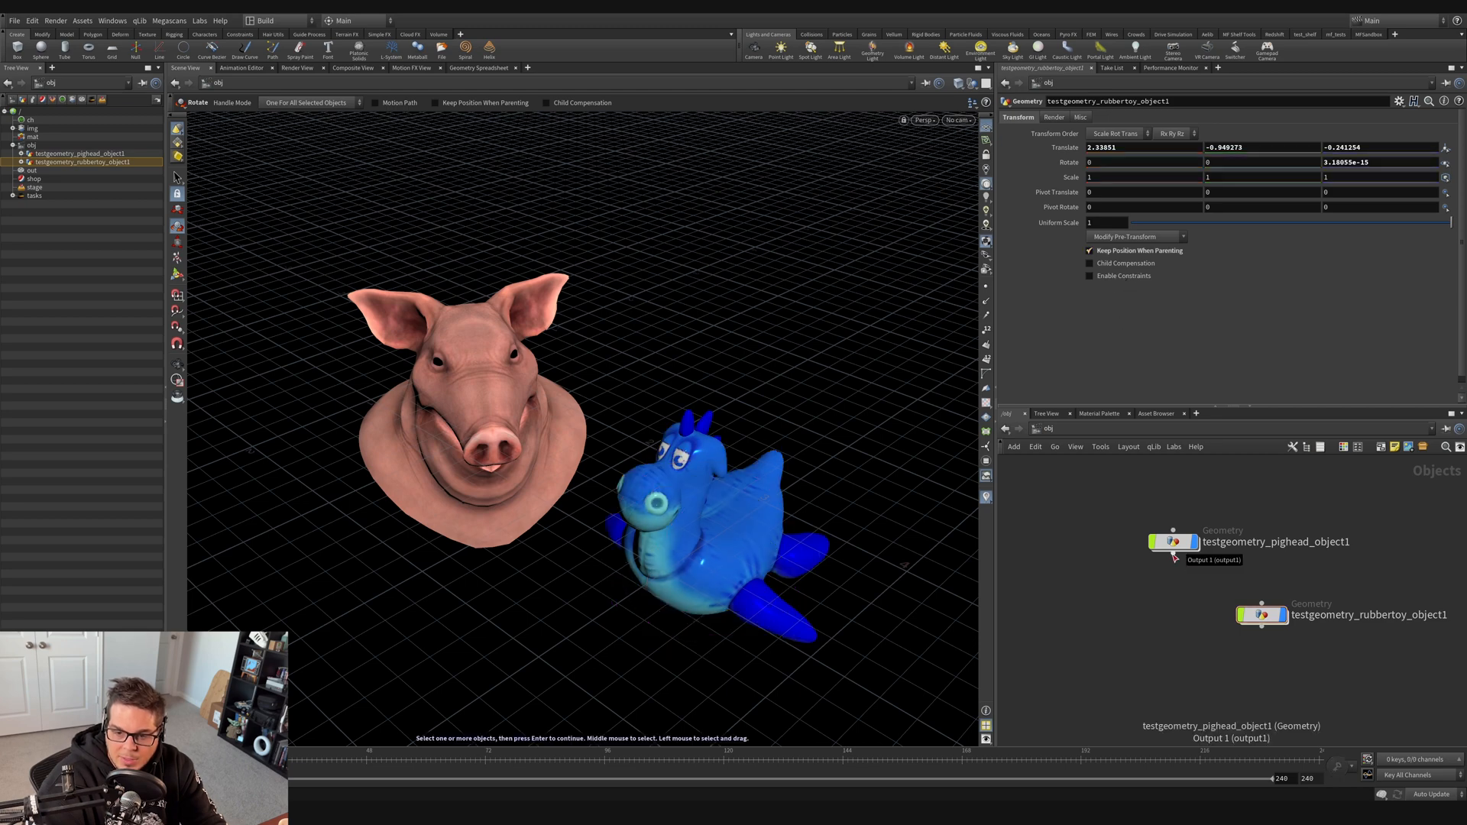
pyautogui.moveTo(1174, 553); pyautogui.dragTo(1262, 601)
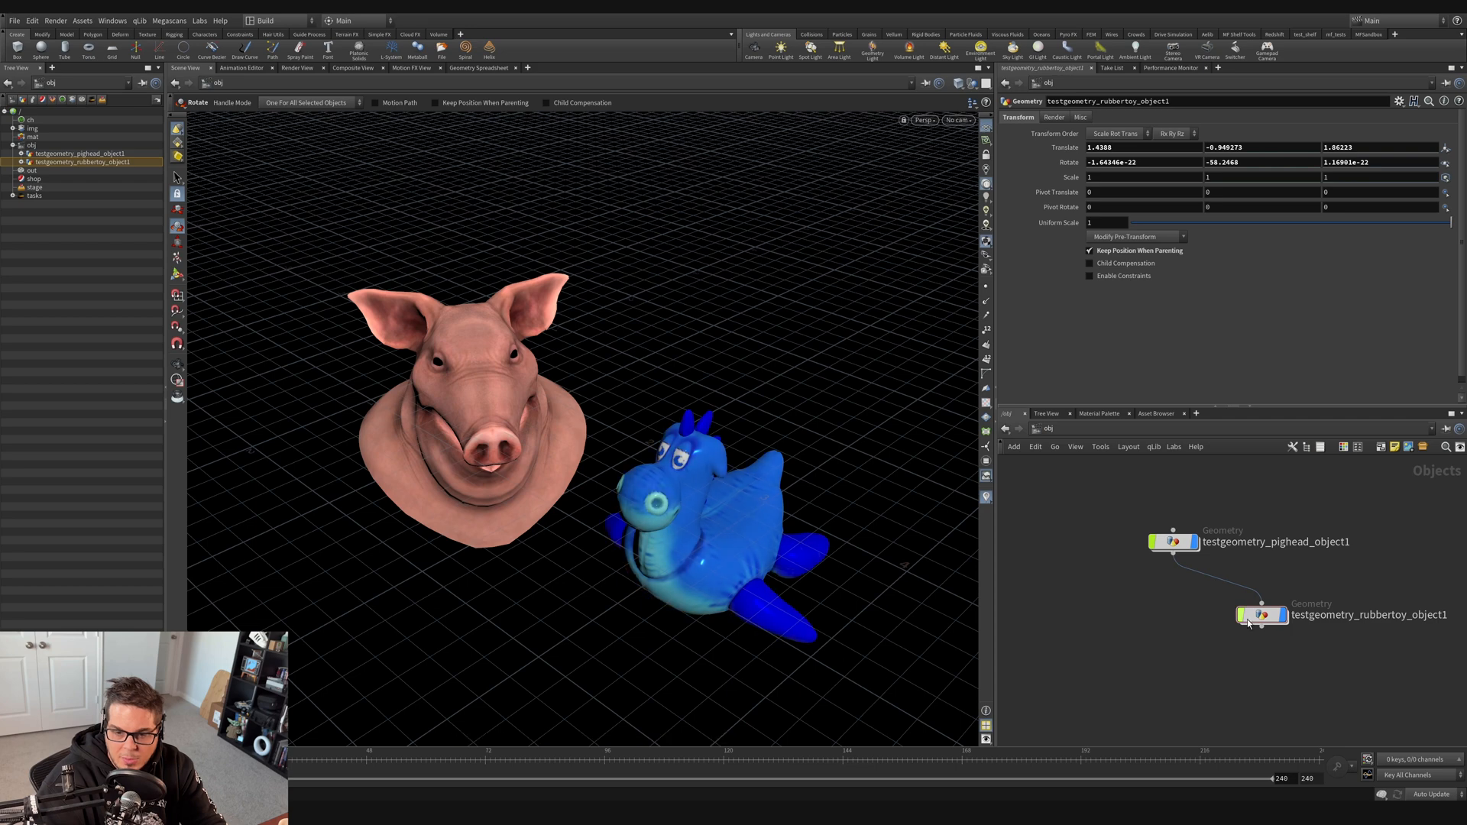
pyautogui.click(1175, 542)
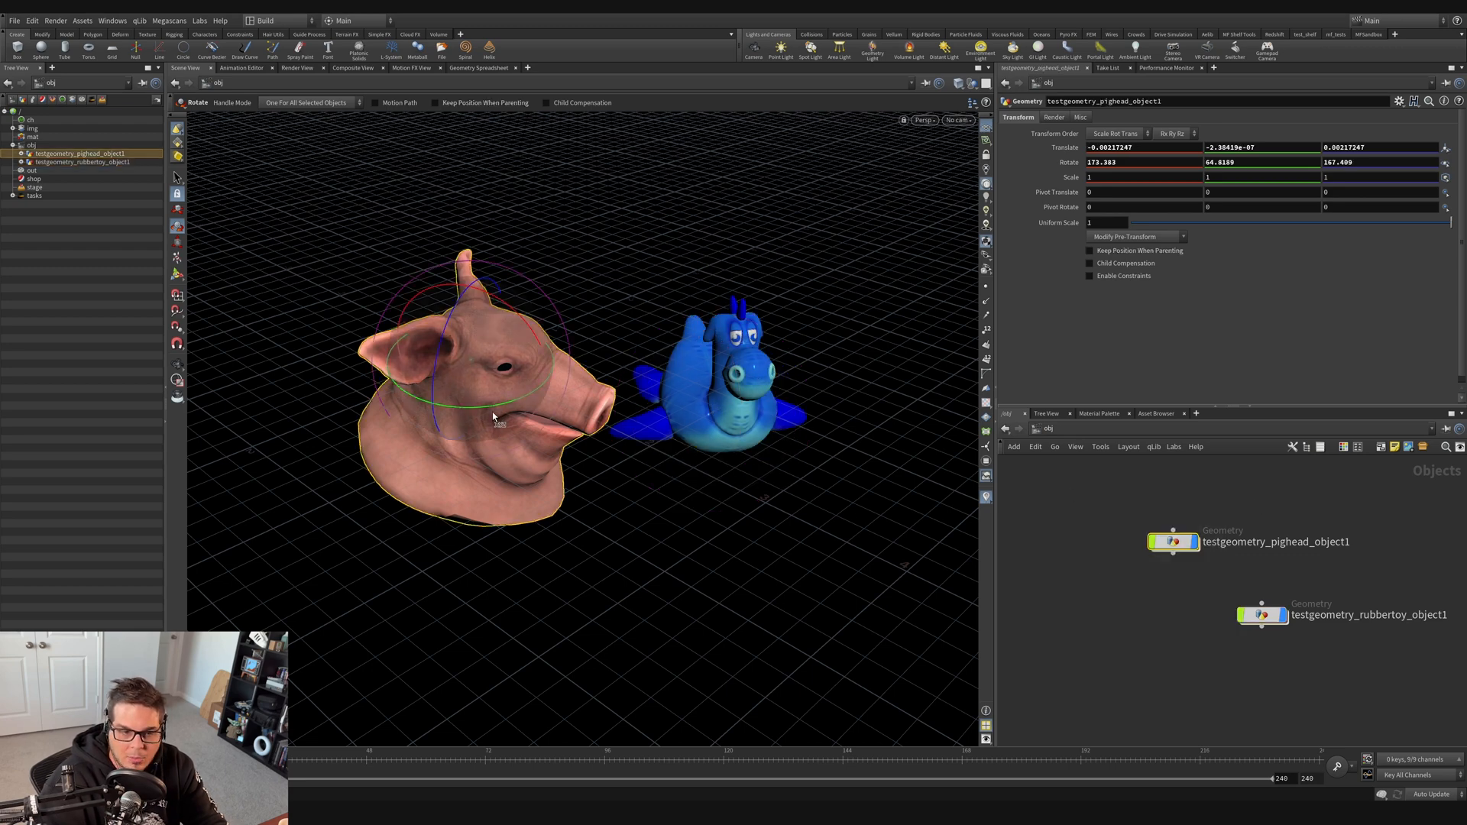
# Step: Rotate the pig head, then move the rubber toy just below its snout
pyautogui.moveTo(496, 416); pyautogui.dragTo(582, 541)
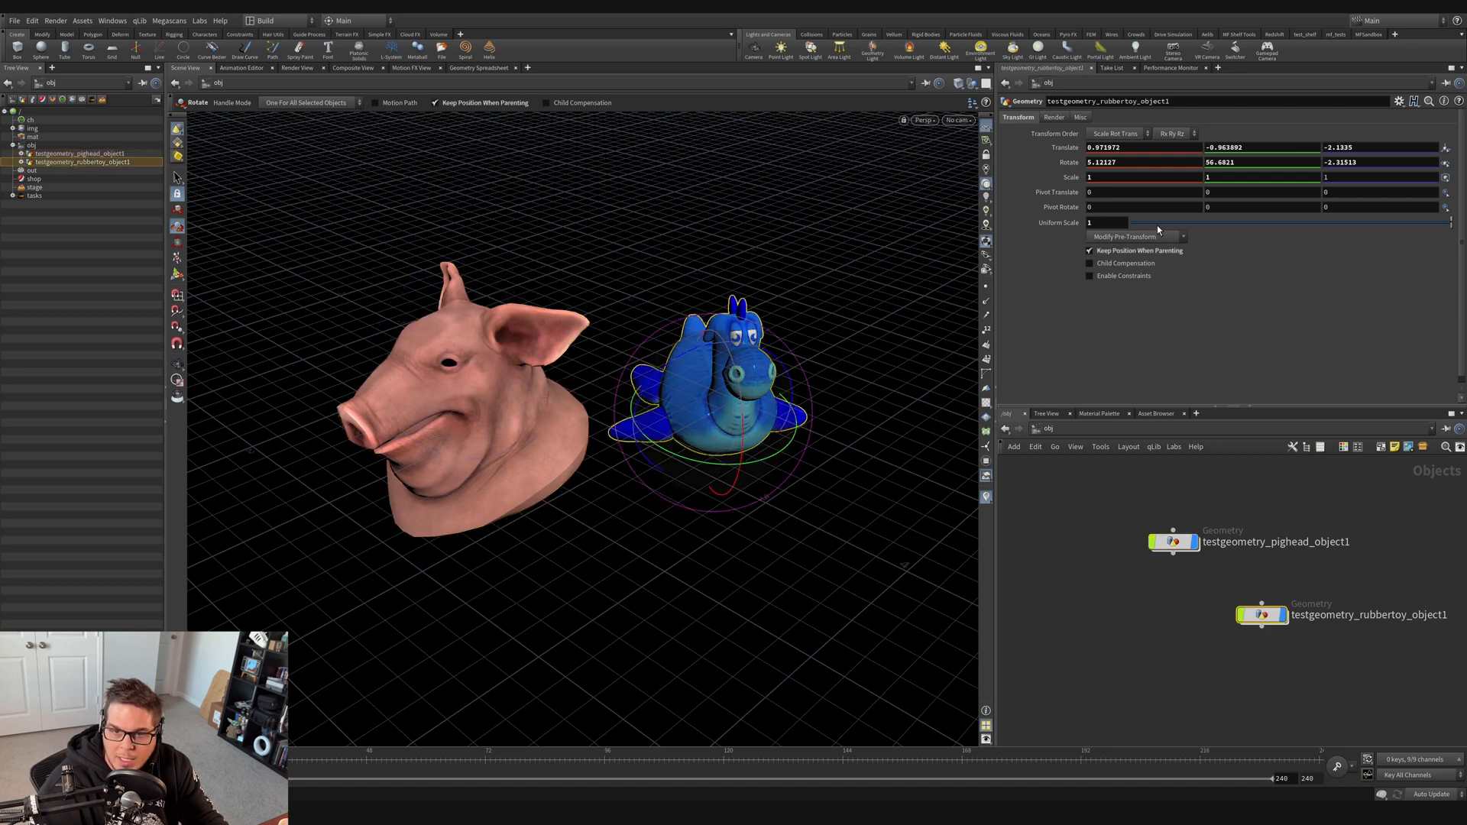
pyautogui.moveTo(1065, 147)
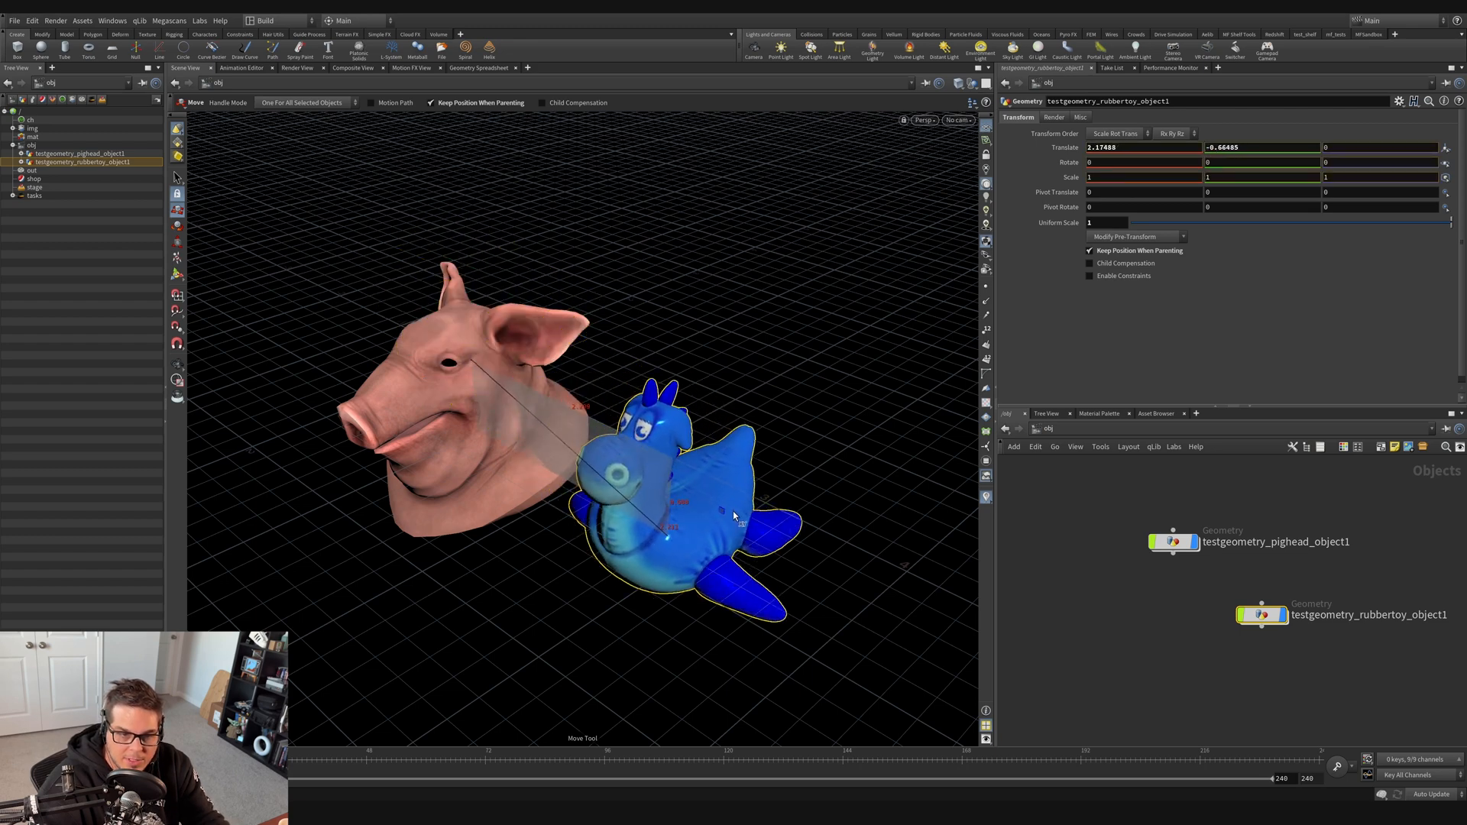
pyautogui.moveTo(735, 510); pyautogui.dragTo(683, 543)
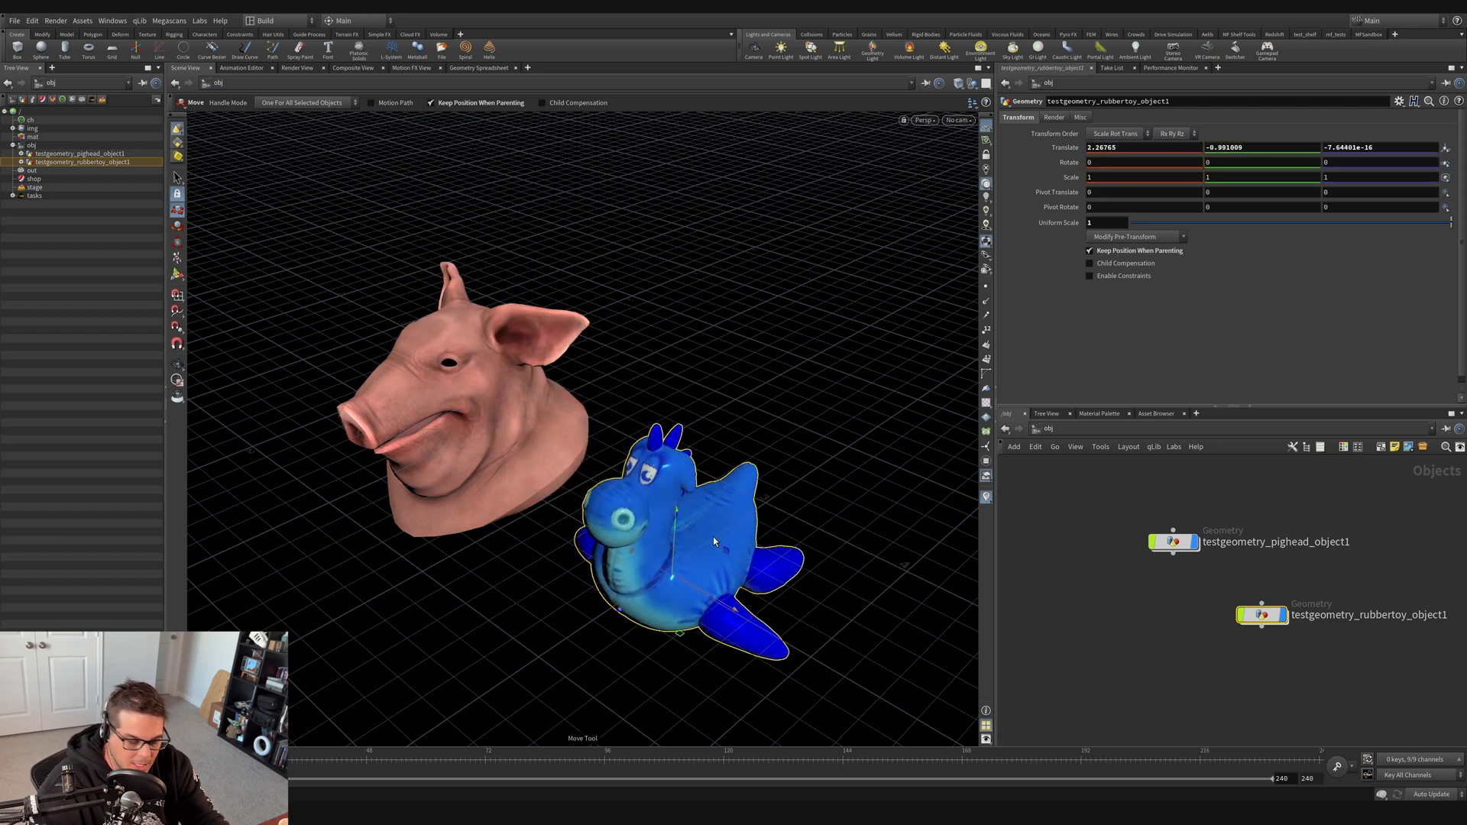